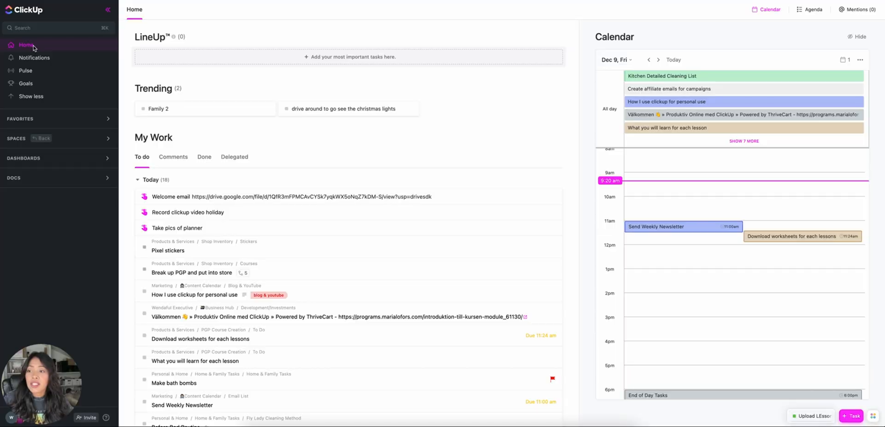
mouse_move(387, 190)
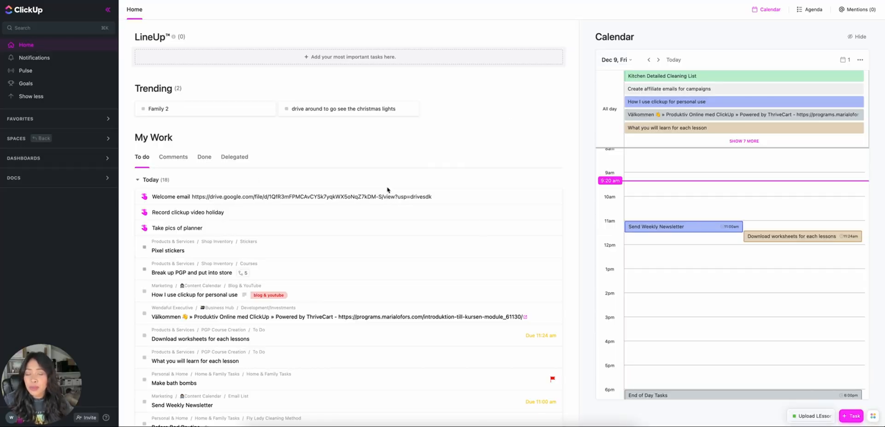
mouse_move(375, 211)
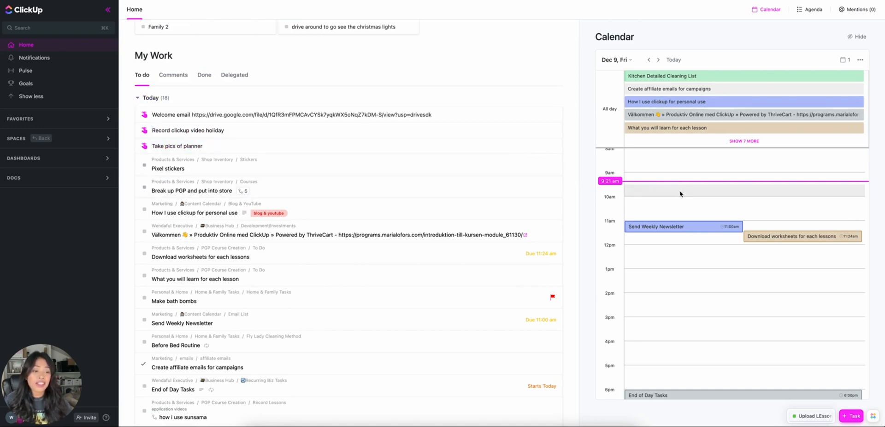
Step: Review the Calendar panel on Home and scroll back up through My Work
click(845, 60)
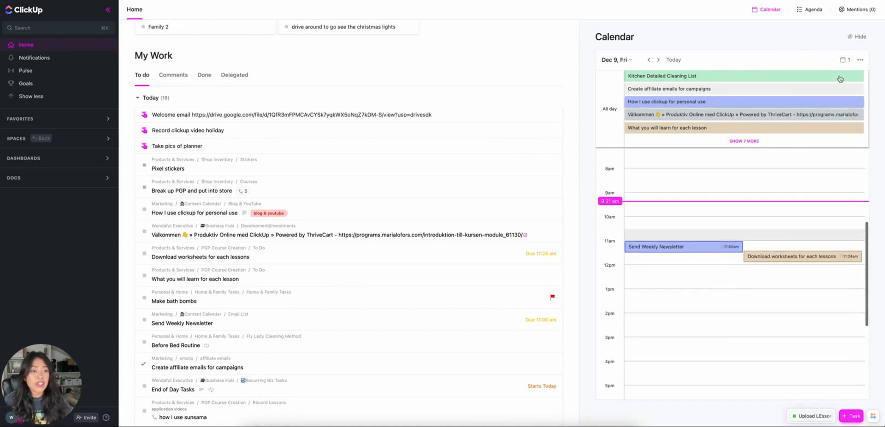
scroll(up, 3)
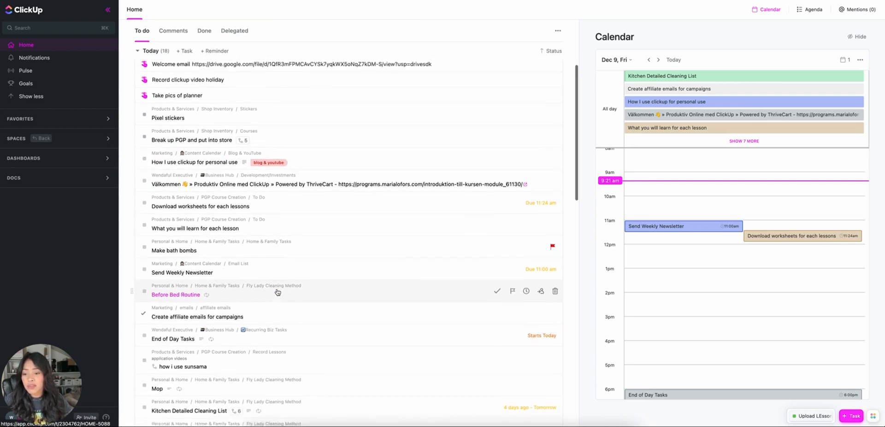
scroll(up, 3)
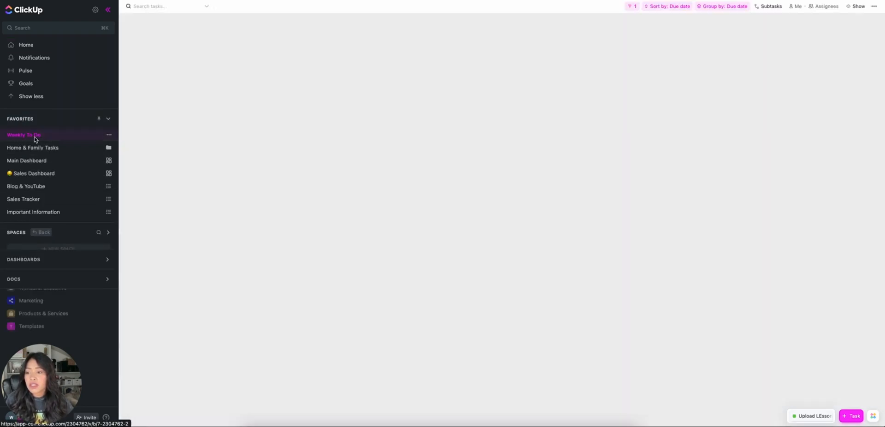
click(23, 135)
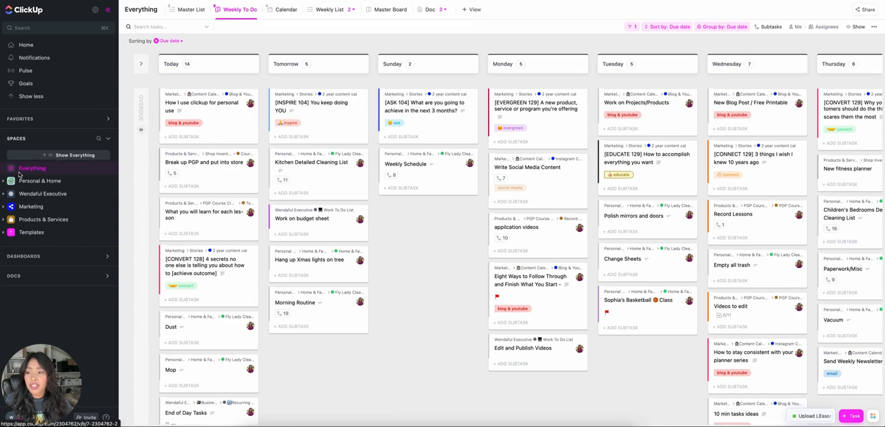
mouse_move(359, 63)
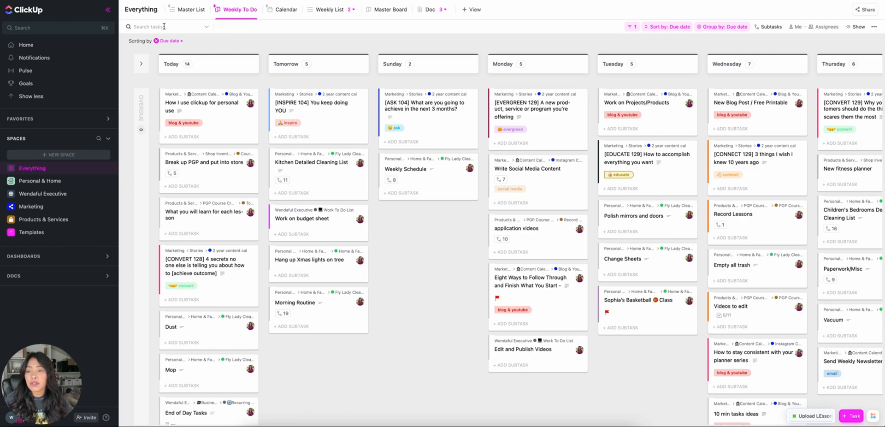
mouse_move(438, 291)
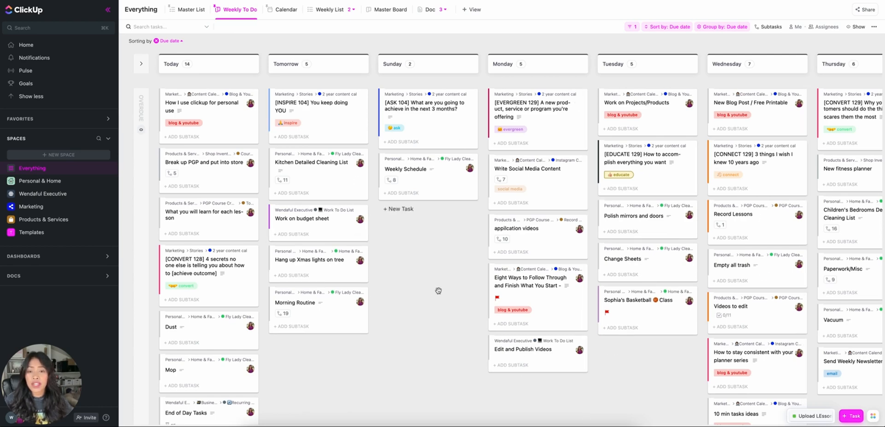
mouse_move(676, 84)
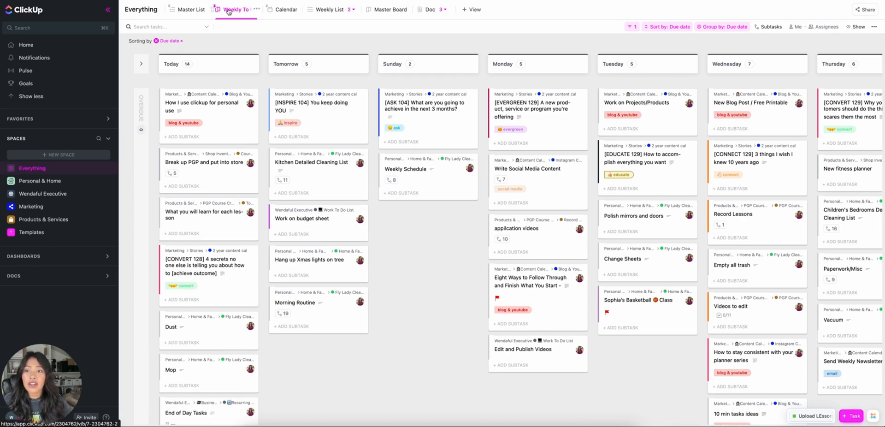
mouse_move(470, 10)
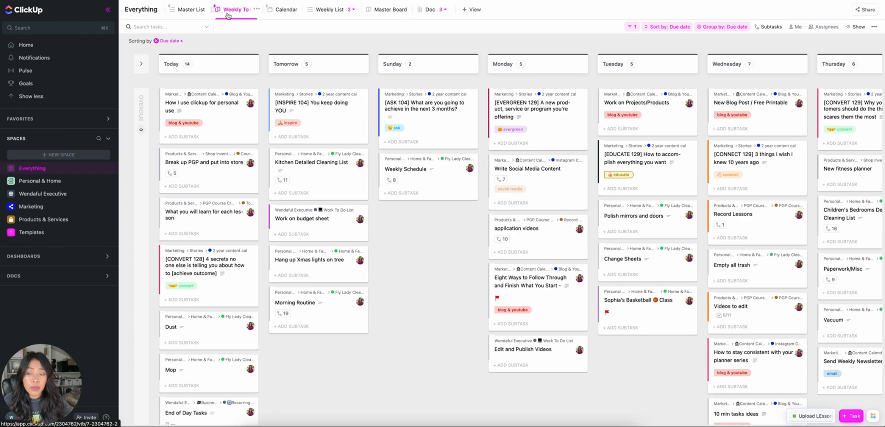
mouse_move(629, 27)
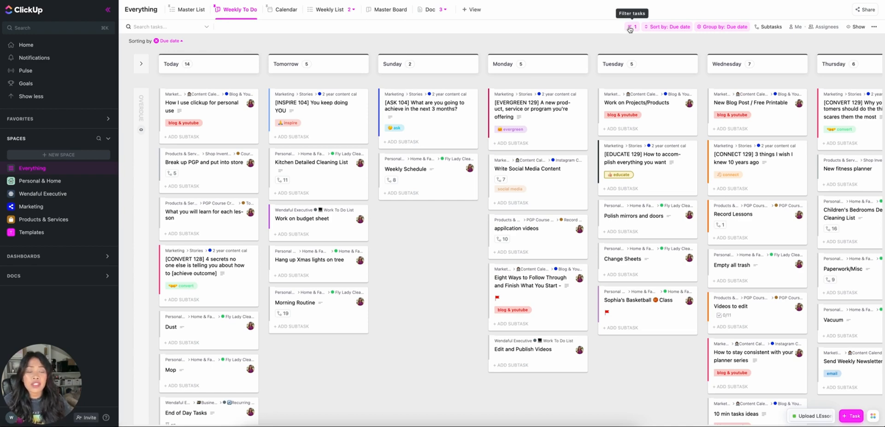
click(631, 27)
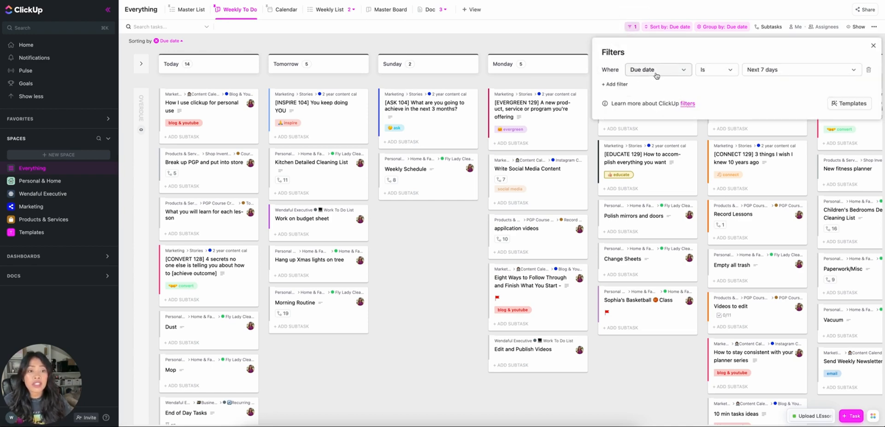
mouse_move(582, 35)
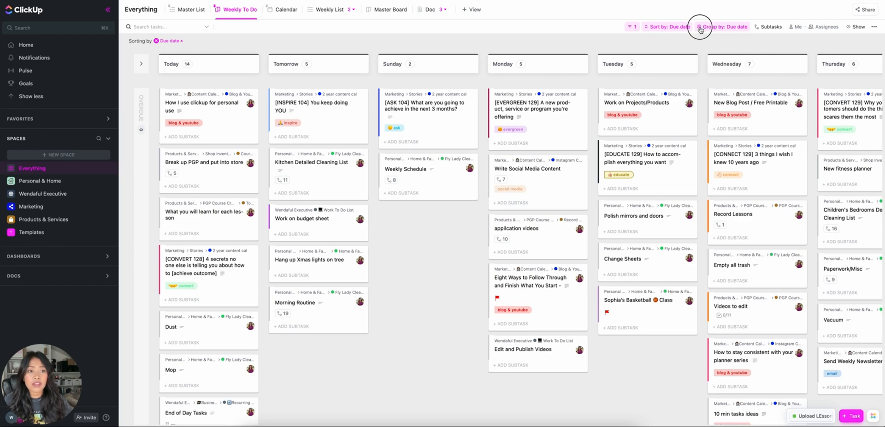
mouse_move(136, 122)
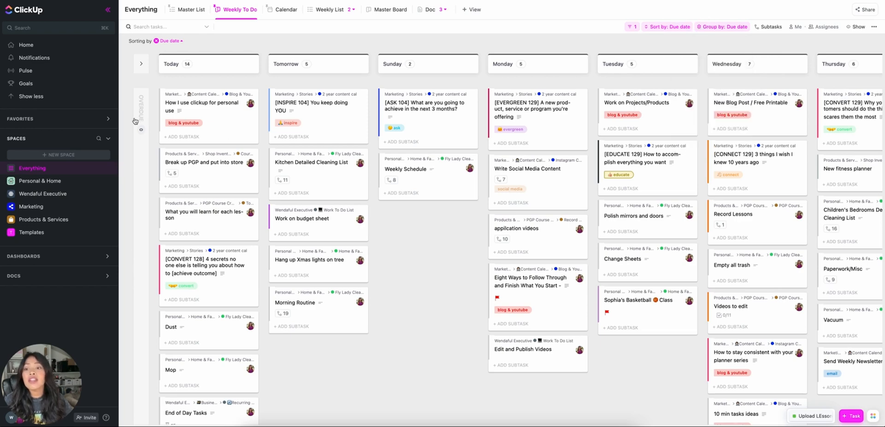
mouse_move(191, 72)
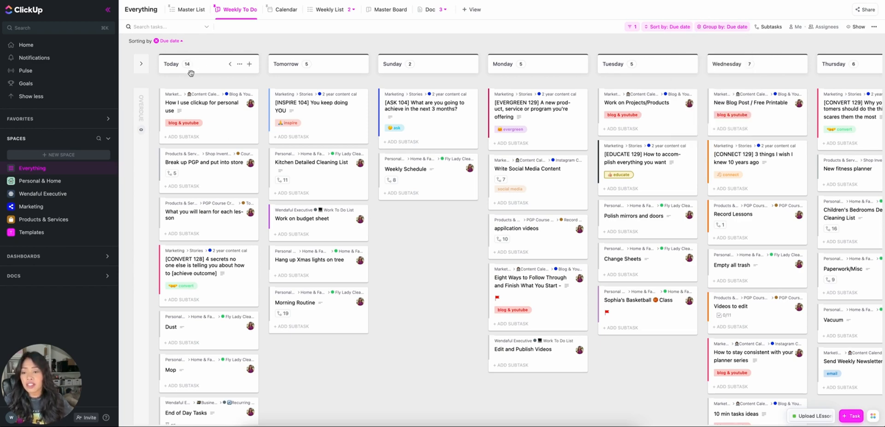
mouse_move(412, 66)
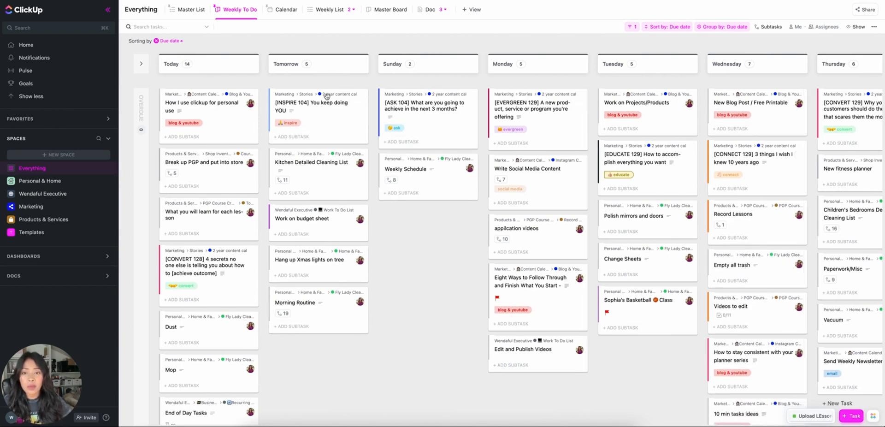
click(253, 9)
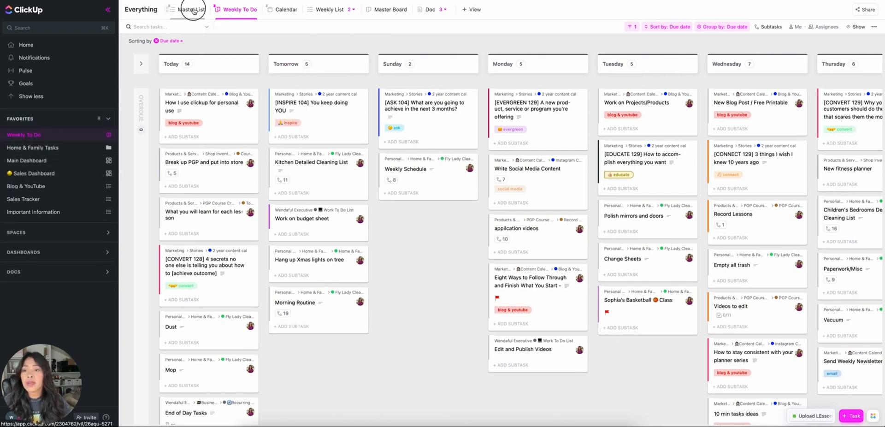
Step: Switch to the Master List view and scroll through the master-category groups
click(188, 9)
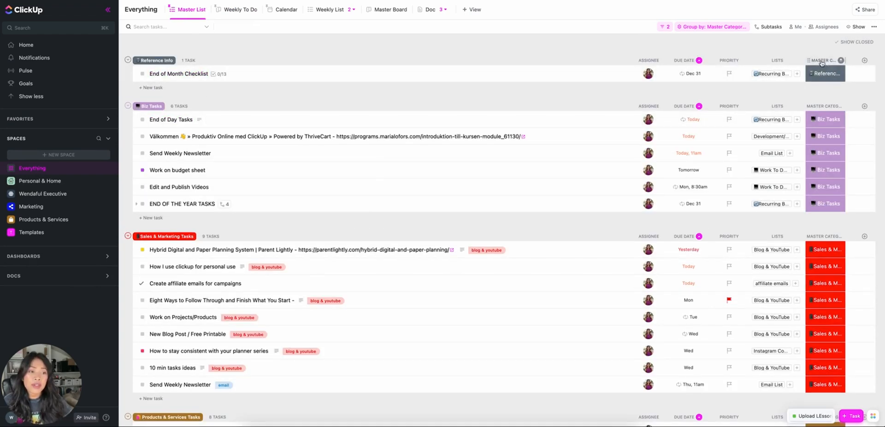
mouse_move(822, 60)
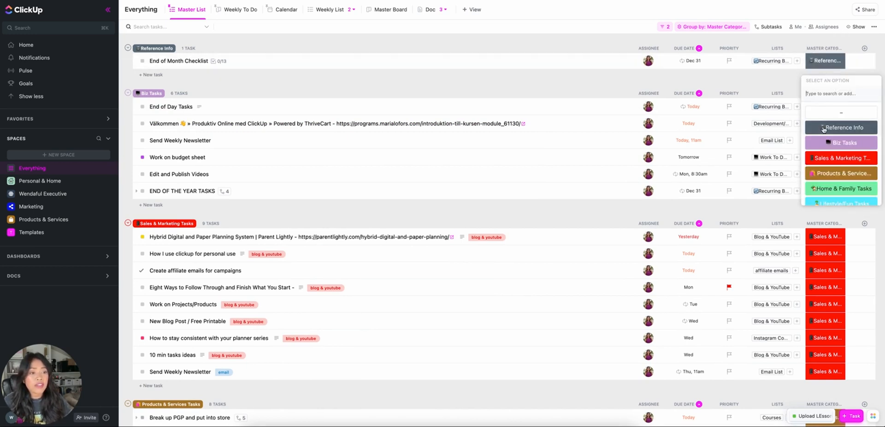
scroll(down, 3)
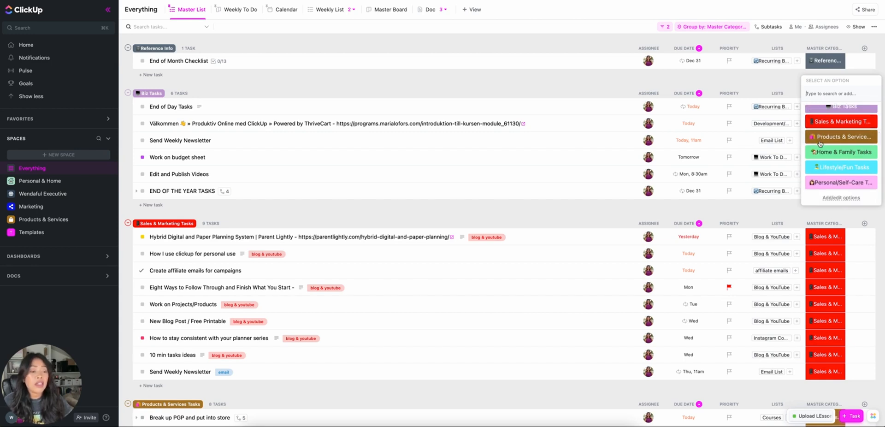
mouse_move(841, 168)
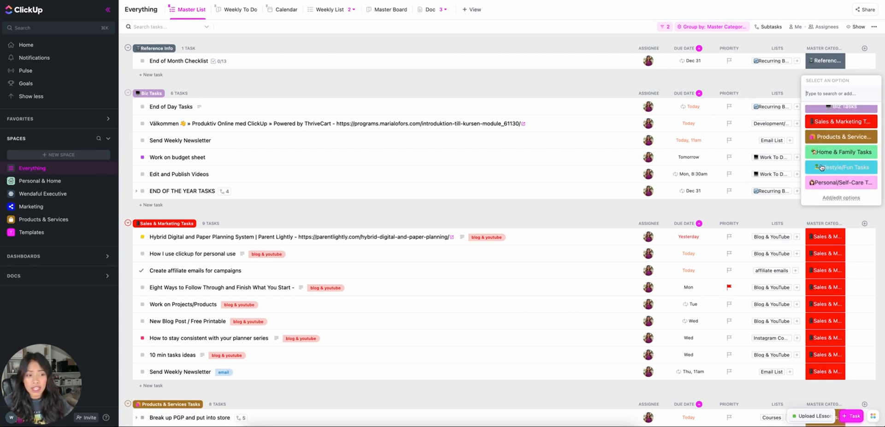
mouse_move(841, 183)
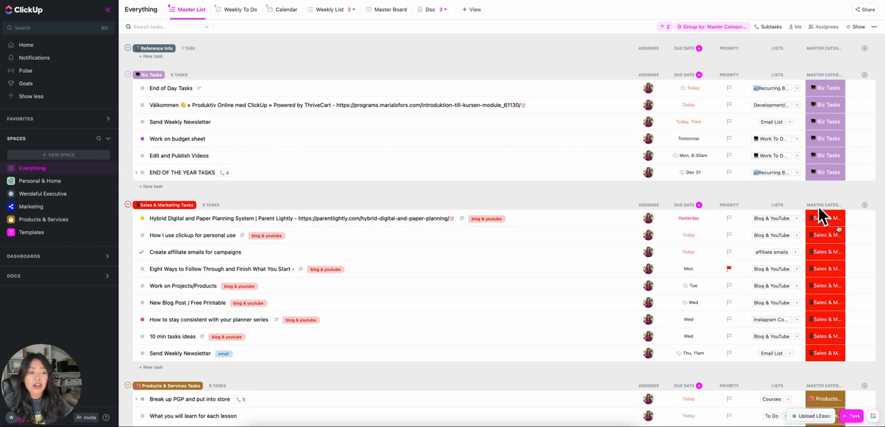
scroll(down, 3)
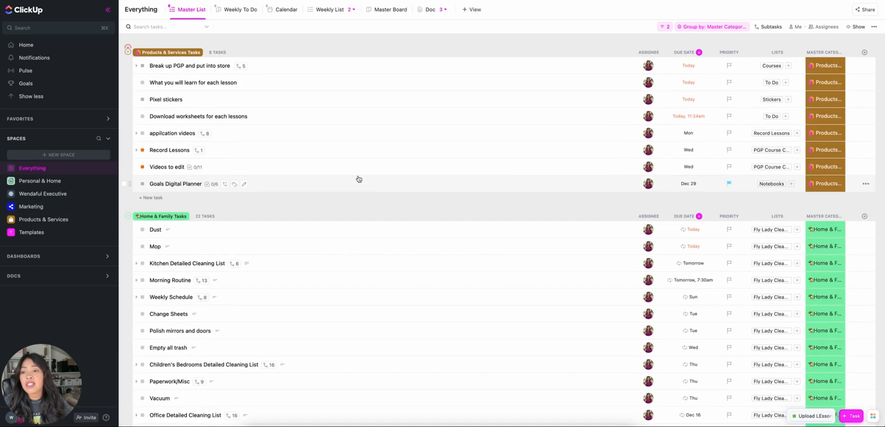
scroll(up, 3)
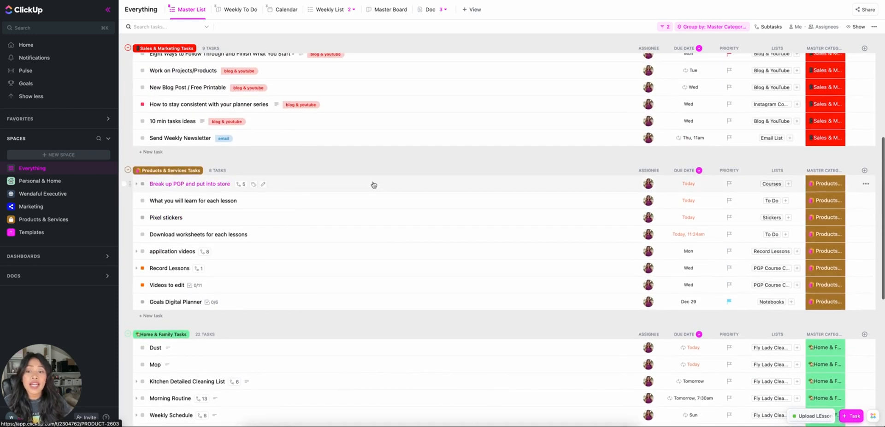
scroll(up, 3)
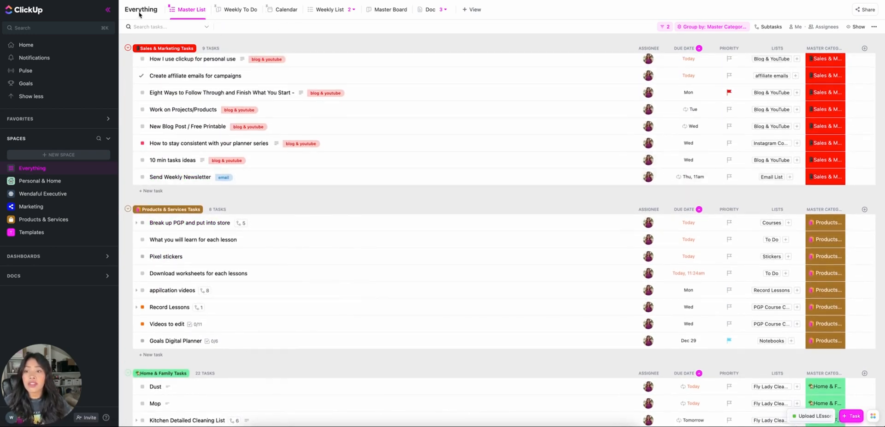
Step: Switch to the Calendar view and expand Home & Family Tasks, then collapse Personal & Home
click(286, 9)
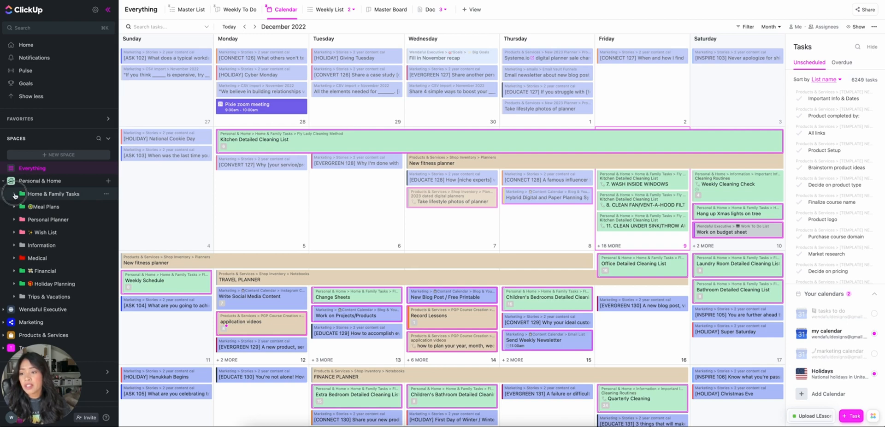
click(14, 194)
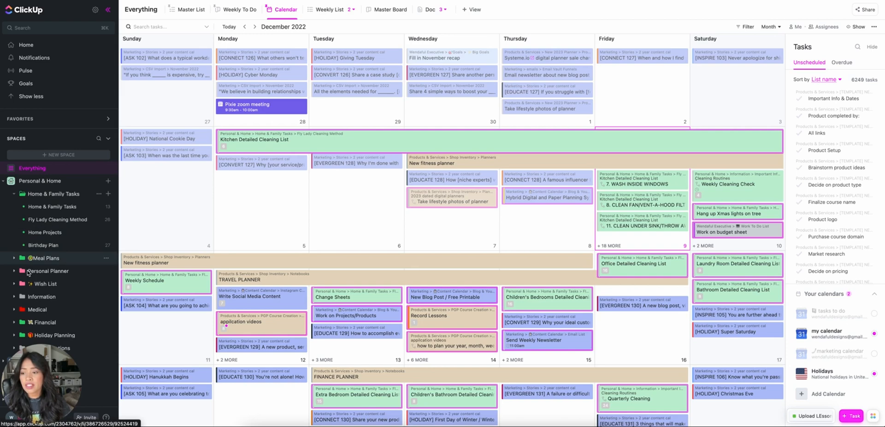
click(3, 181)
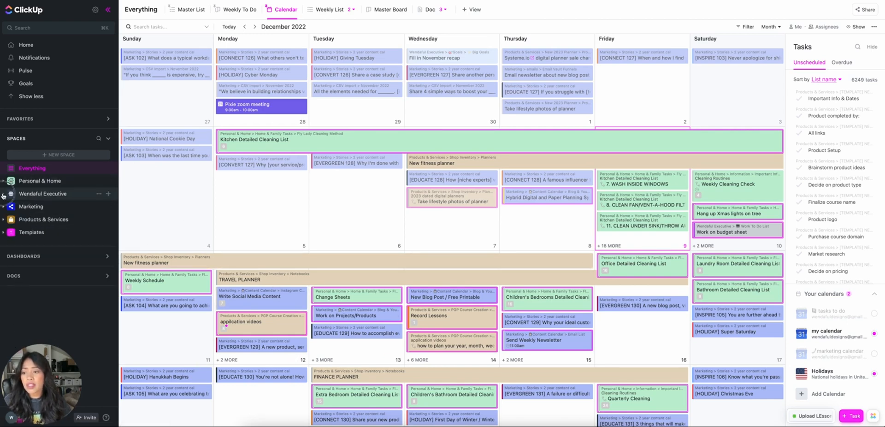
Step: Expand the Wendaful Executive space and its folders in the sidebar to review their lists
click(3, 194)
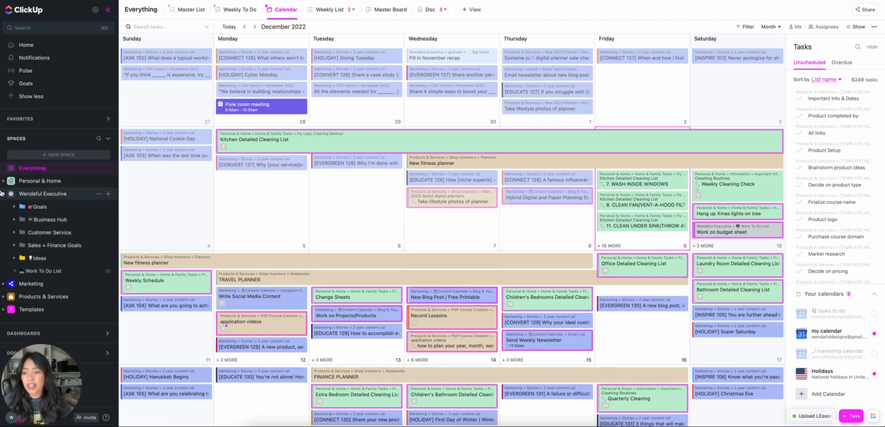
click(31, 206)
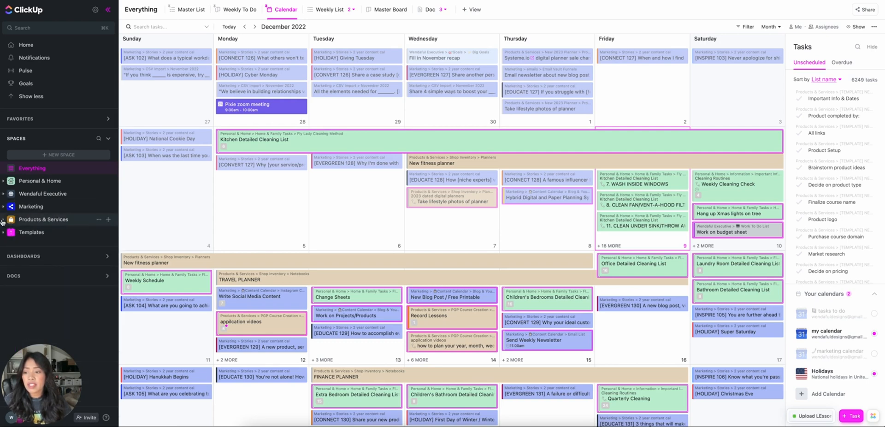
click(3, 219)
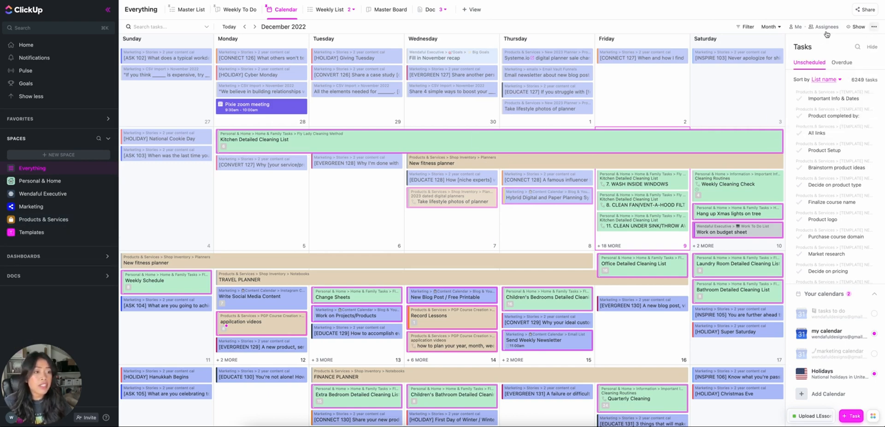
scroll(down, 3)
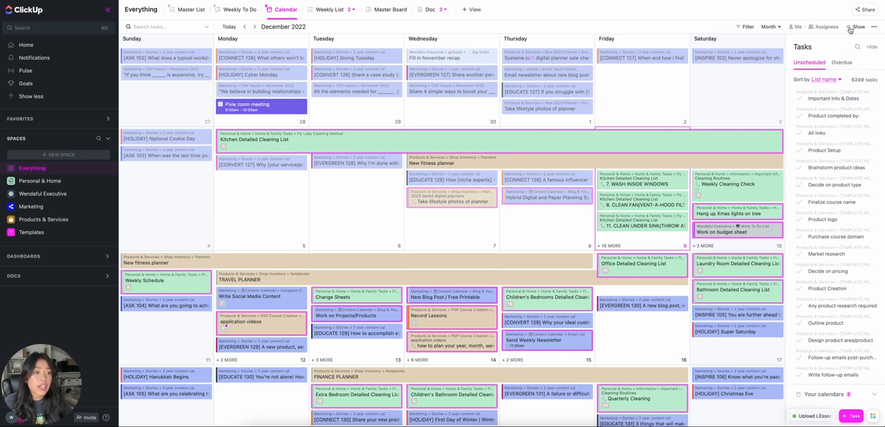
Step: Review the Show options, including the Color tasks by choices
click(856, 26)
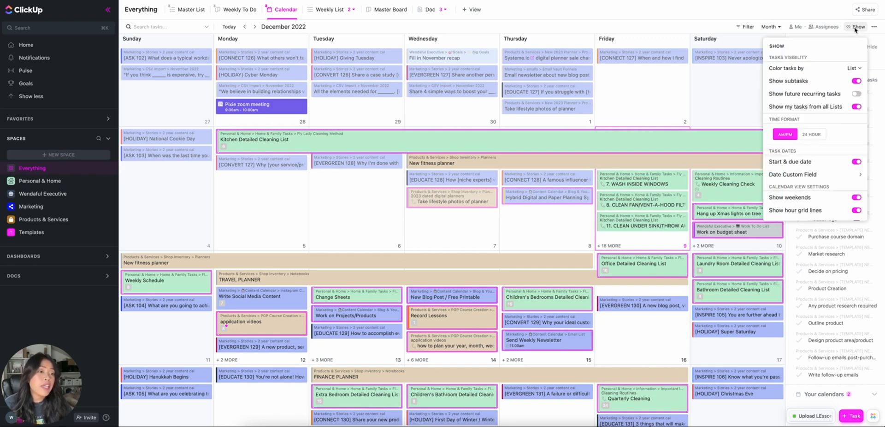
click(851, 68)
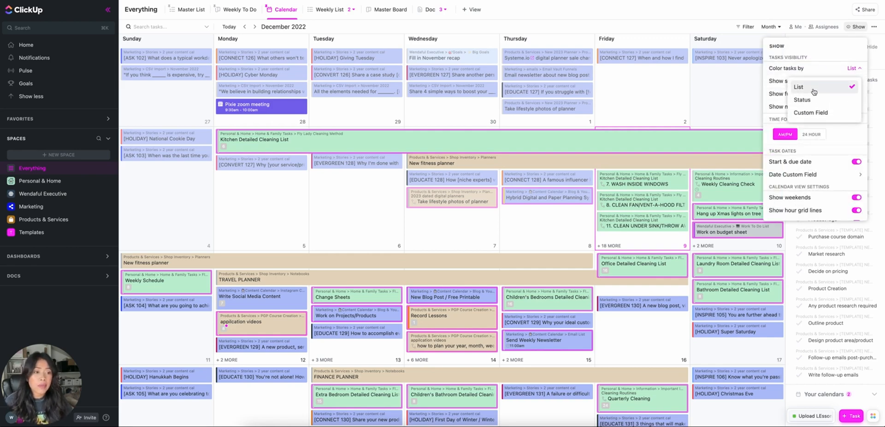
mouse_move(801, 100)
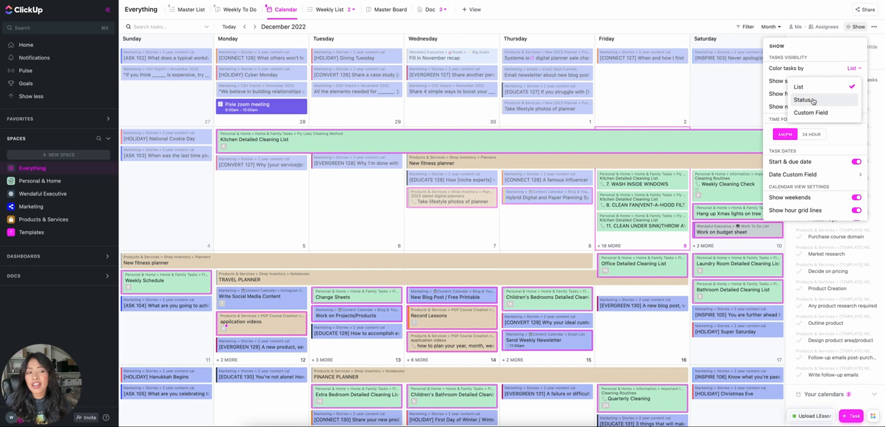
mouse_move(812, 112)
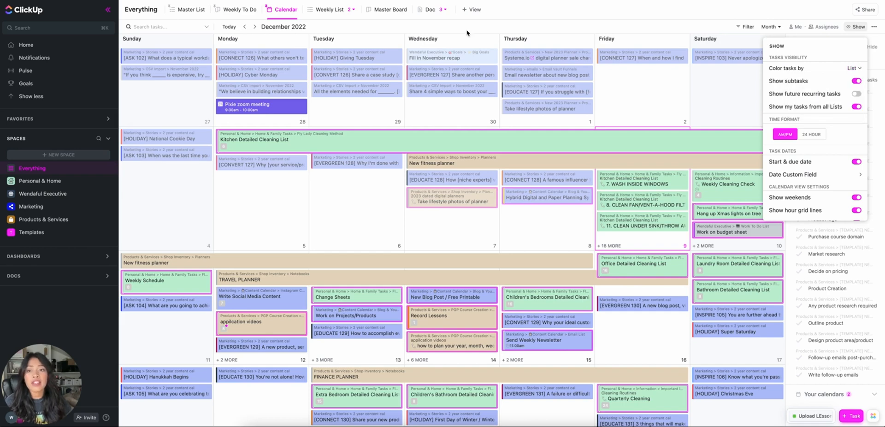
Step: Change the calendar period from Month to Week, showing Dec 4–10 with hourly slots
click(769, 26)
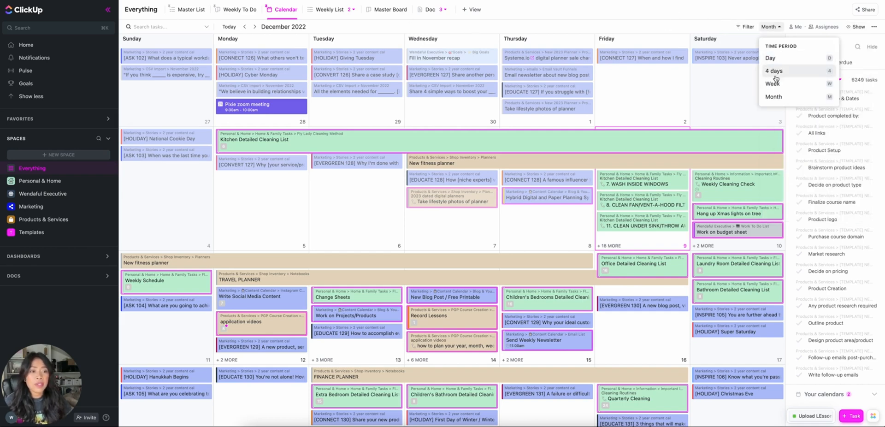
click(774, 83)
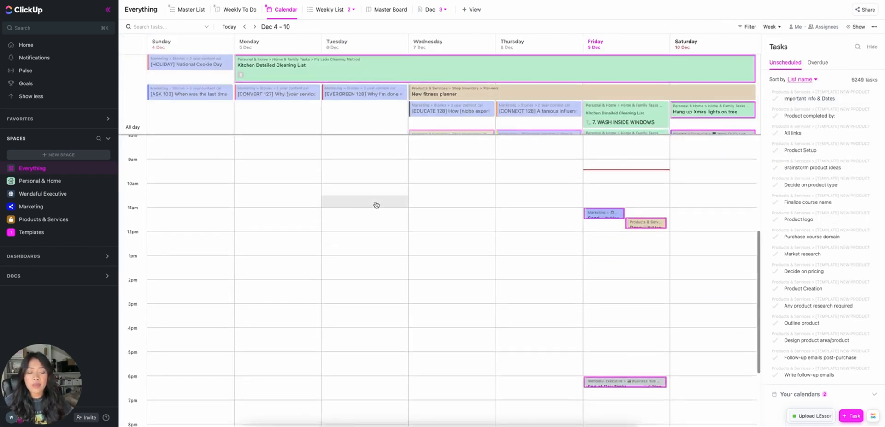
scroll(up, 3)
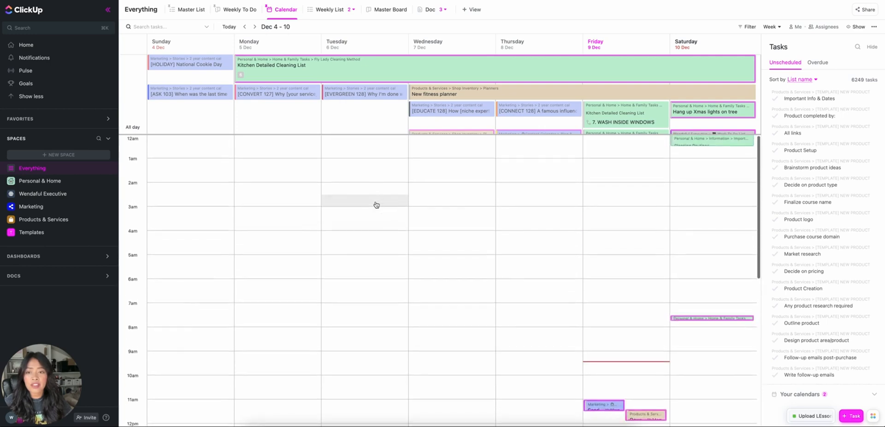
scroll(down, 3)
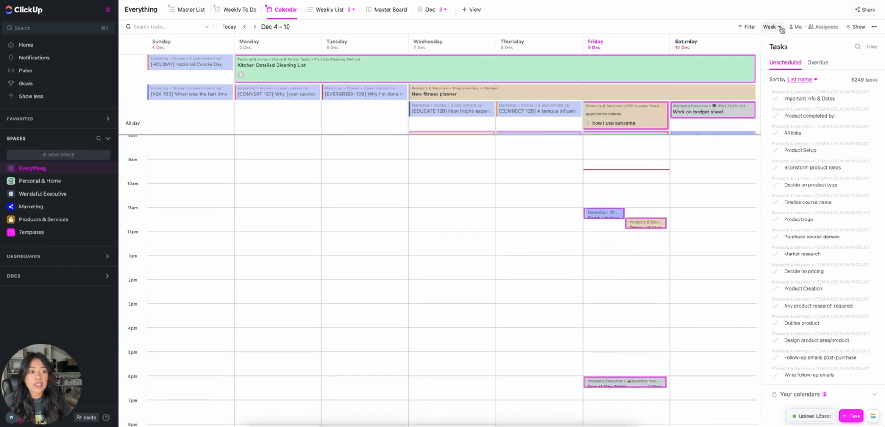
Step: Go to the Personal & Home space and expand the Home & Family Tasks and Meal Plans folders
click(39, 181)
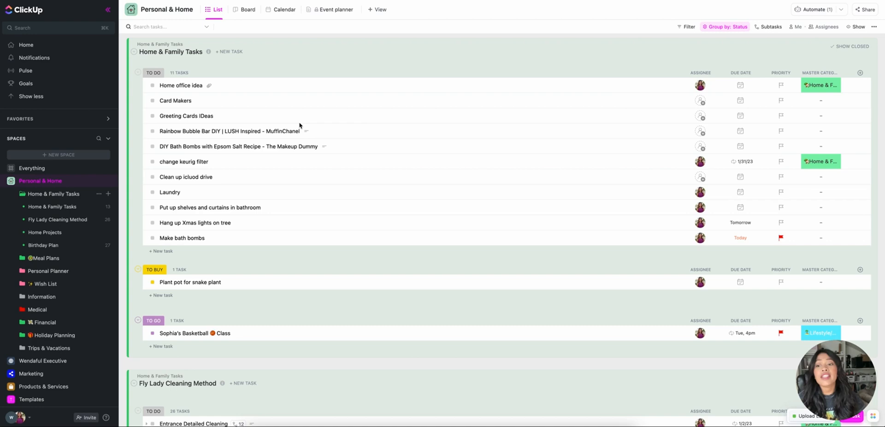
mouse_move(246, 170)
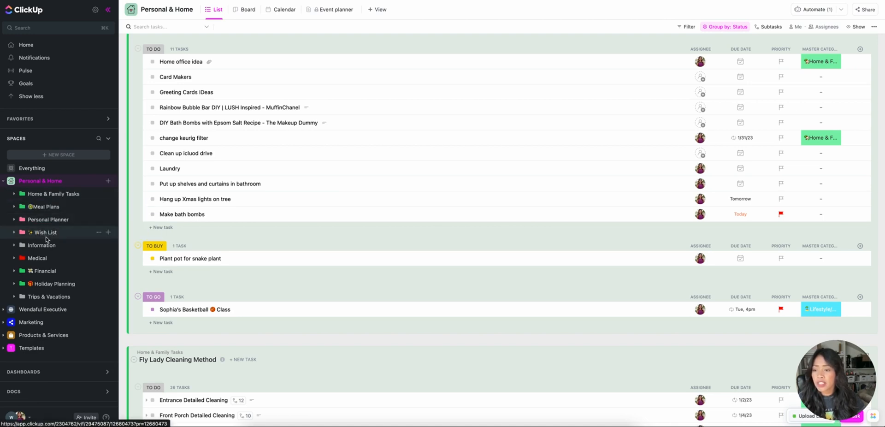
mouse_move(41, 245)
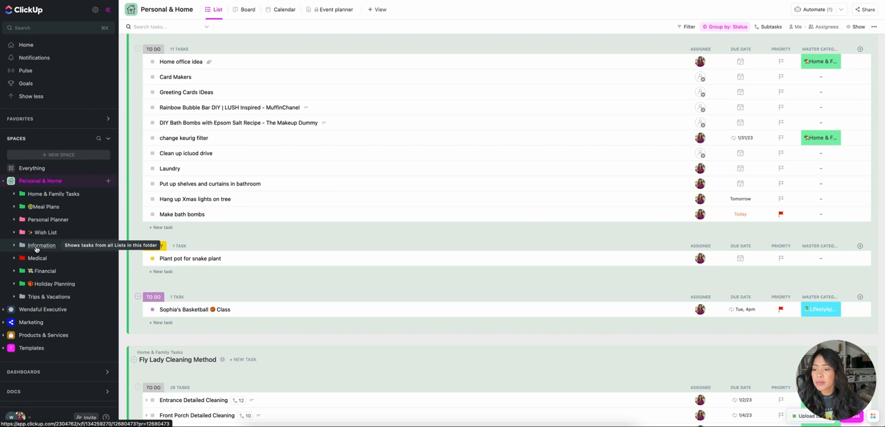
mouse_move(37, 259)
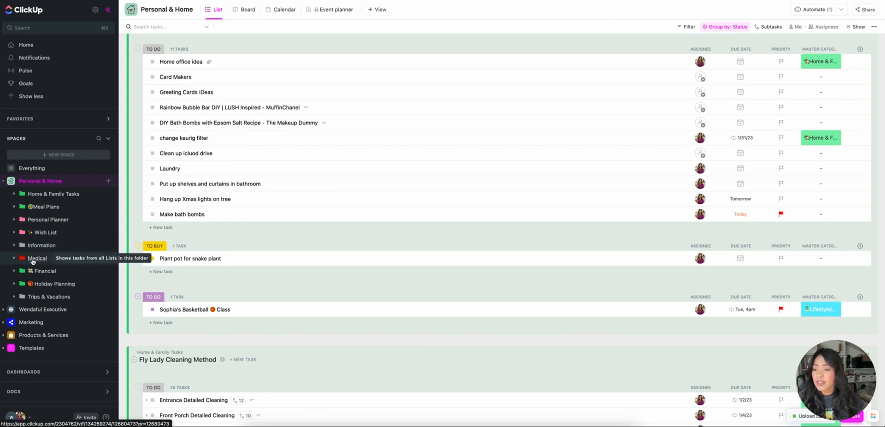
mouse_move(38, 286)
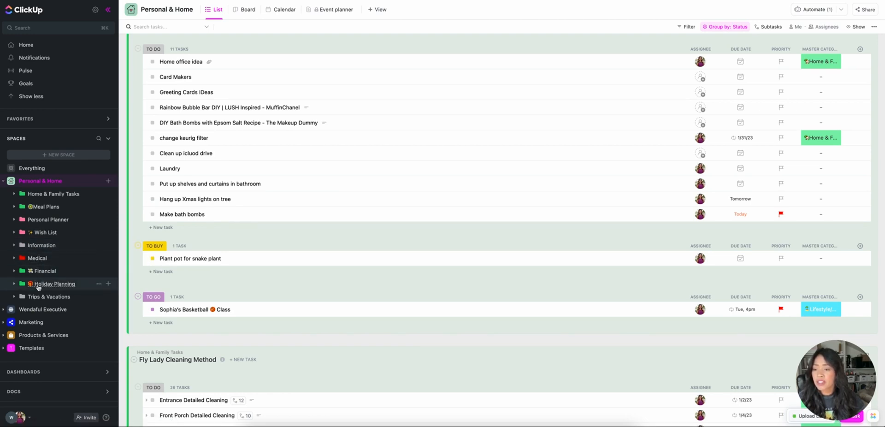
mouse_move(48, 296)
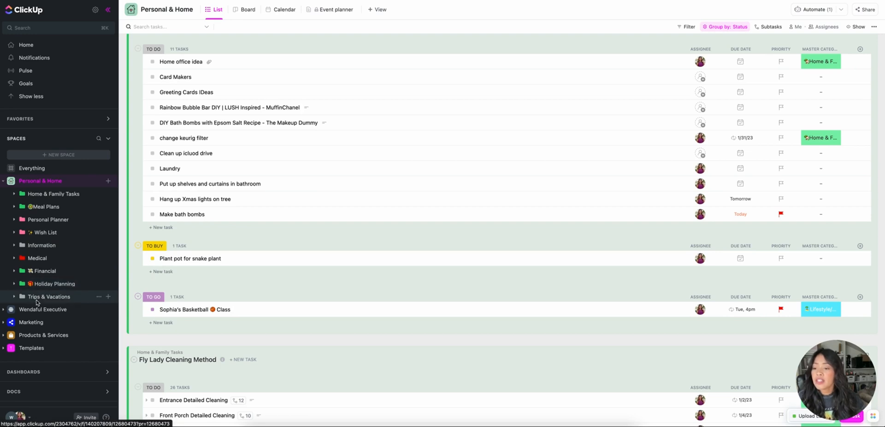
click(23, 296)
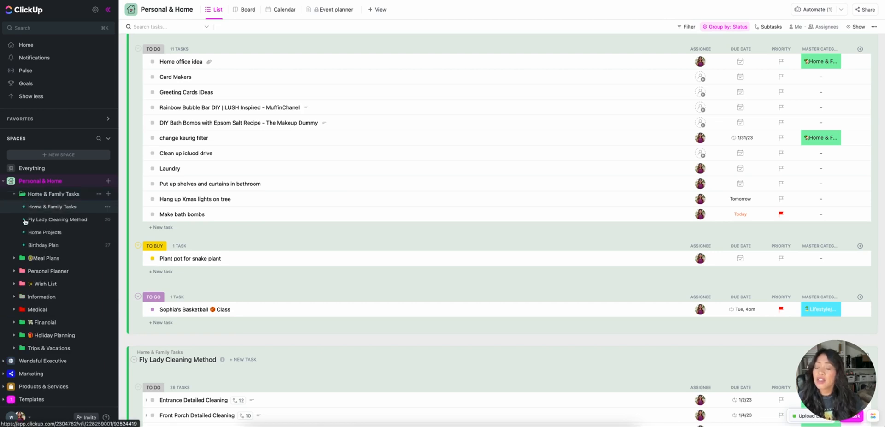
mouse_move(46, 212)
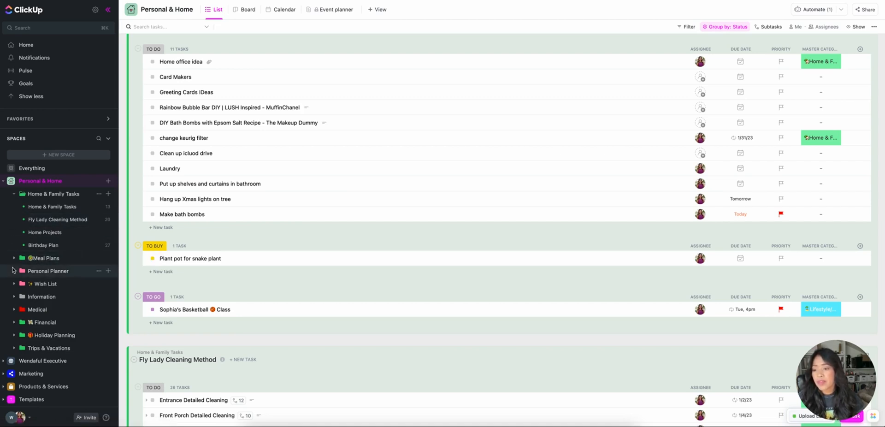
click(5, 258)
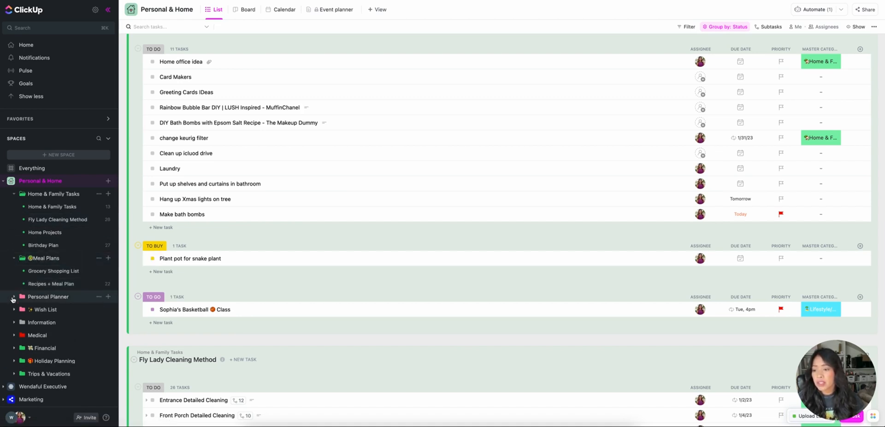
Step: Collapse the folders again and open the Home & Family Tasks folder list view
click(15, 296)
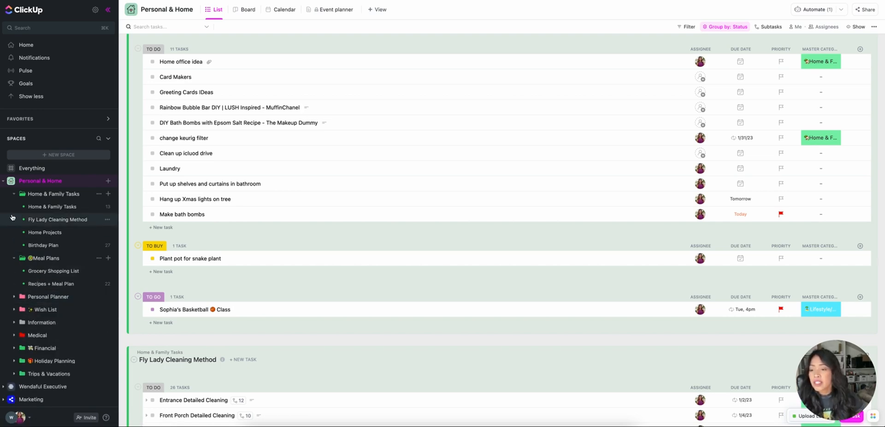
click(12, 258)
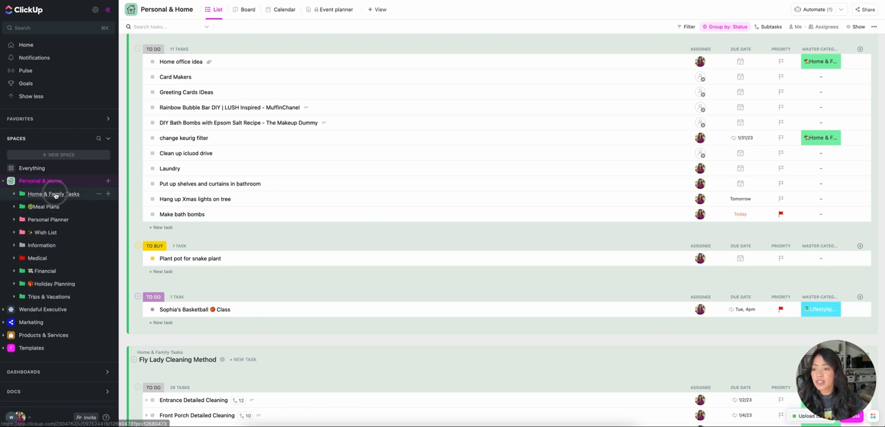
click(53, 193)
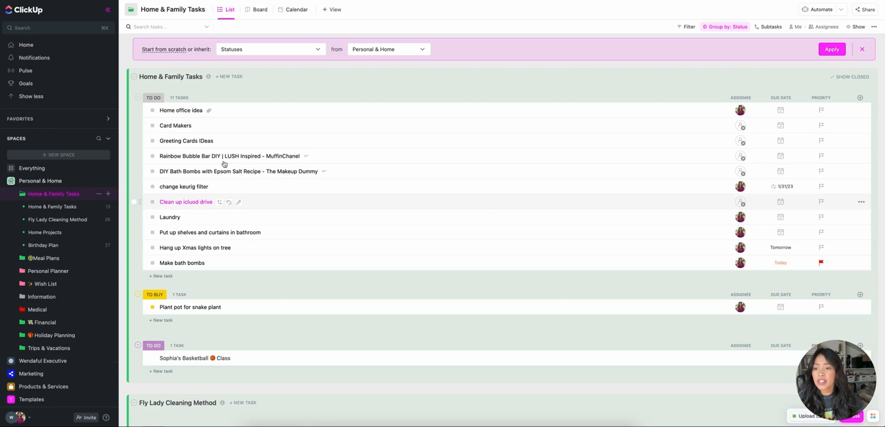
scroll(down, 3)
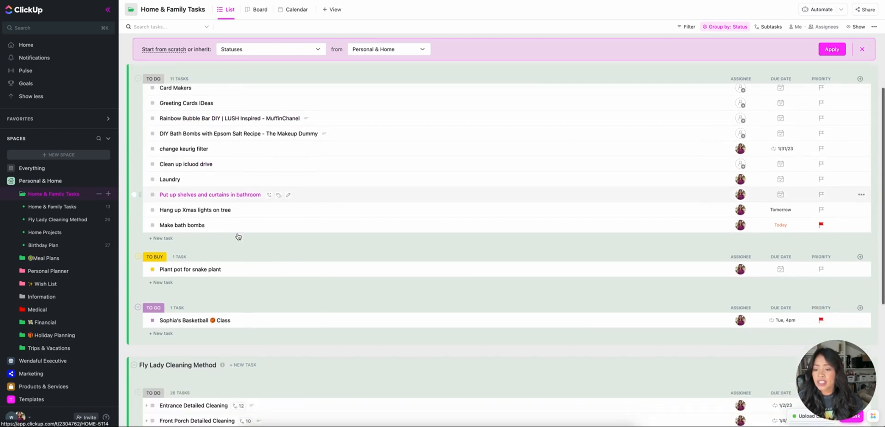
scroll(down, 3)
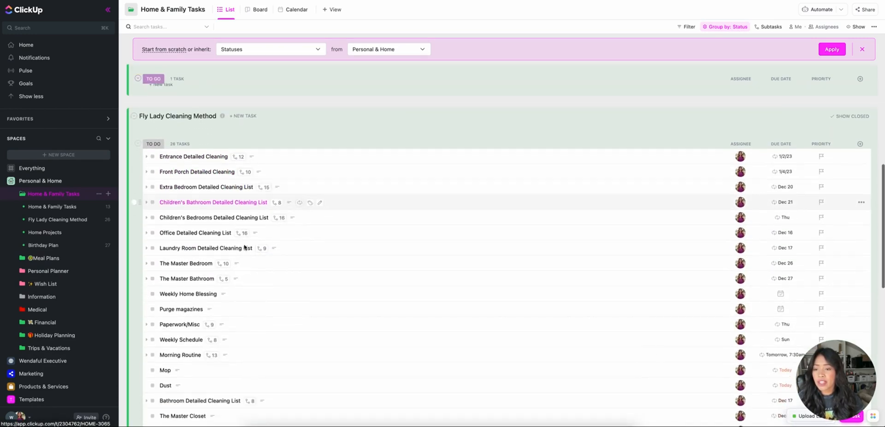
scroll(down, 3)
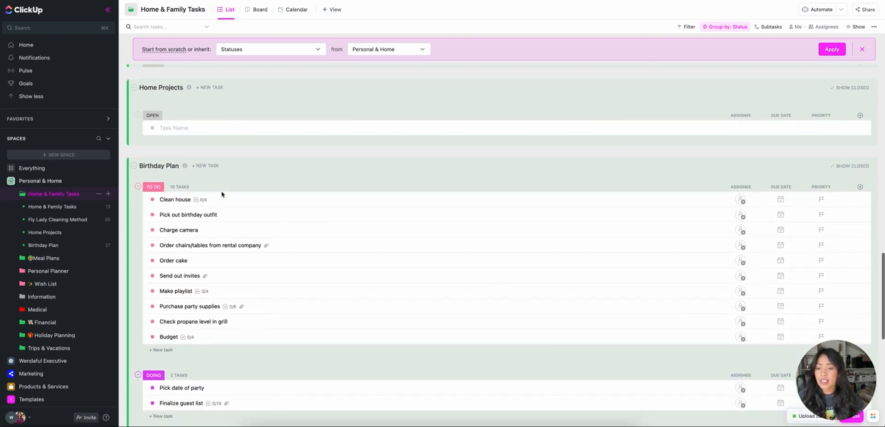
mouse_move(188, 215)
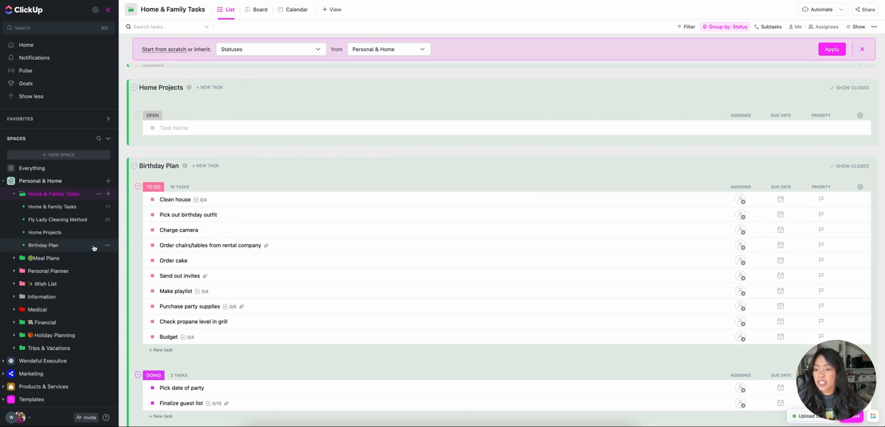
mouse_move(289, 276)
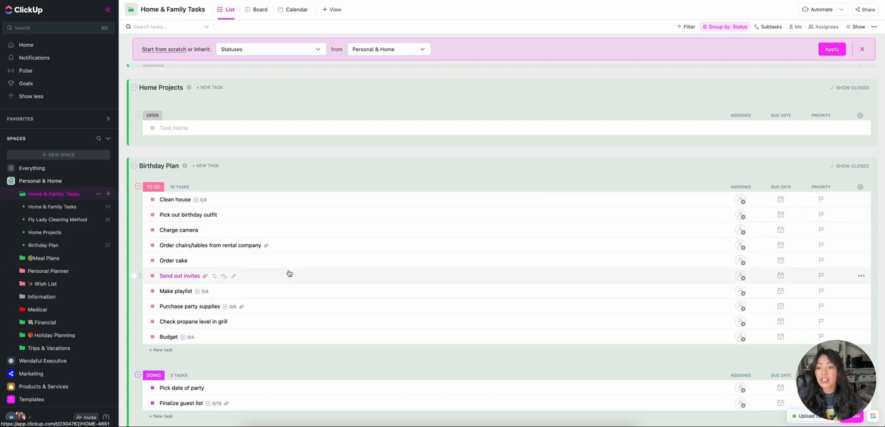
scroll(down, 3)
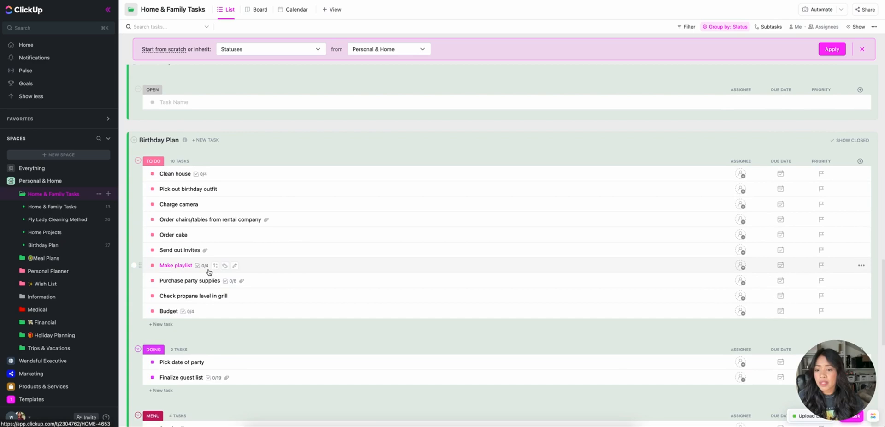
scroll(down, 3)
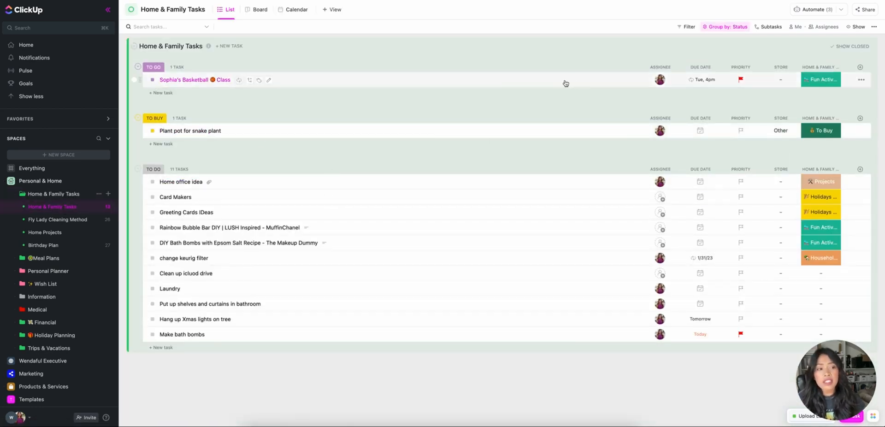
mouse_move(723, 91)
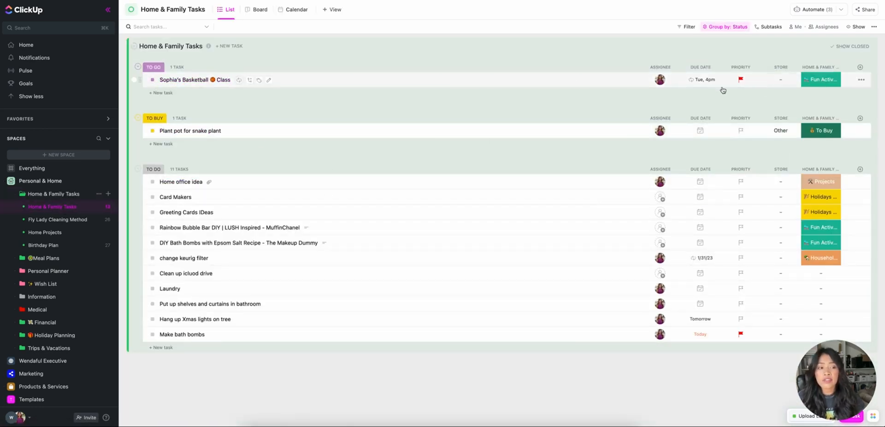
Step: Reschedule Sophia's Basketball Class to Mon 4pm, then go to the Fly Lady Cleaning Method list
click(153, 67)
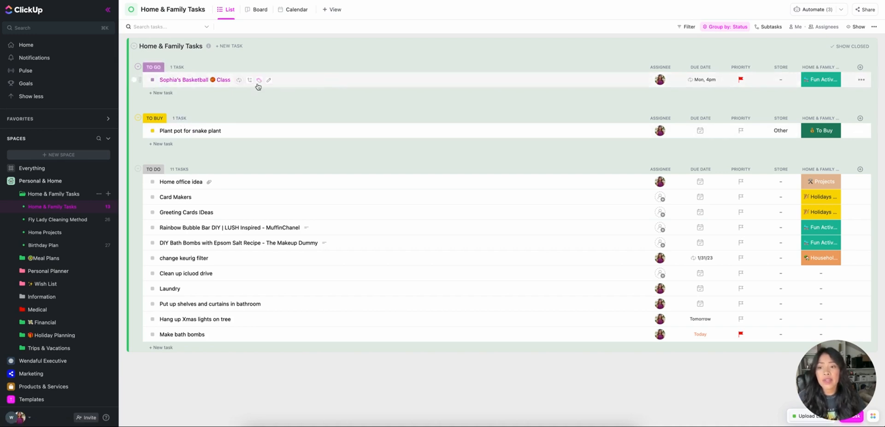
mouse_move(703, 79)
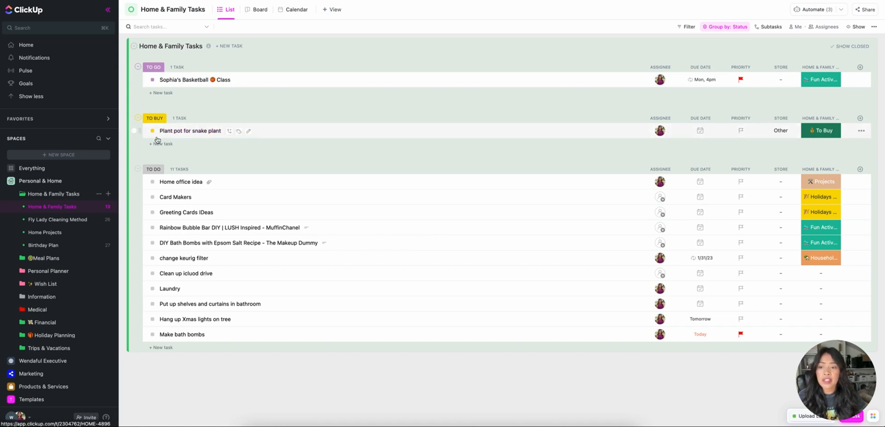
mouse_move(613, 143)
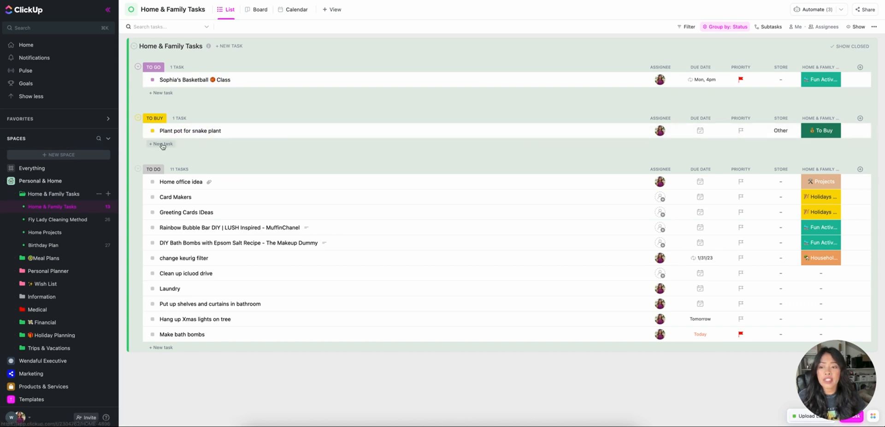
click(781, 130)
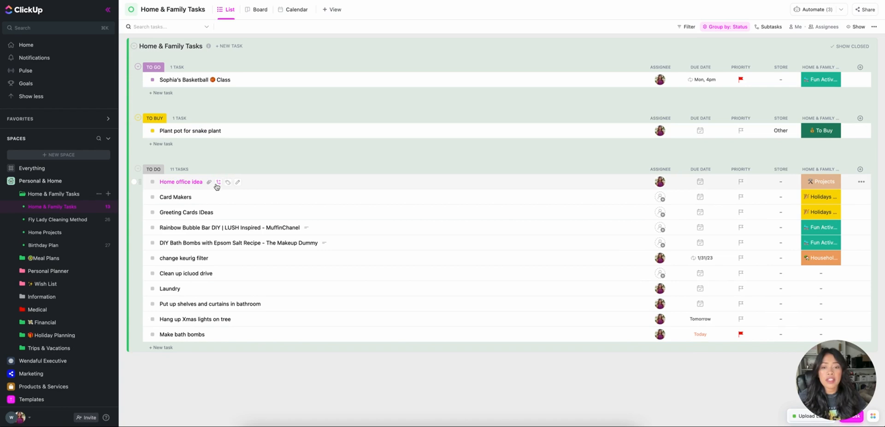
mouse_move(249, 261)
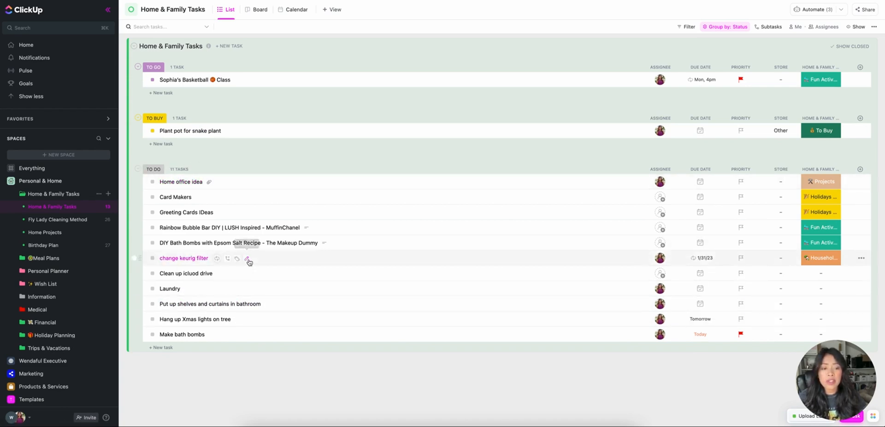
mouse_move(701, 182)
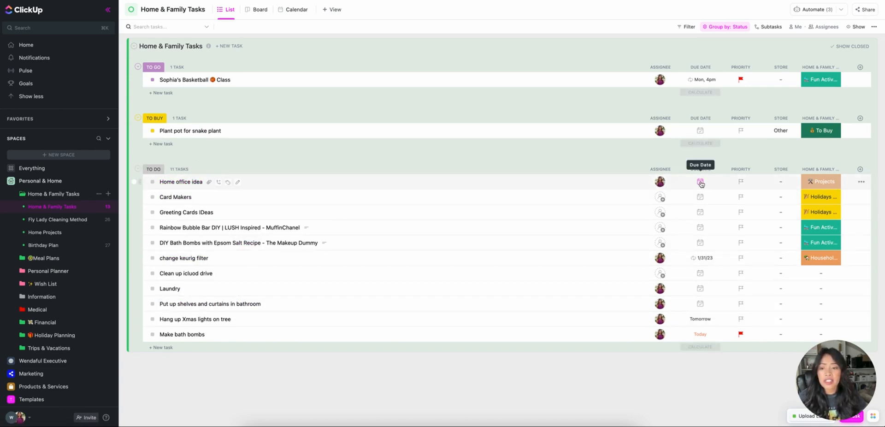
mouse_move(224, 267)
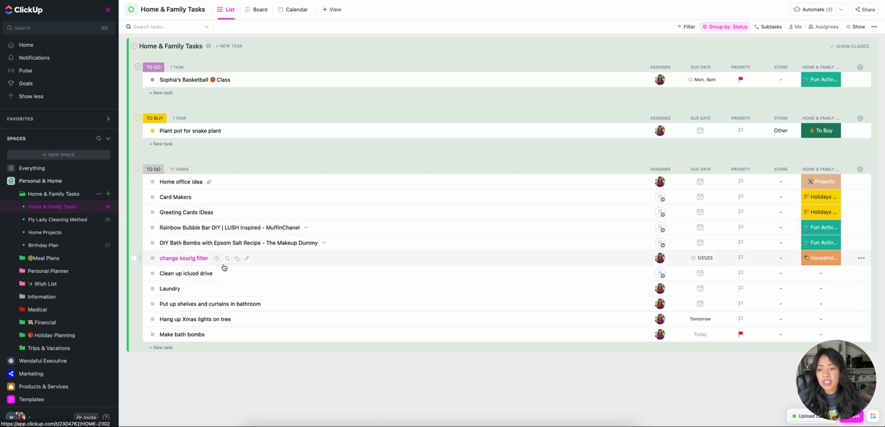
mouse_move(172, 212)
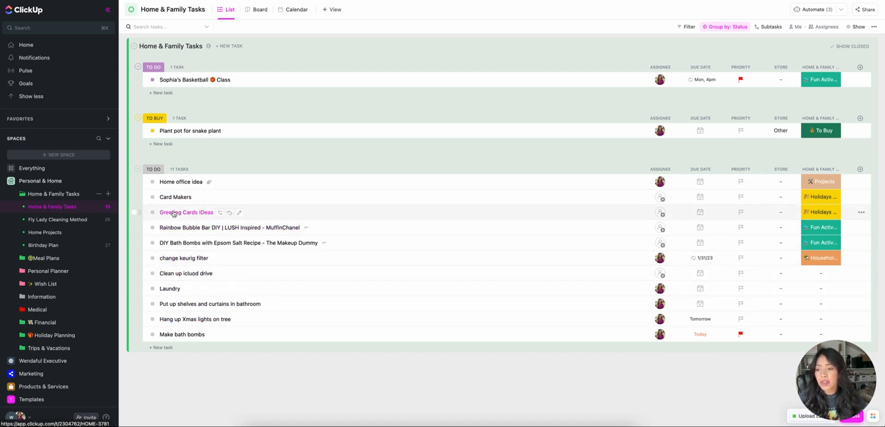
click(57, 219)
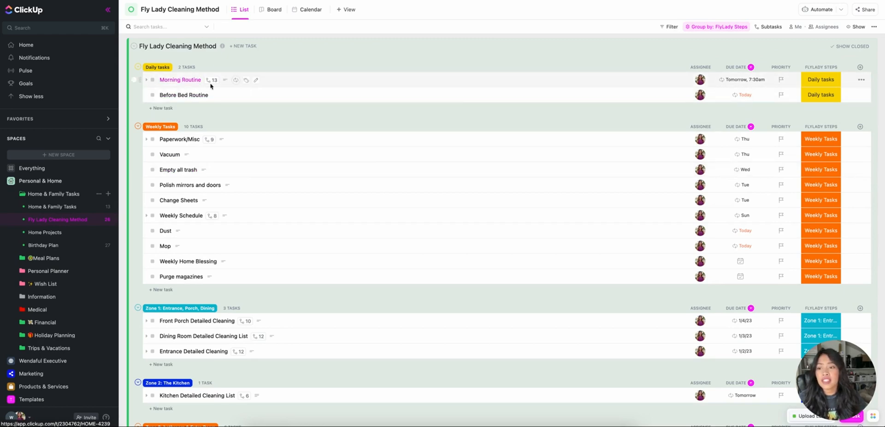
scroll(down, 3)
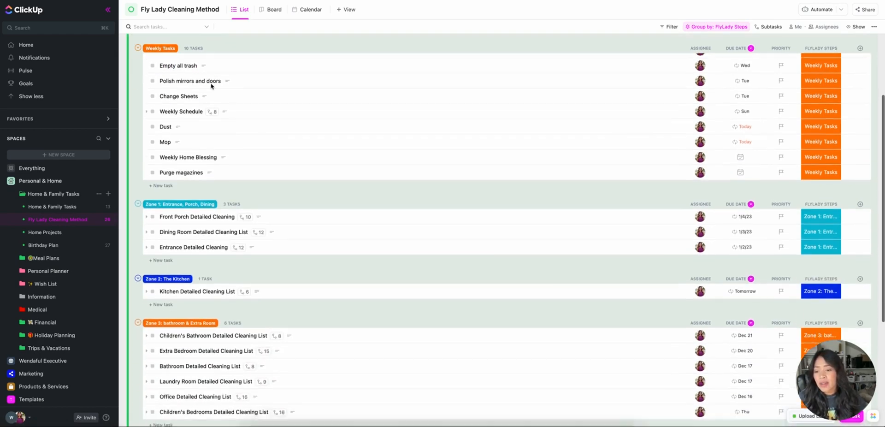
scroll(down, 3)
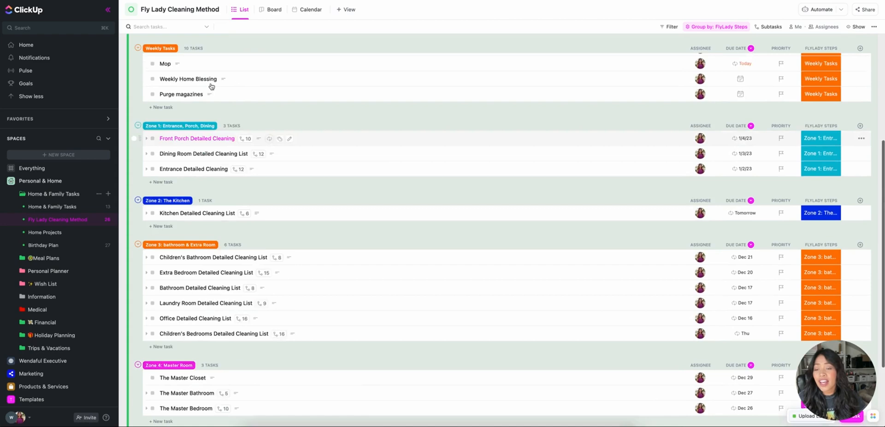
scroll(up, 3)
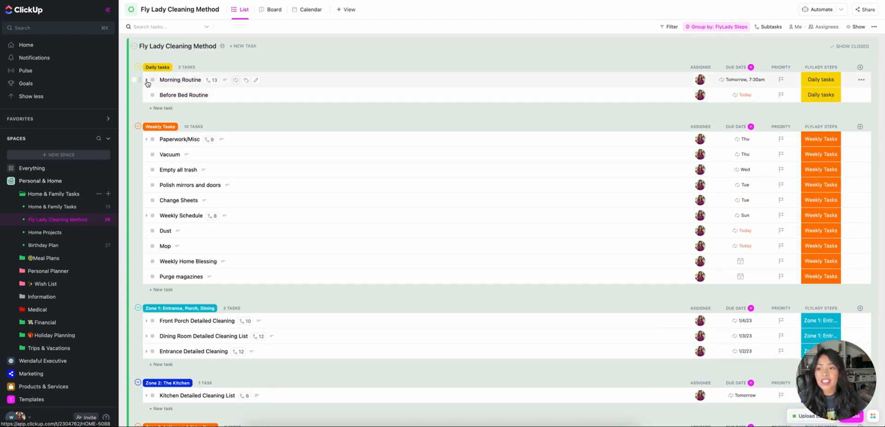
mouse_move(150, 85)
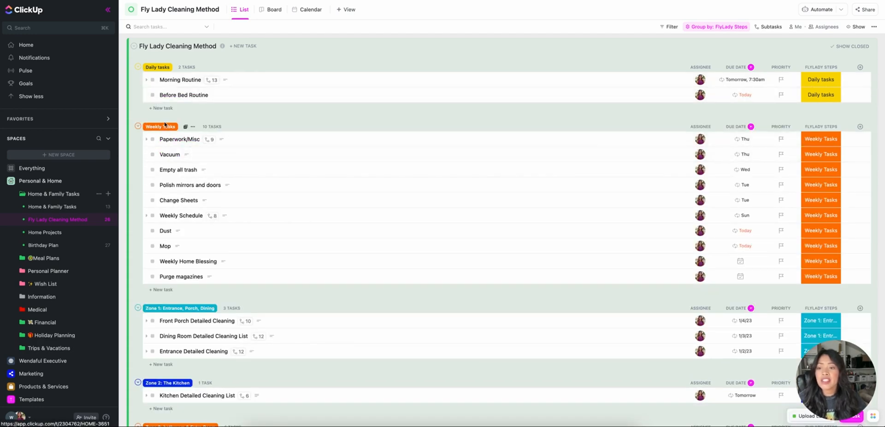
mouse_move(213, 190)
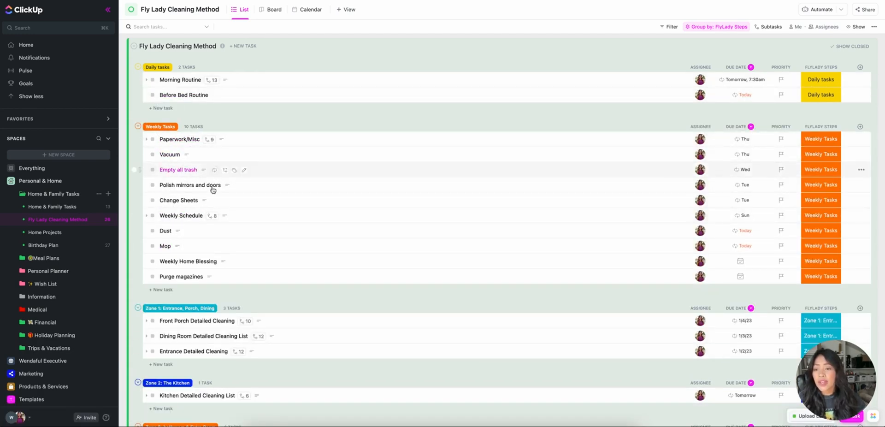
click(147, 216)
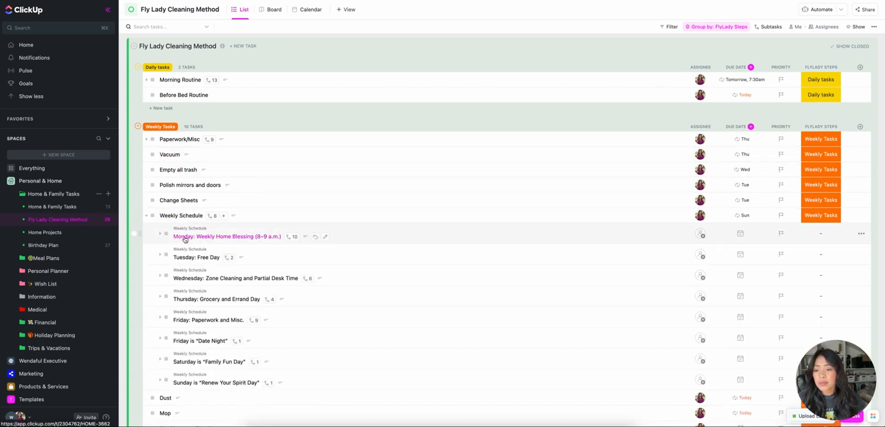
scroll(down, 3)
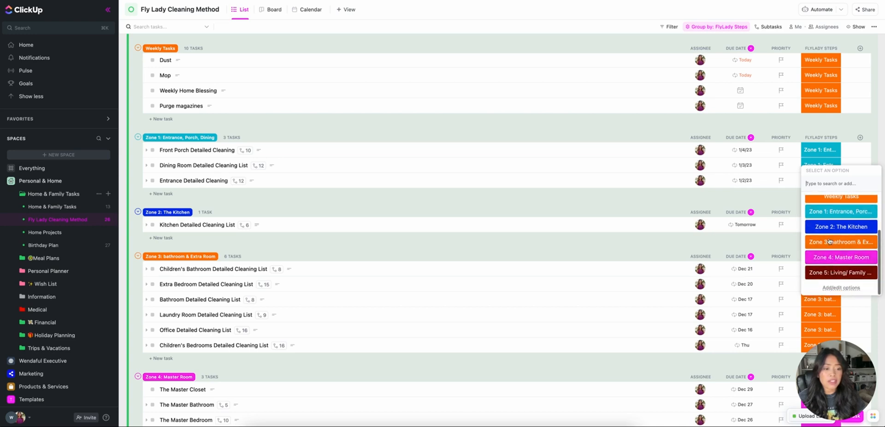
click(329, 138)
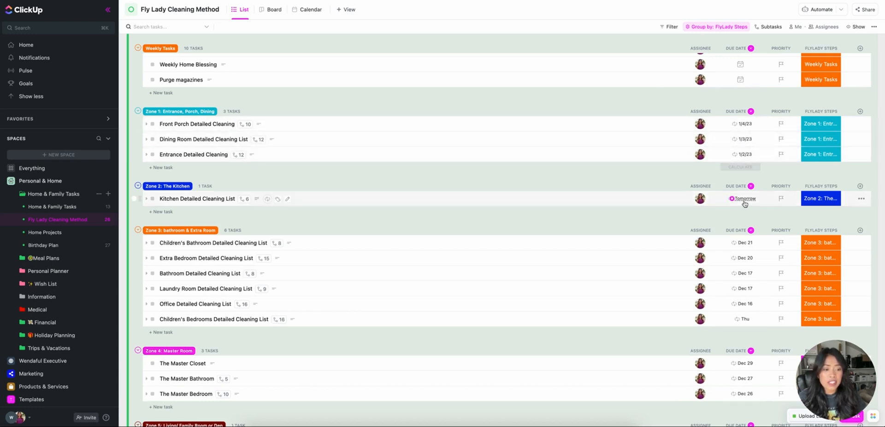
scroll(down, 3)
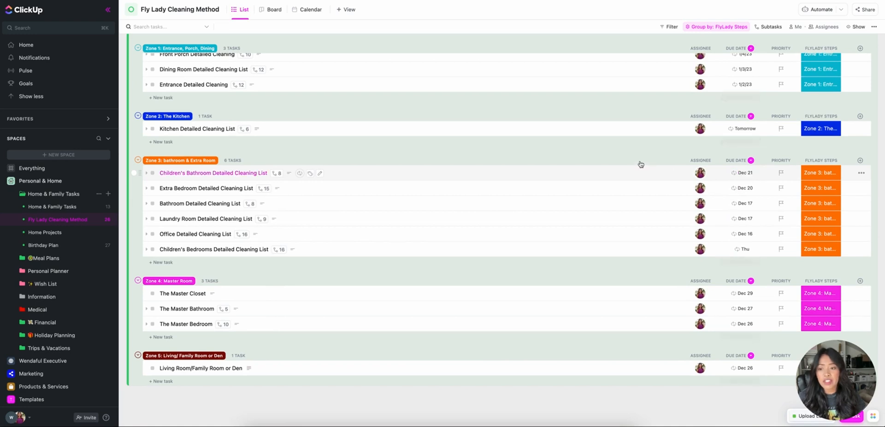
scroll(up, 3)
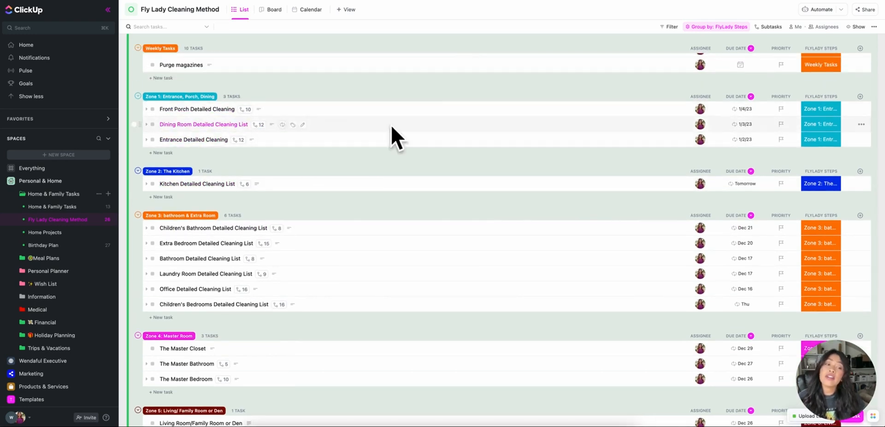
mouse_move(207, 184)
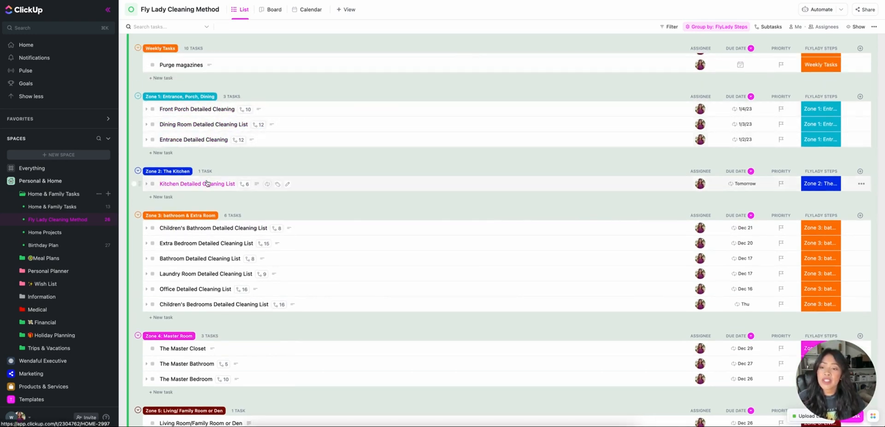
scroll(down, 3)
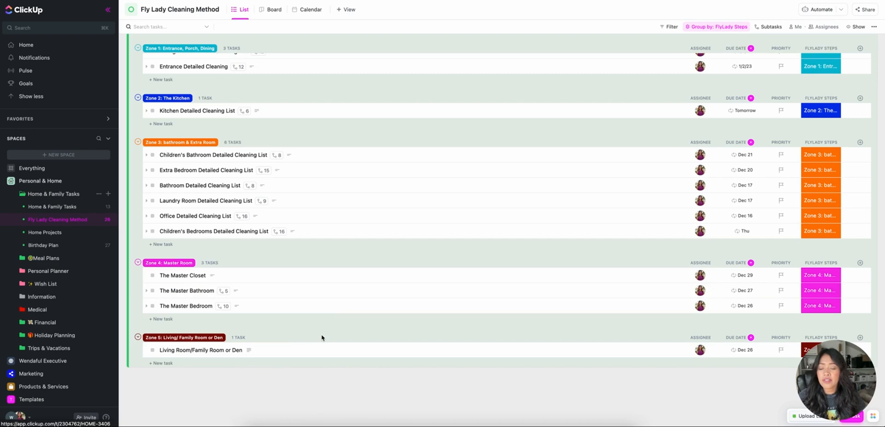
scroll(up, 3)
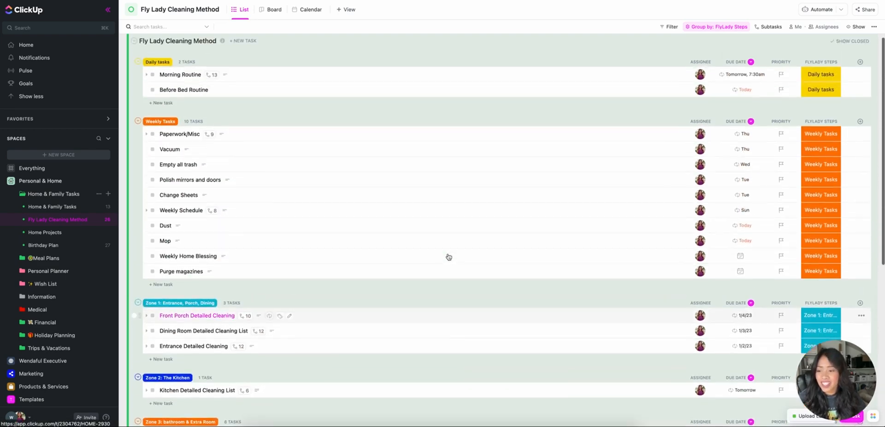
scroll(down, 3)
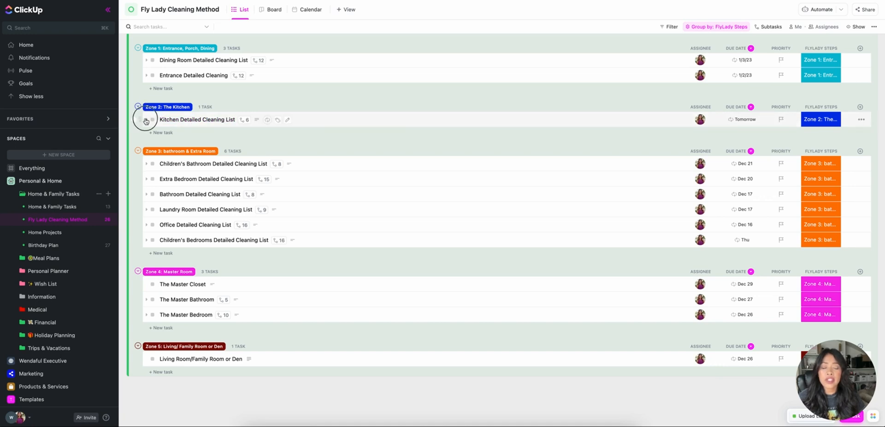
Step: Expand the Kitchen Detailed Cleaning List subtasks, then go to the Home Projects list
click(146, 119)
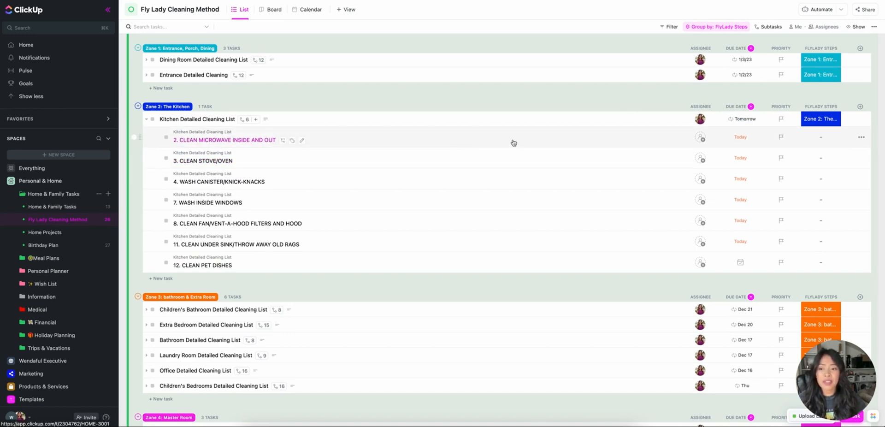
scroll(down, 3)
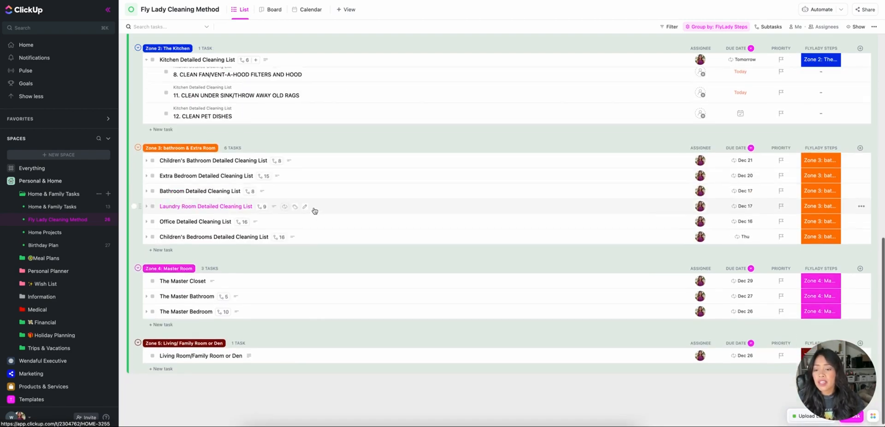
mouse_move(339, 110)
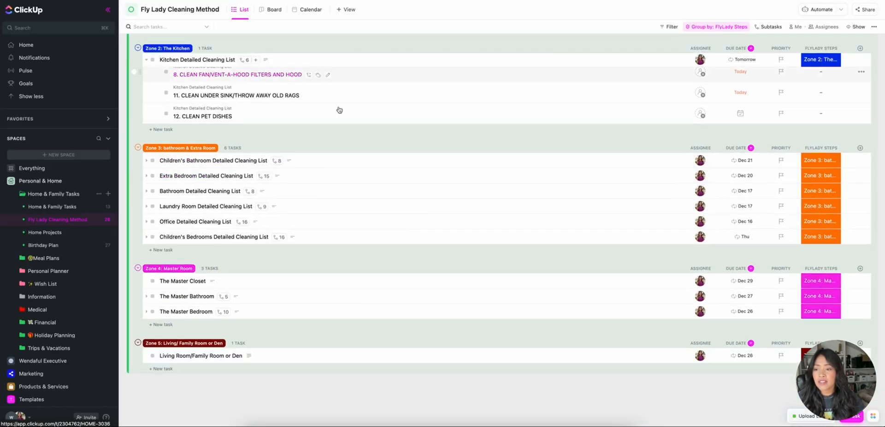
scroll(up, 3)
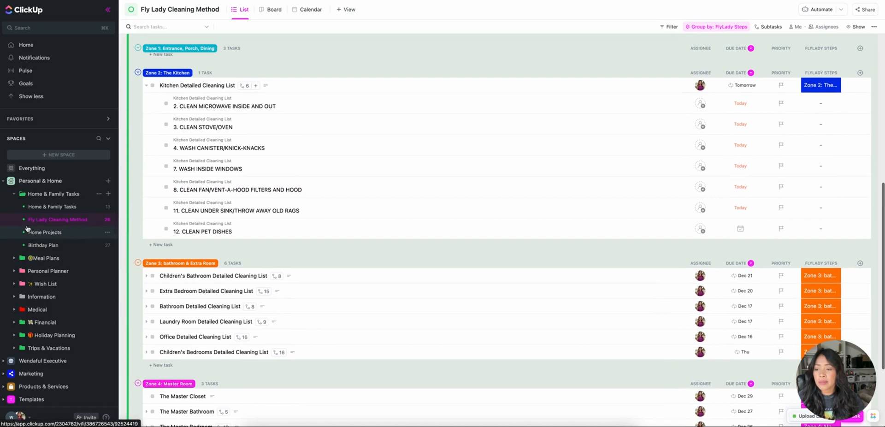
click(44, 232)
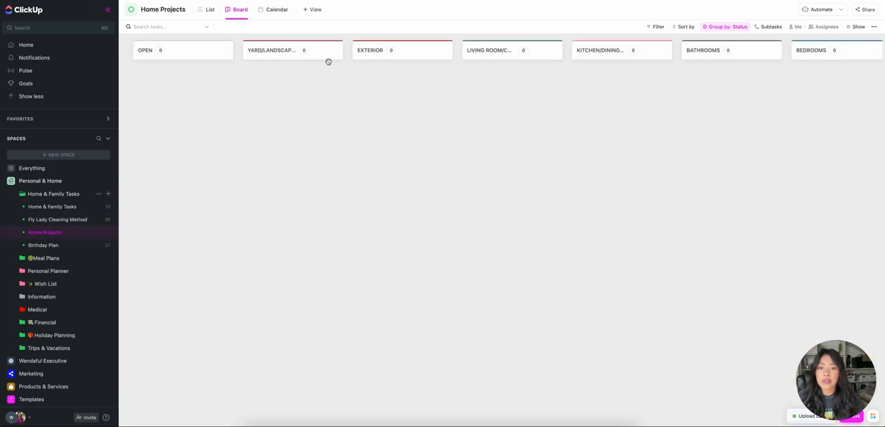
Step: Scroll the Home Projects board right to the closed guest-bathroom task, then go to Meal Plans
scroll(right, 3)
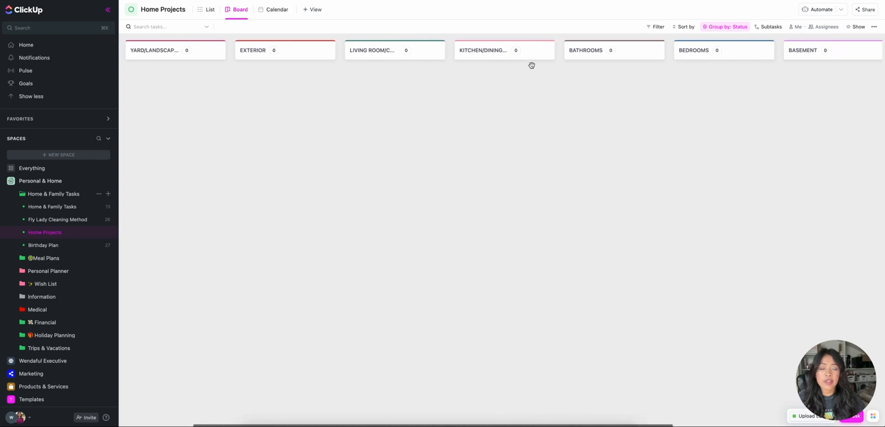
scroll(right, 3)
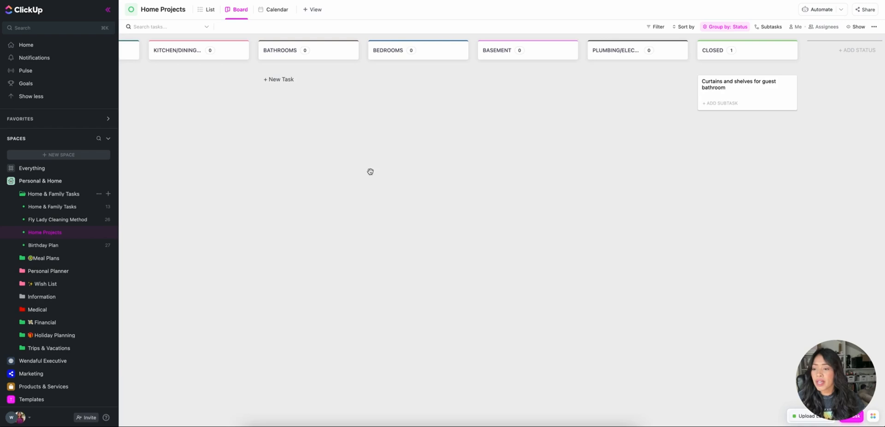
click(44, 258)
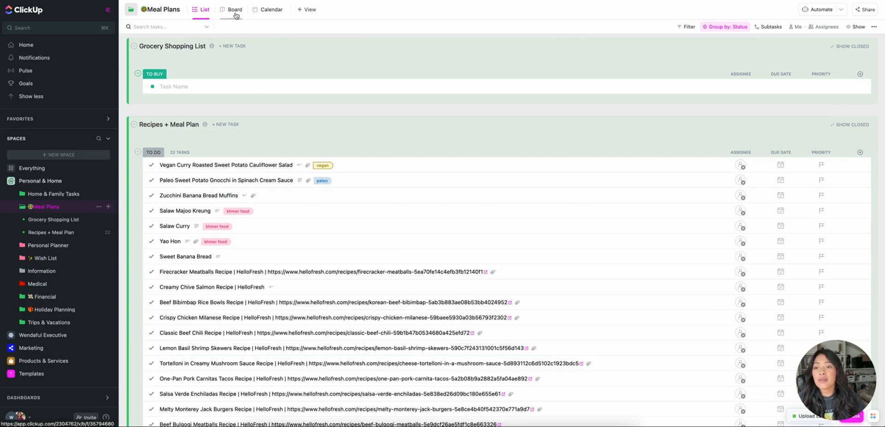
Step: View the Recipes + Meal Plan board grouped by meal type and scroll through it
click(229, 10)
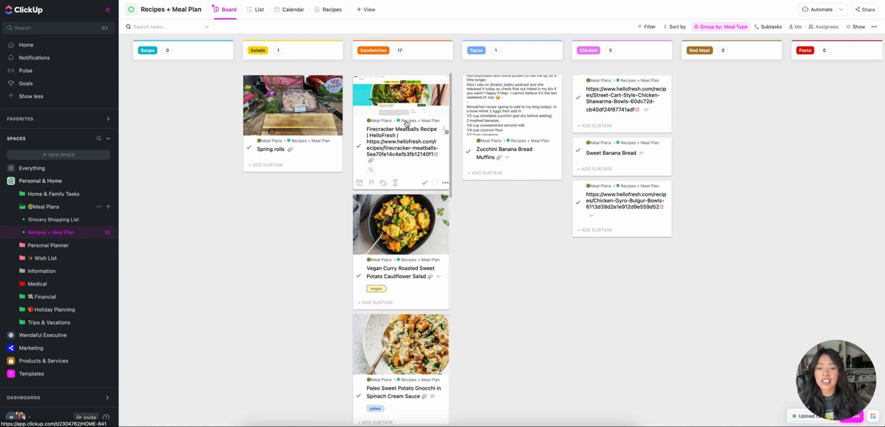
scroll(down, 3)
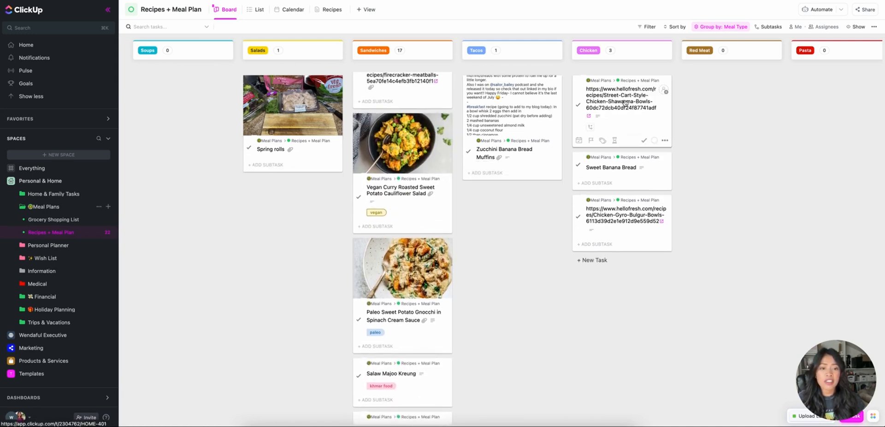
scroll(right, 3)
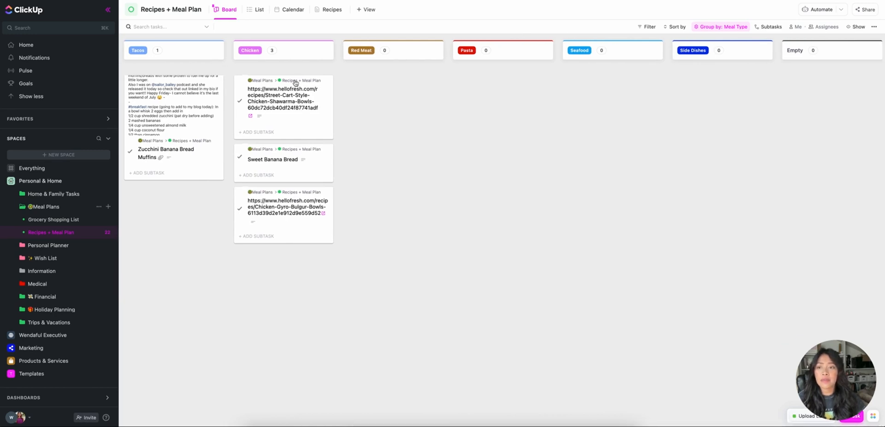
scroll(left, 3)
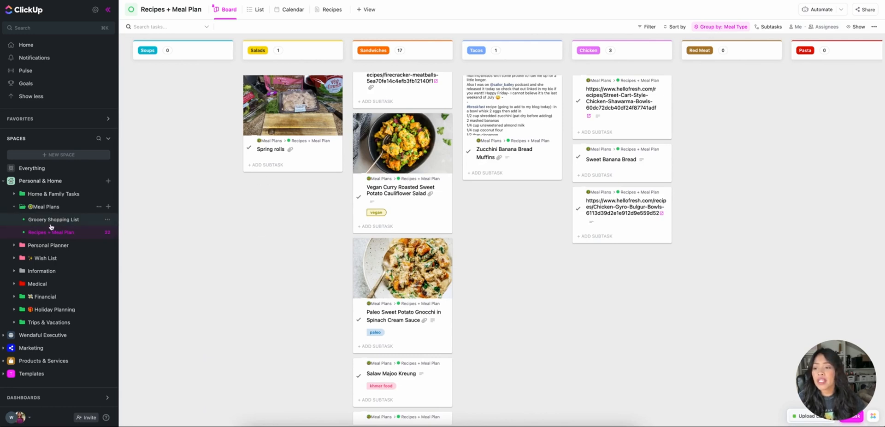
Step: Visit the empty Grocery Shopping List, then go to the Personal Planner folder
click(53, 219)
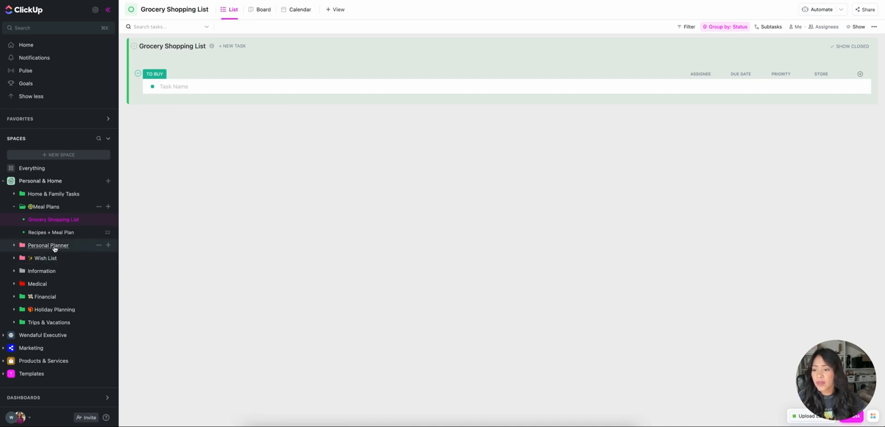
click(48, 246)
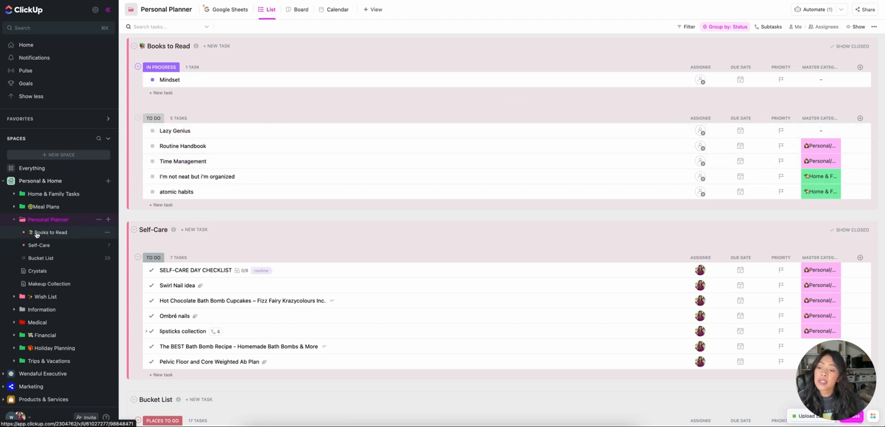
Step: Browse Books to Read and Self-Care, ending on the Bucket List of places by location
click(50, 232)
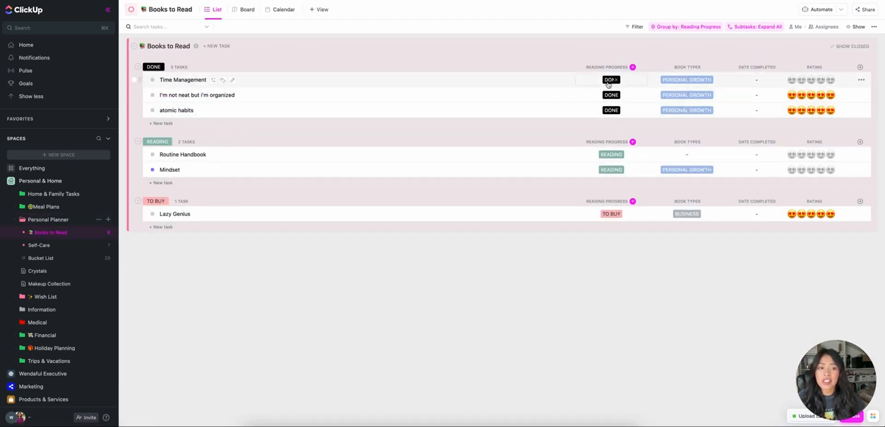
click(38, 244)
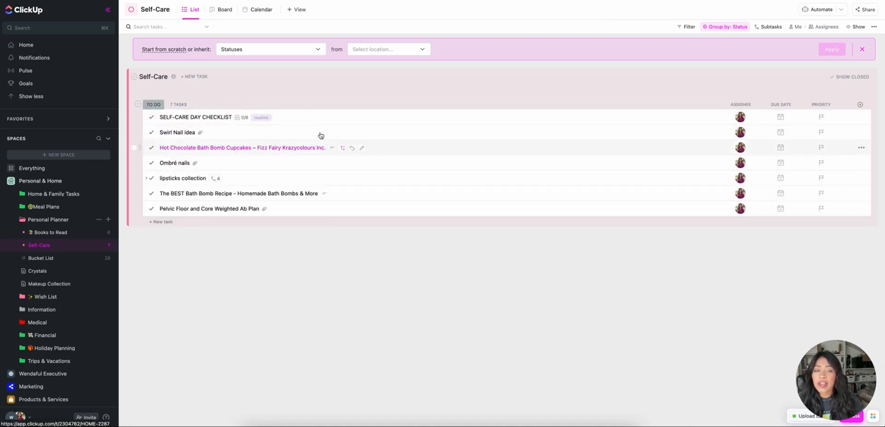
click(41, 258)
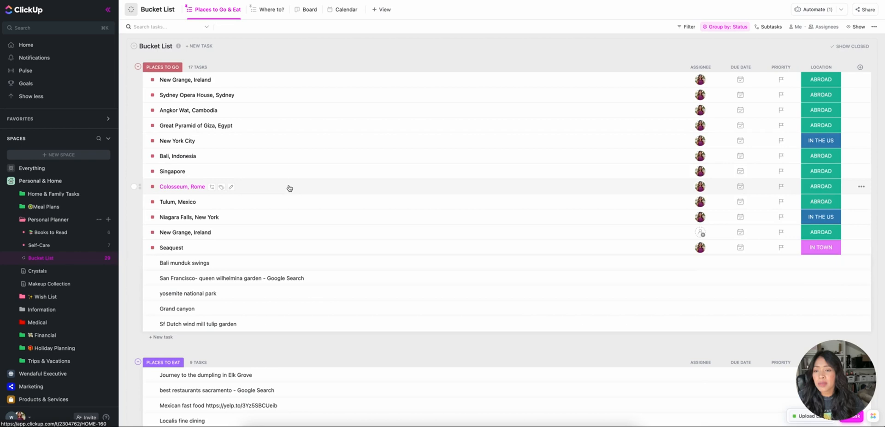
scroll(down, 3)
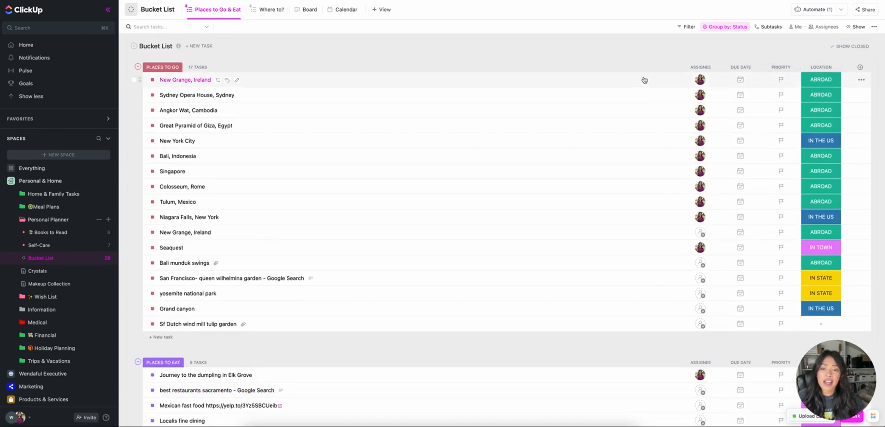
mouse_move(815, 67)
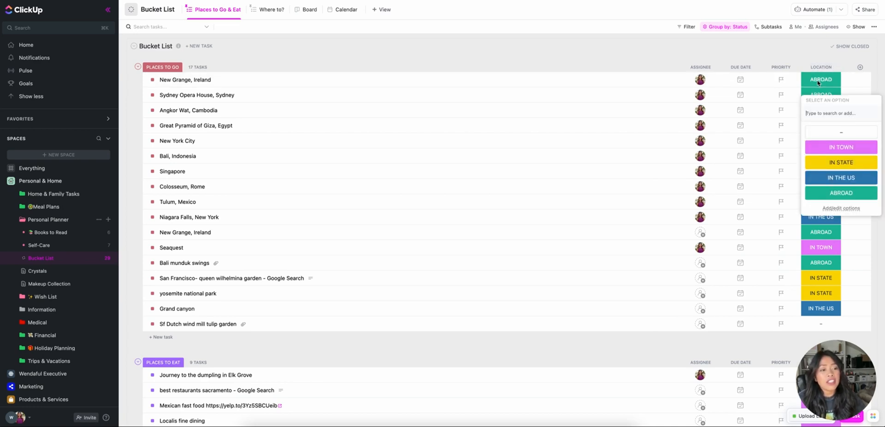
mouse_move(841, 178)
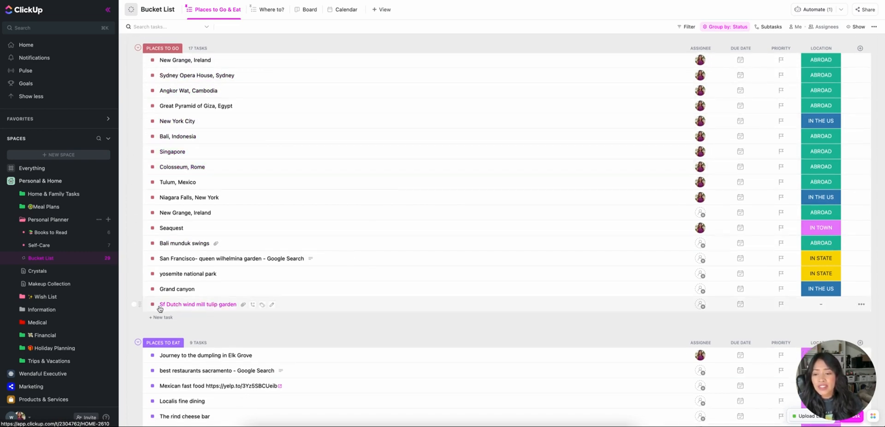
Step: View the Crystals doc and scroll through its contents
click(37, 270)
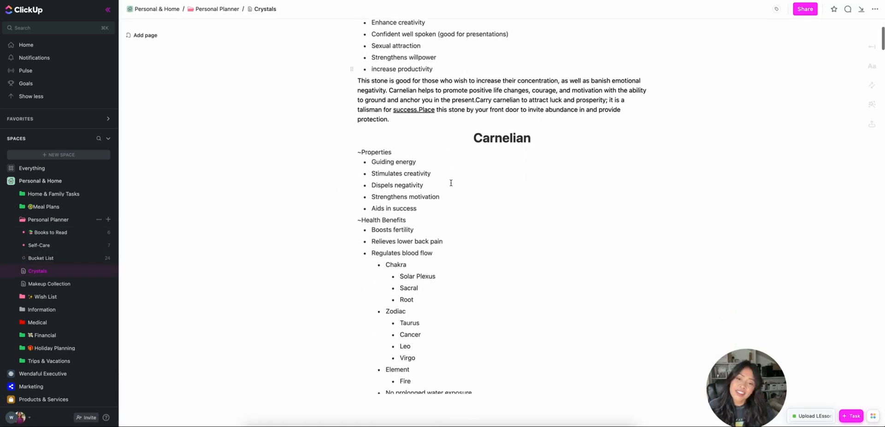
scroll(up, 3)
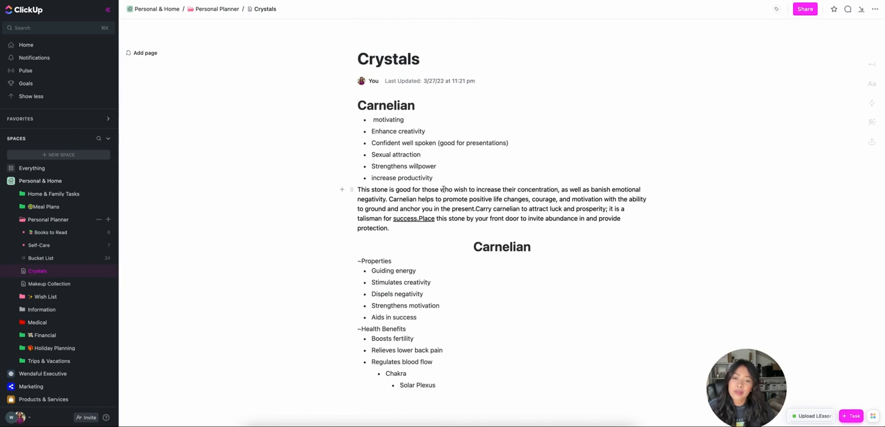
scroll(down, 3)
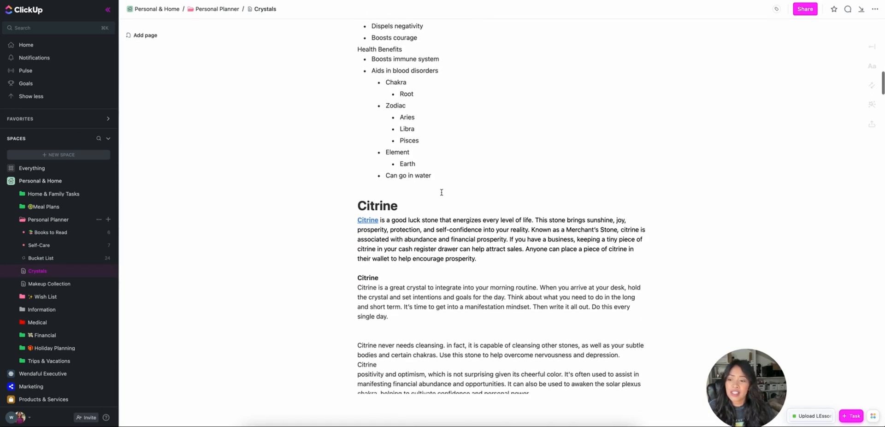
Step: Switch to the Makeup Collection doc and its Lipsticks page
click(49, 284)
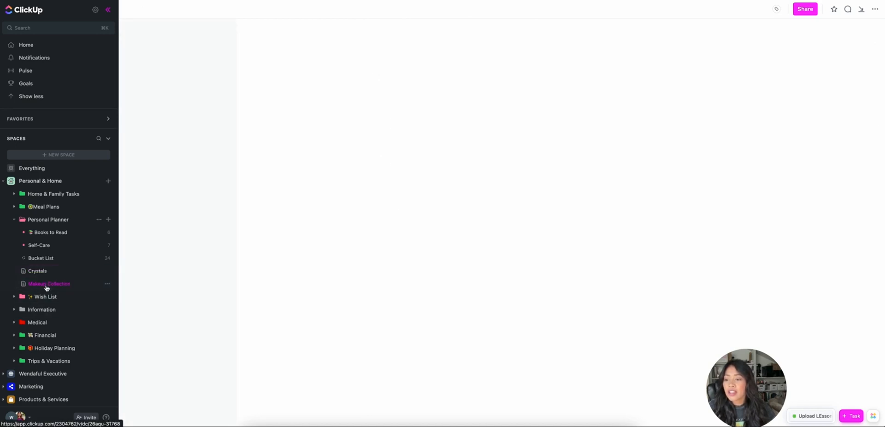
click(49, 283)
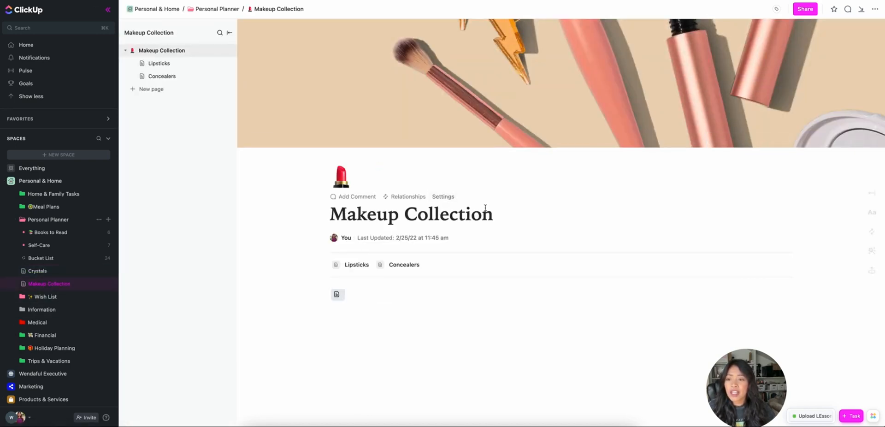
click(158, 63)
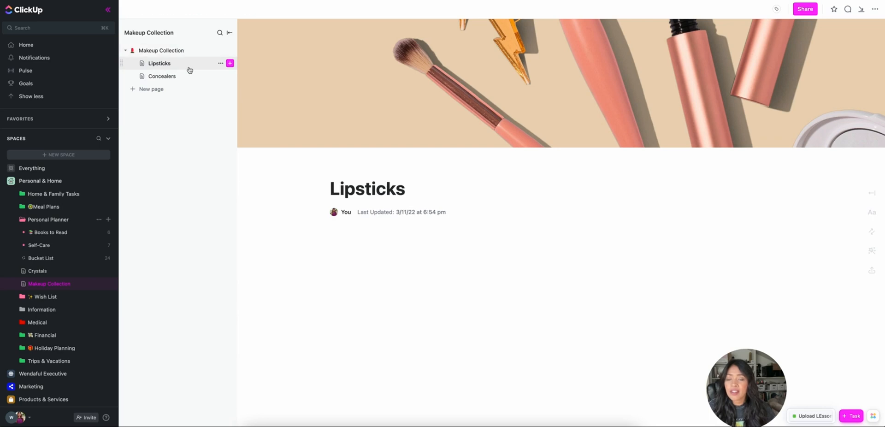
click(159, 63)
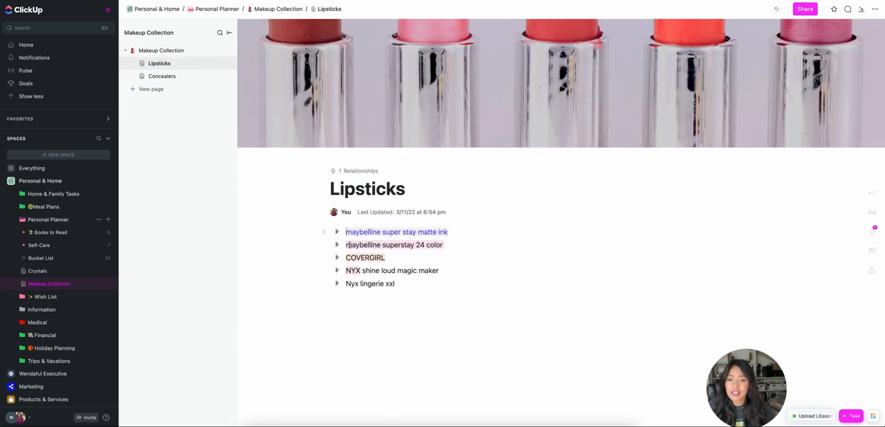
Step: Expand the matte ink lipstick entry to see its colours, then collapse it again
click(338, 232)
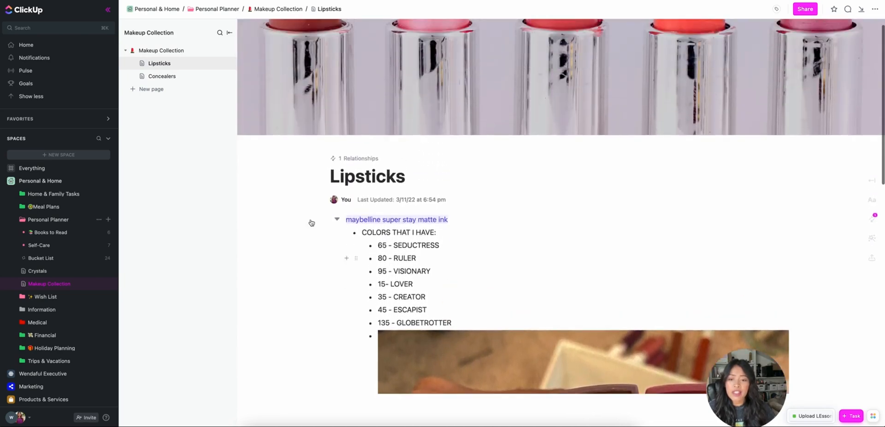
click(337, 219)
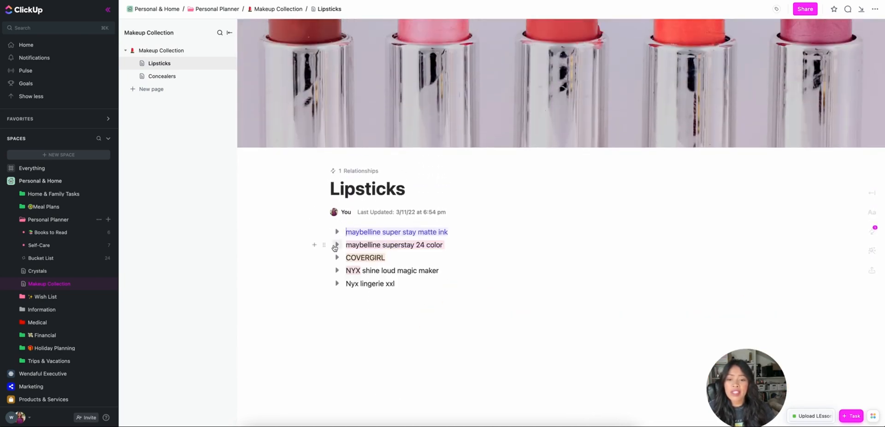
click(337, 245)
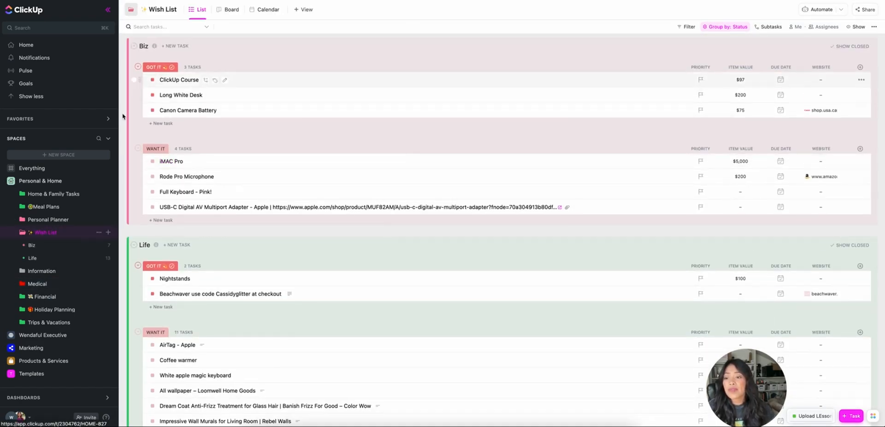
Step: View the Biz and Life wish lists, then move on to the Information folder
click(32, 245)
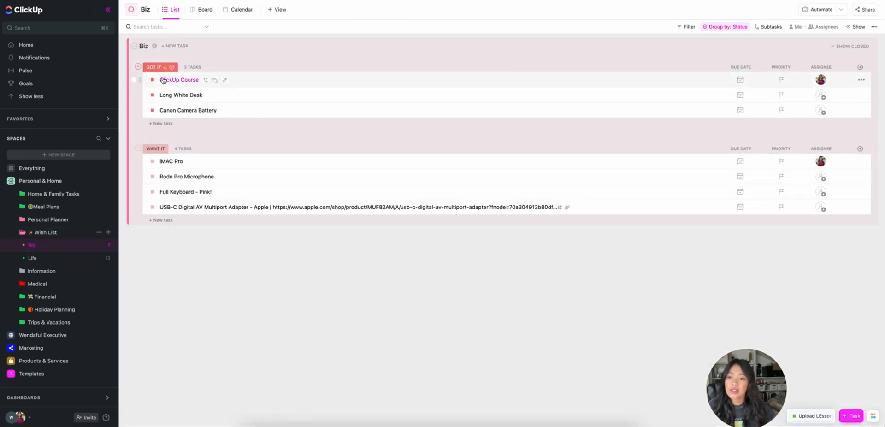
click(33, 258)
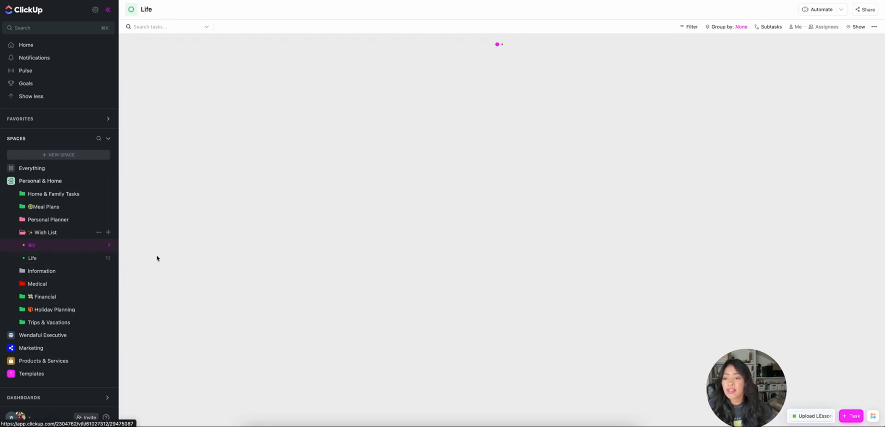
click(32, 258)
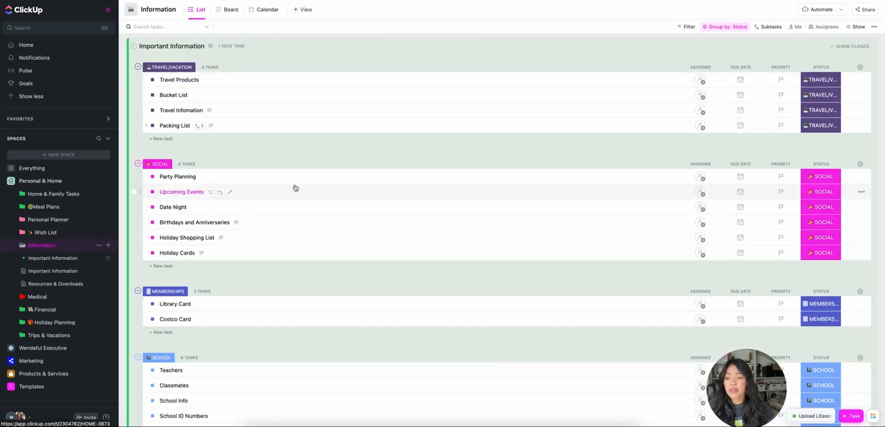
mouse_move(259, 145)
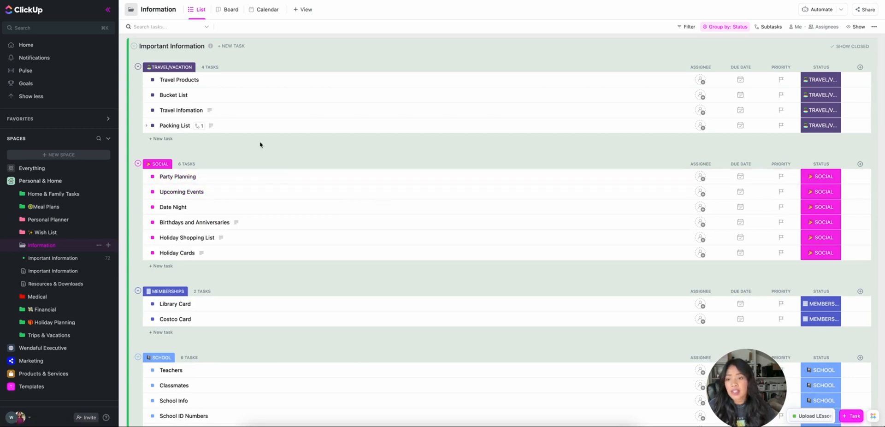
Step: Scroll the Information list through its groups and return to the Family, Home and Confidential groups
scroll(down, 3)
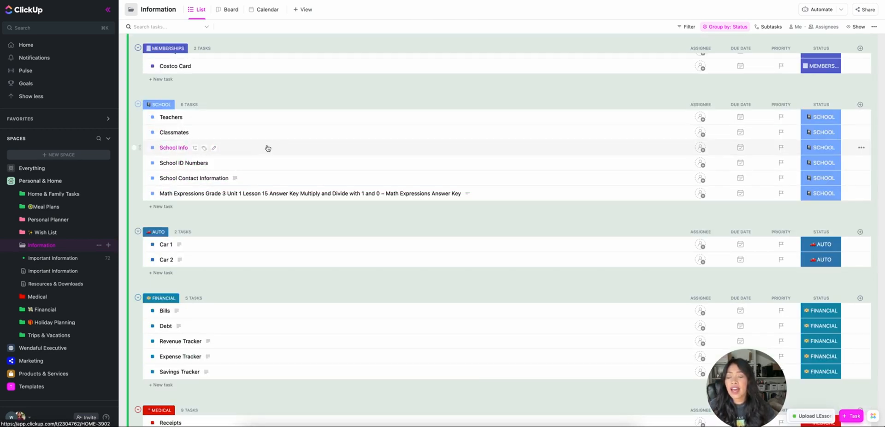
scroll(down, 3)
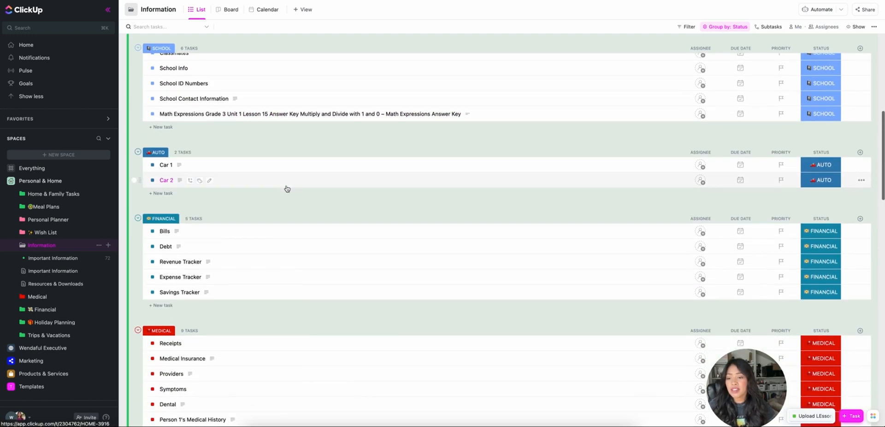
scroll(down, 3)
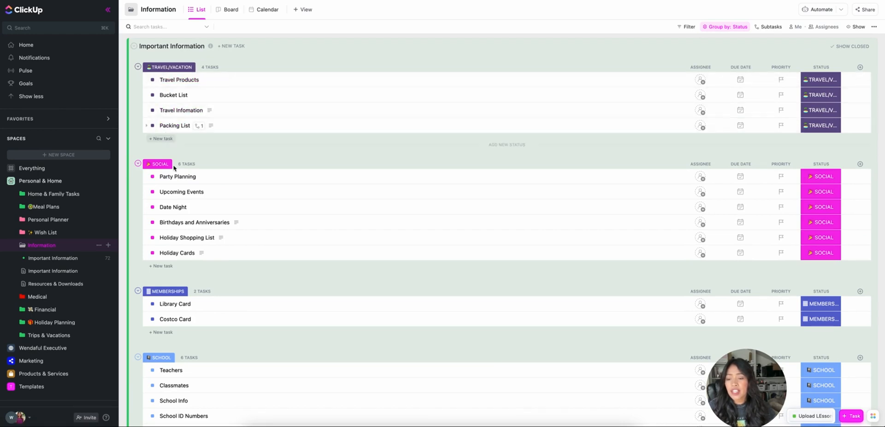
click(724, 27)
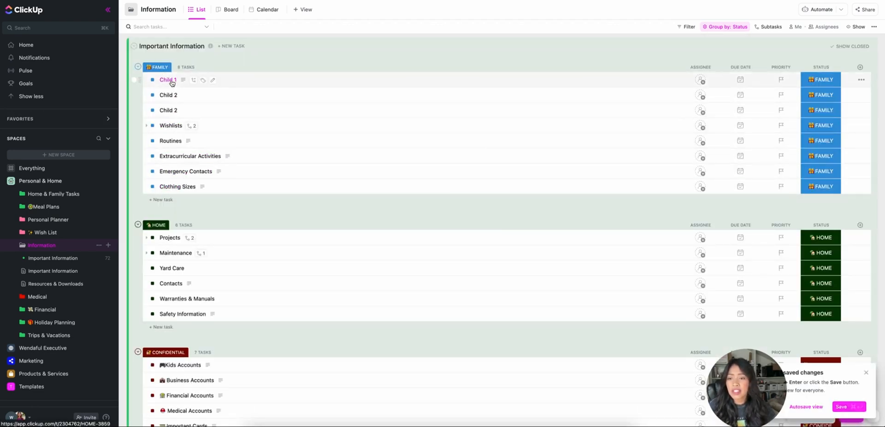
click(167, 79)
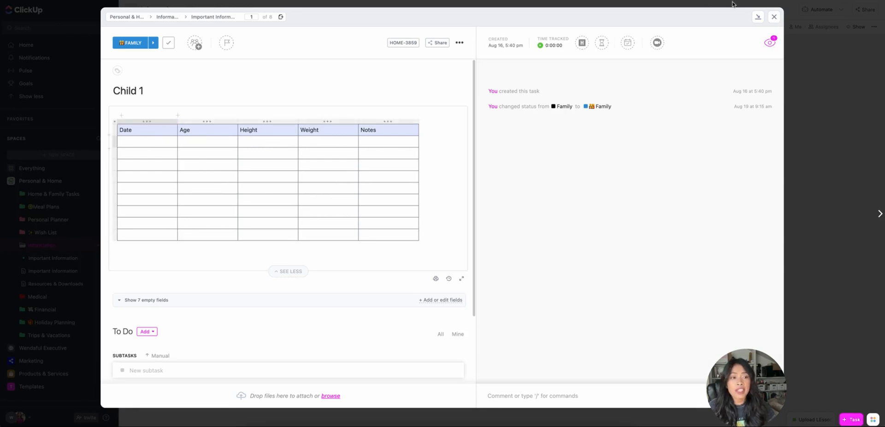
click(774, 16)
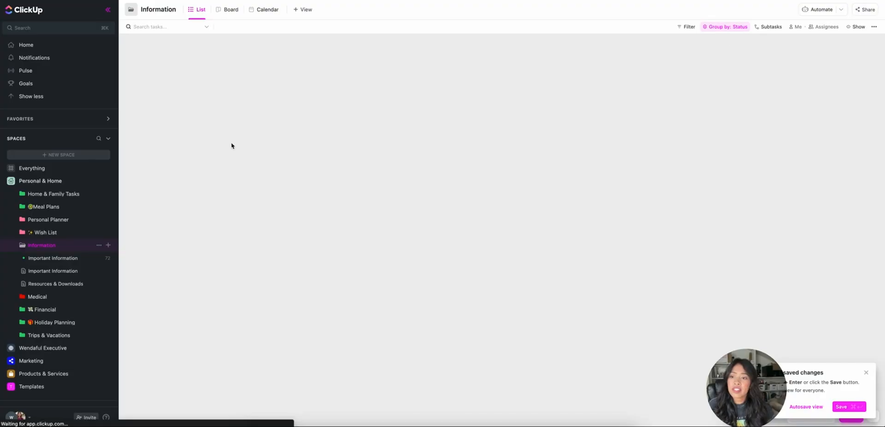
click(52, 258)
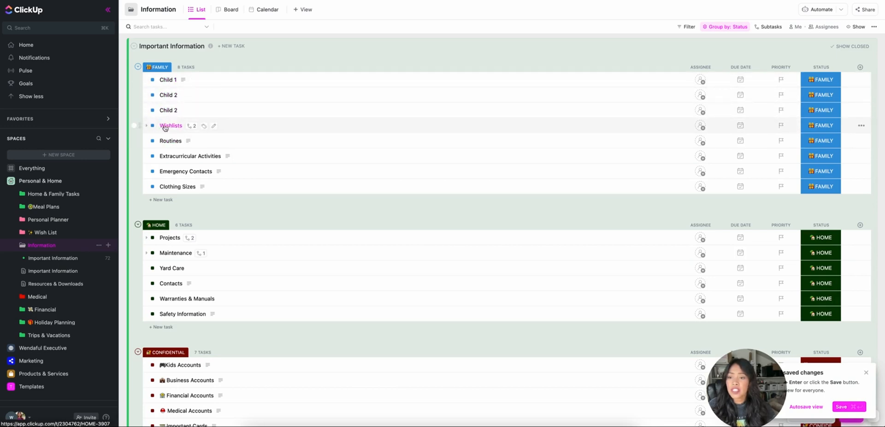
mouse_move(177, 186)
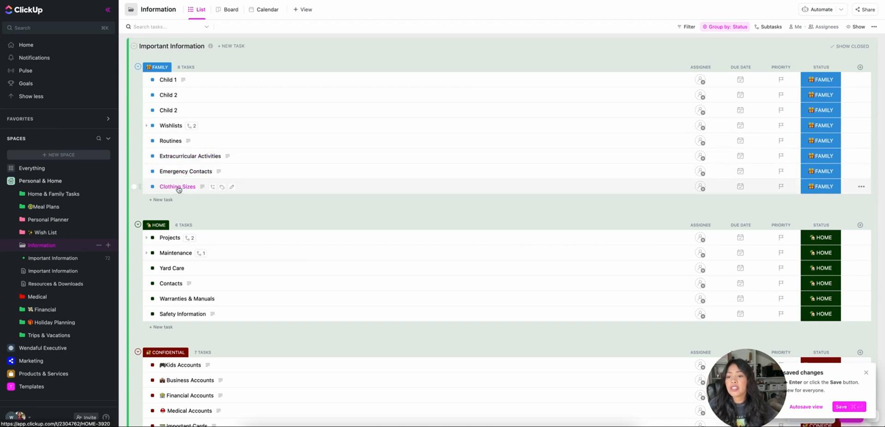
click(185, 171)
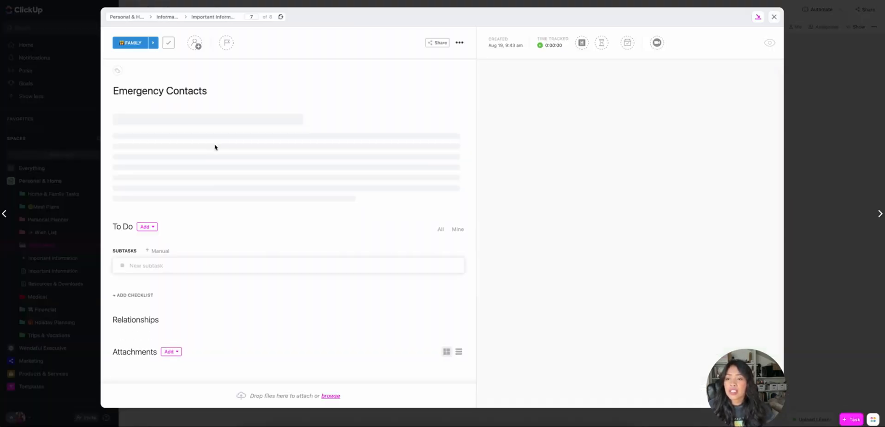
click(774, 16)
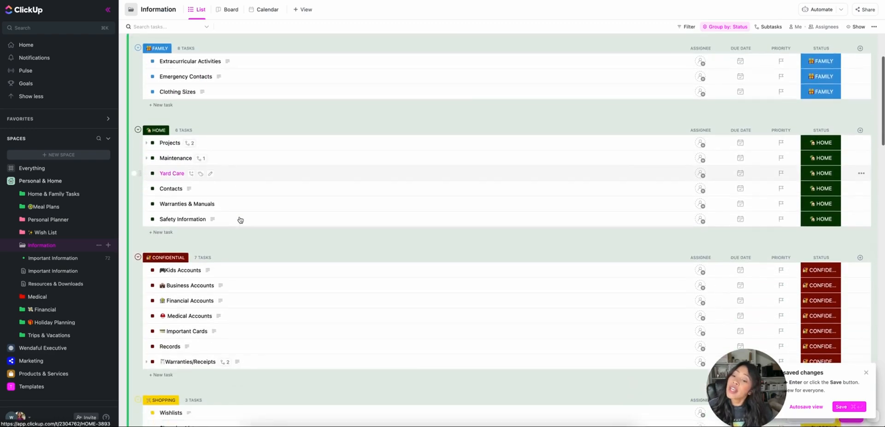
click(138, 48)
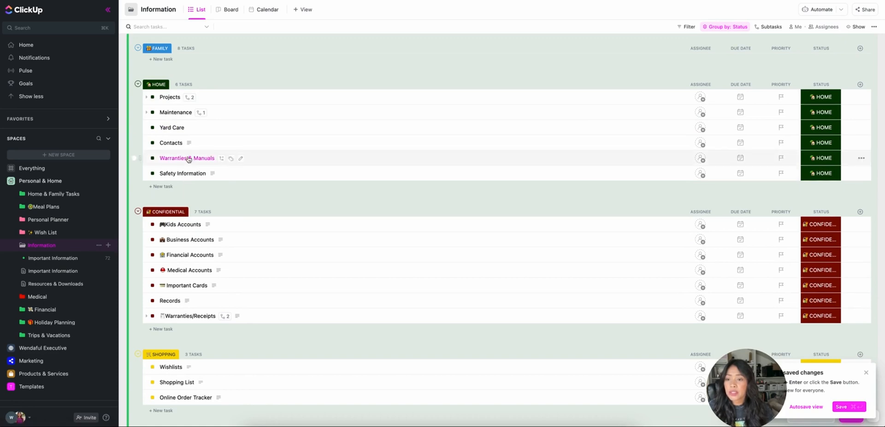
scroll(down, 3)
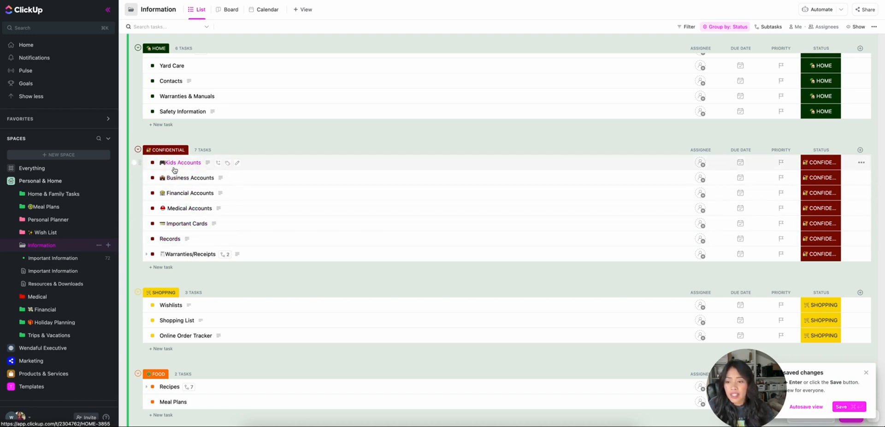
click(183, 162)
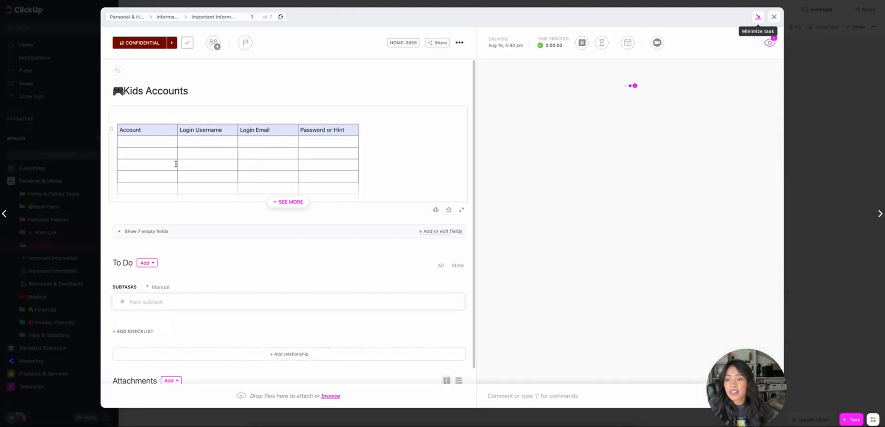
click(288, 201)
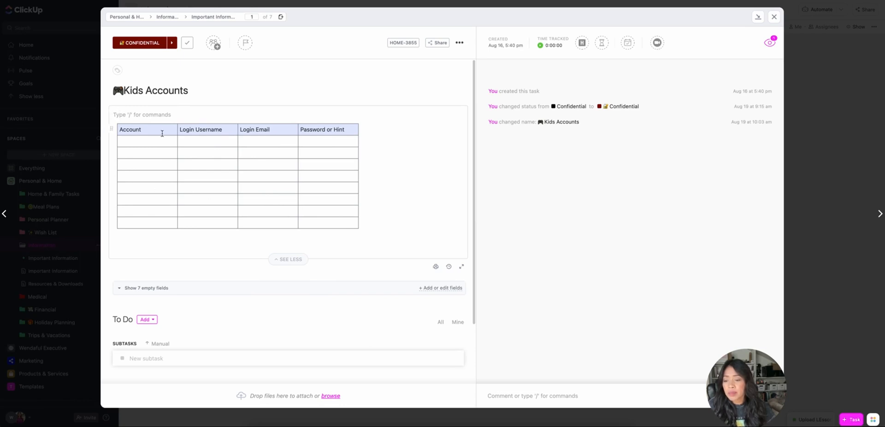
mouse_move(784, 23)
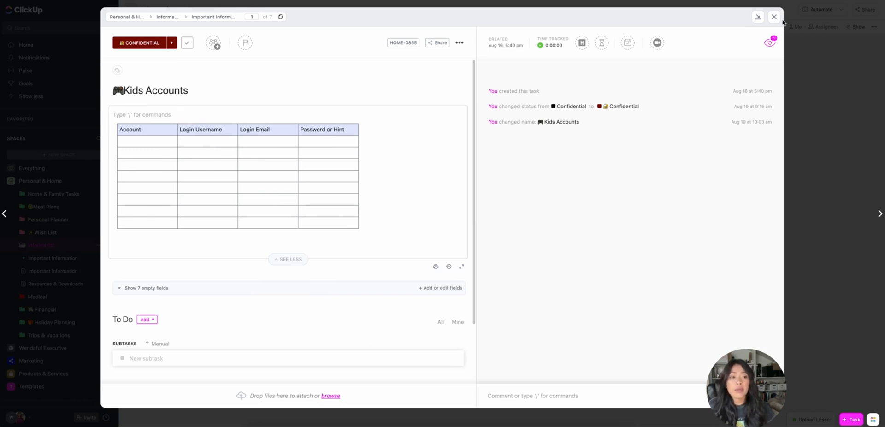
click(774, 16)
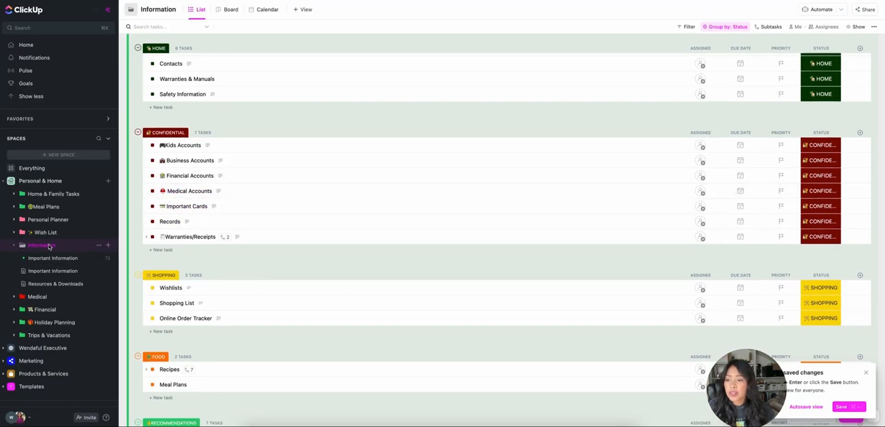
scroll(down, 3)
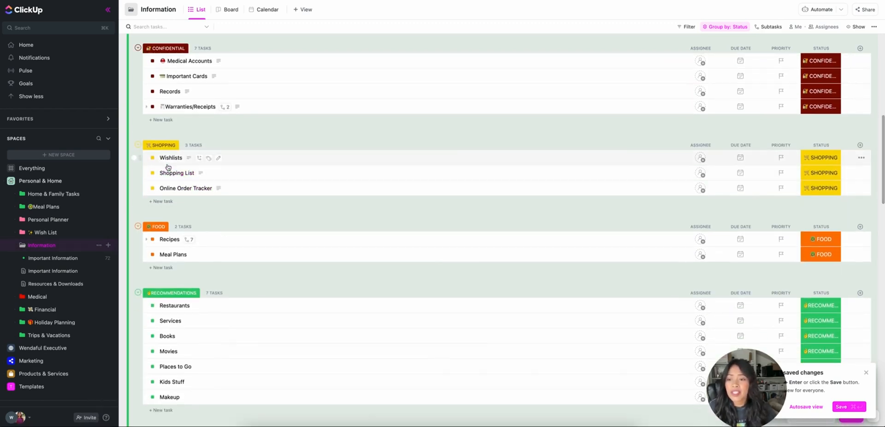
mouse_move(171, 158)
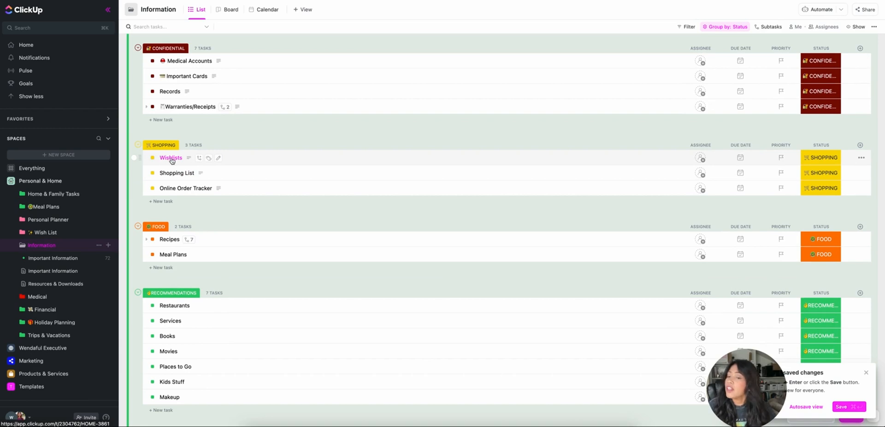
Step: Scroll down the Information list toward the Personal group
click(138, 48)
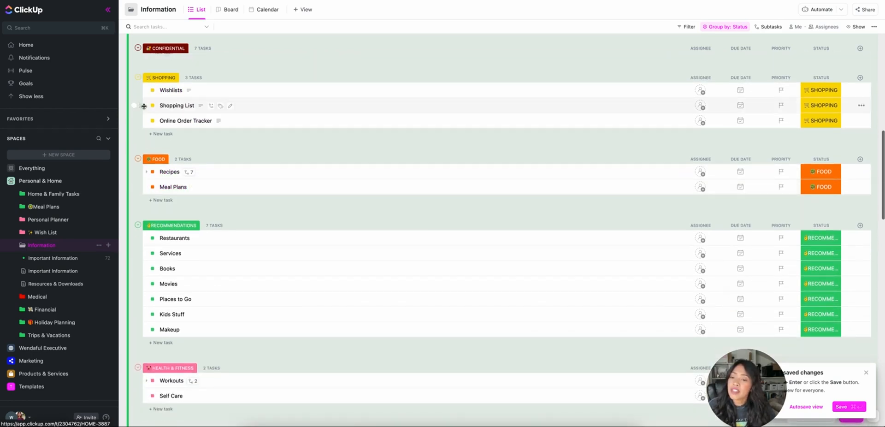
mouse_move(158, 163)
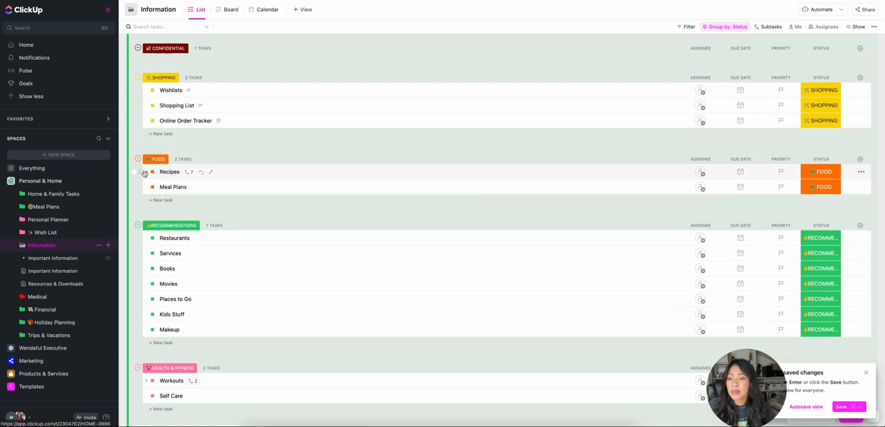
scroll(down, 3)
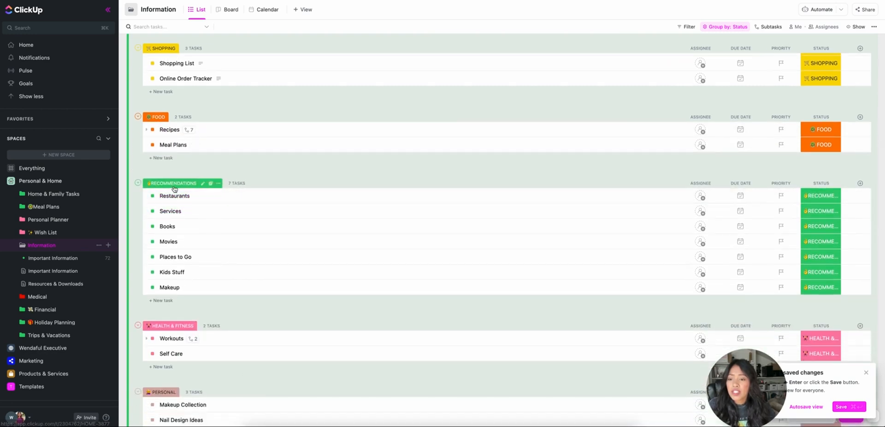
click(138, 48)
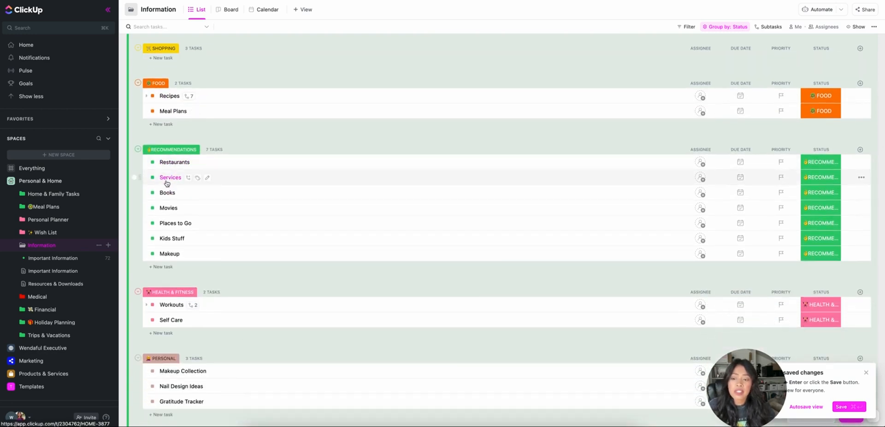
mouse_move(168, 208)
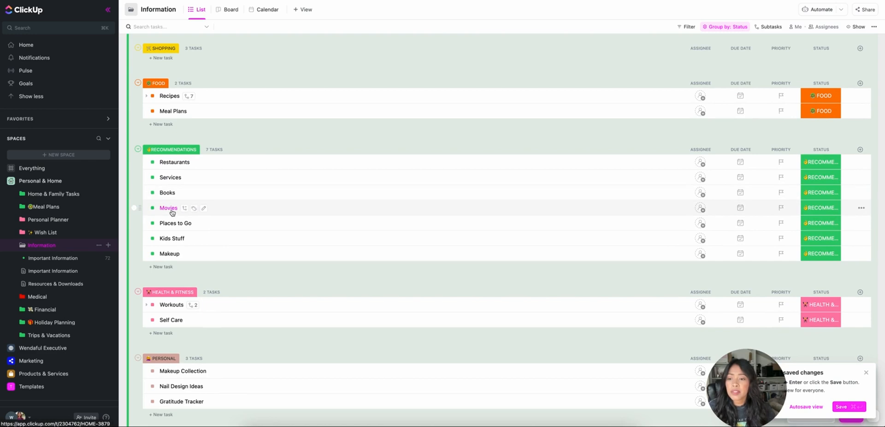
mouse_move(214, 252)
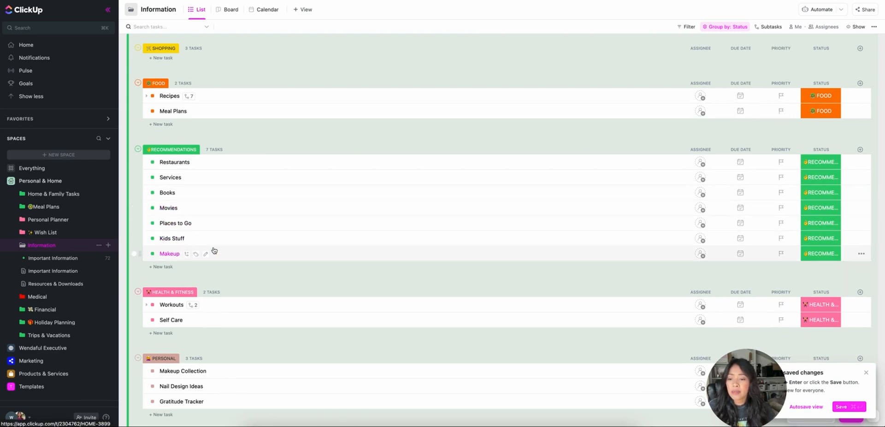
scroll(down, 3)
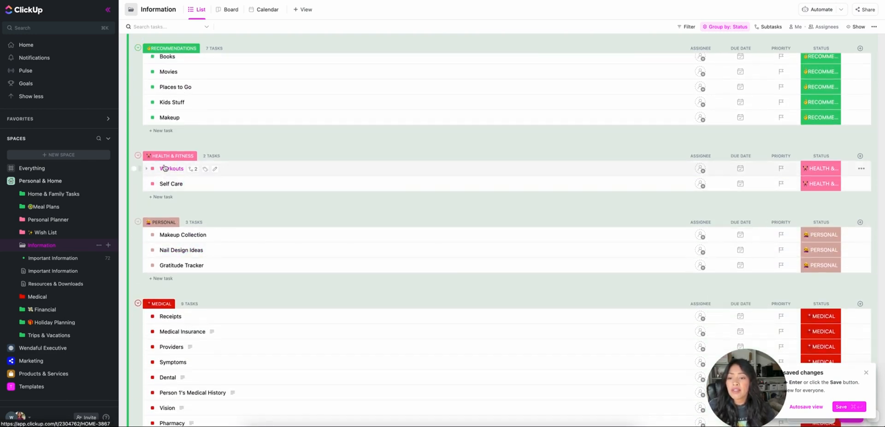
Step: Expand and collapse the Workouts subtasks, then continue to the Medical and Financial groups
click(145, 168)
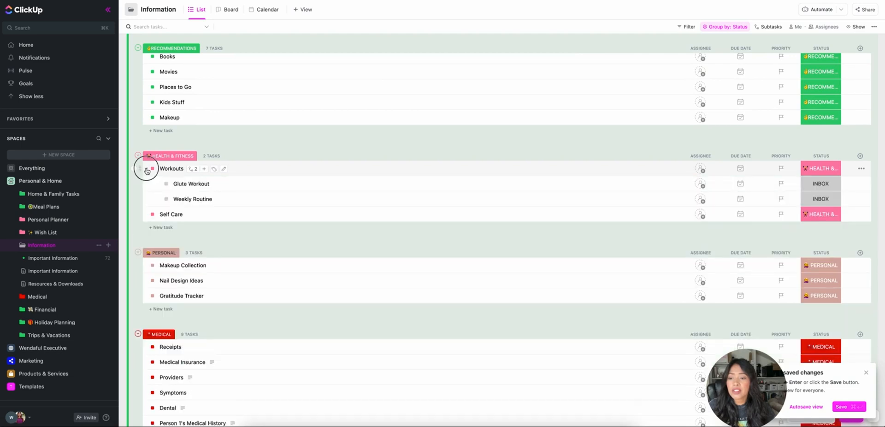
click(146, 168)
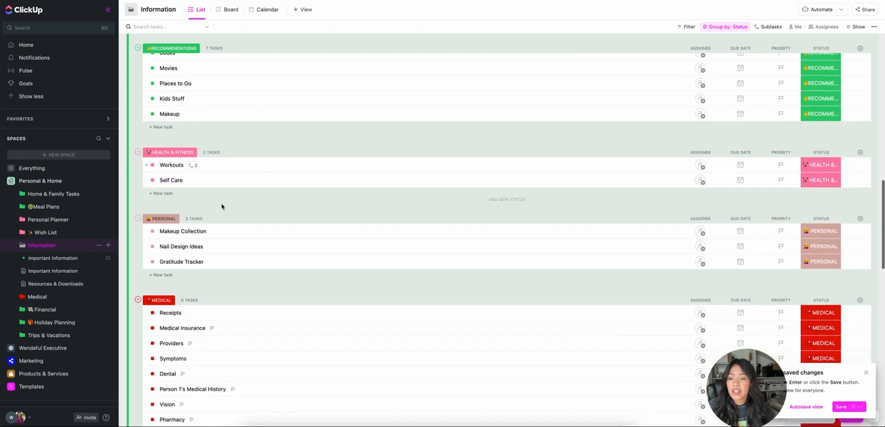
scroll(down, 3)
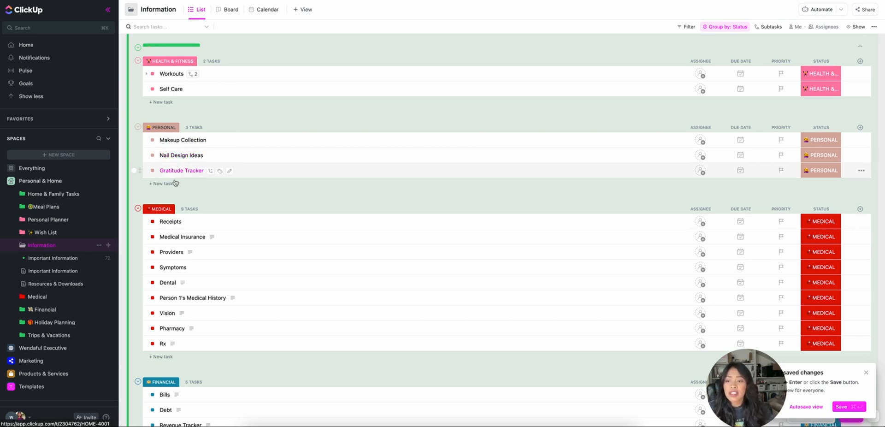
scroll(down, 3)
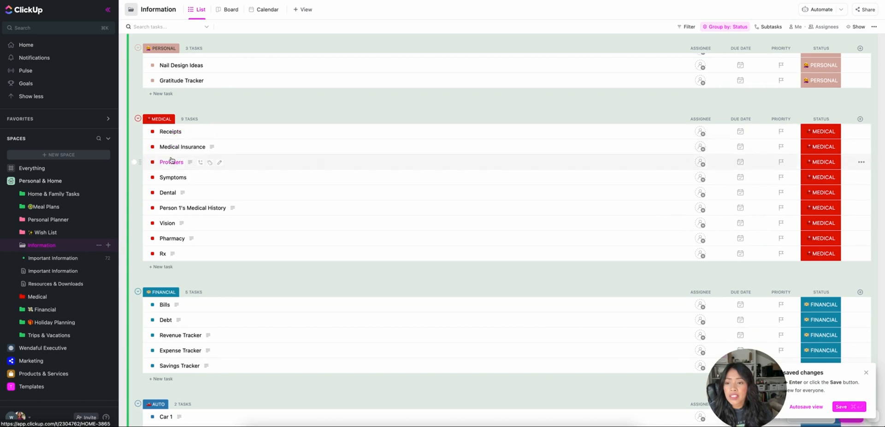
mouse_move(182, 146)
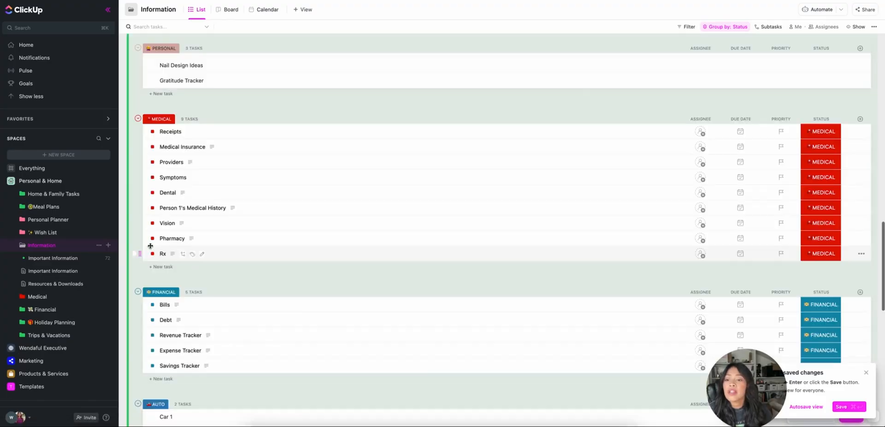
click(171, 163)
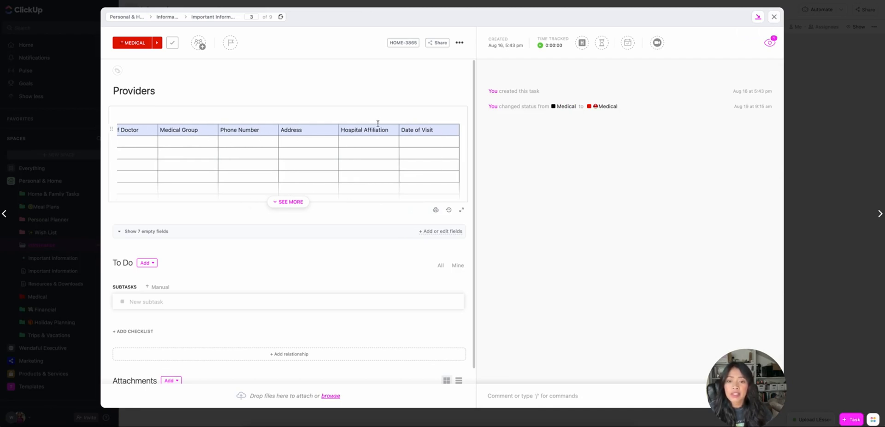
mouse_move(775, 17)
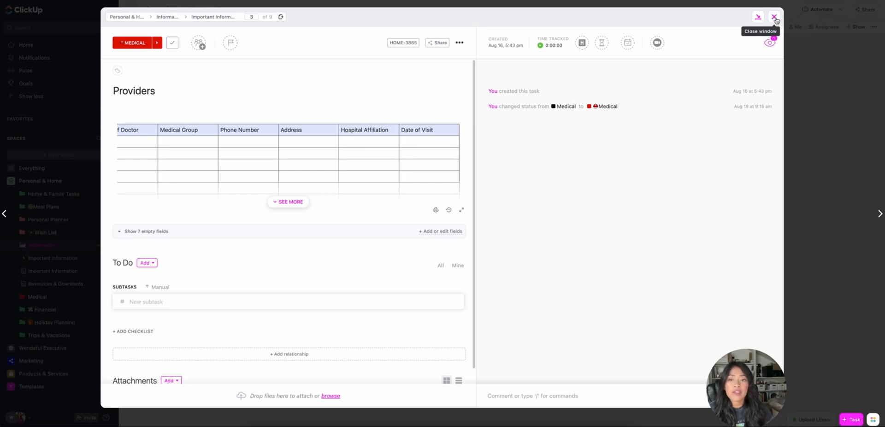
click(776, 17)
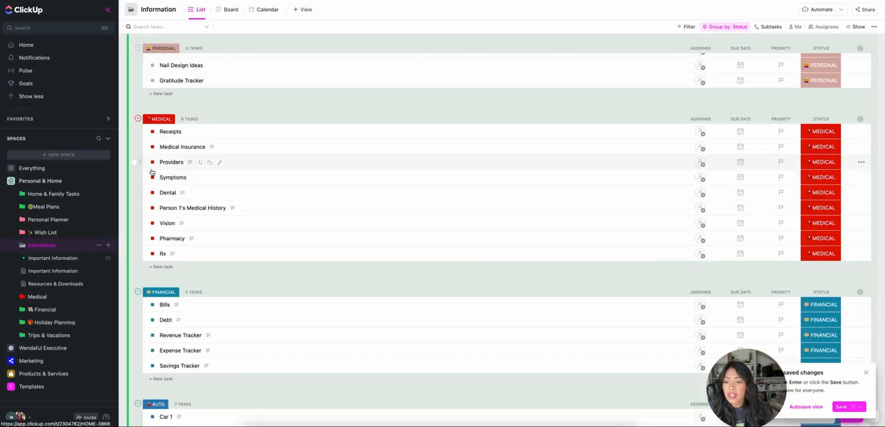
click(173, 177)
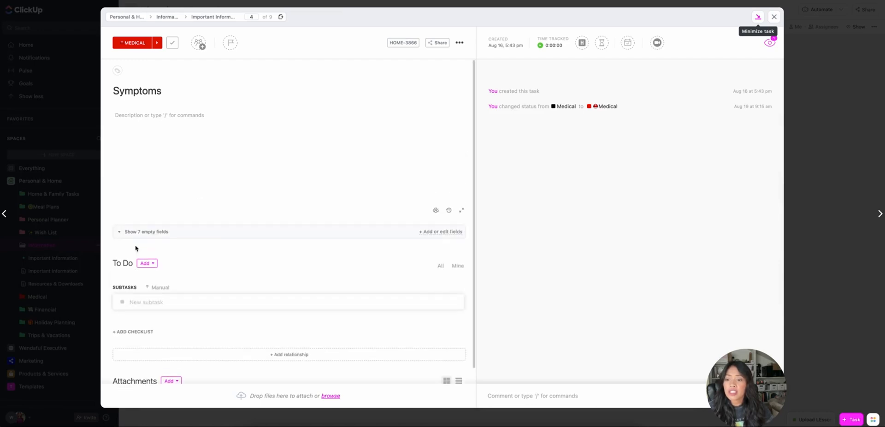
click(226, 301)
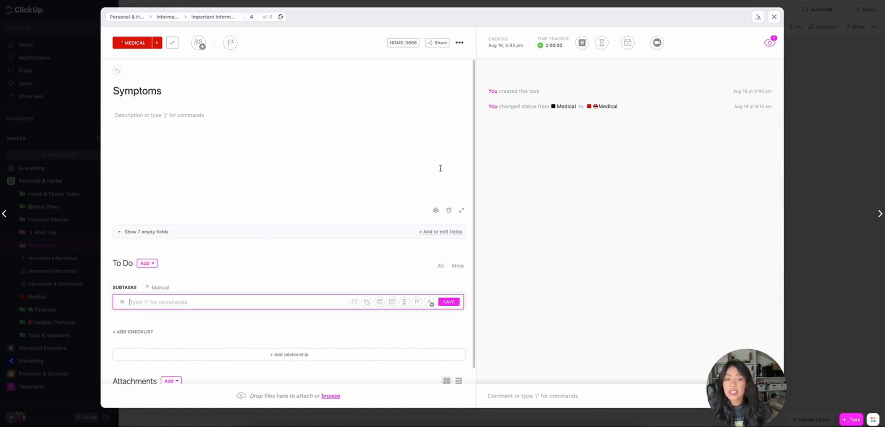
click(774, 17)
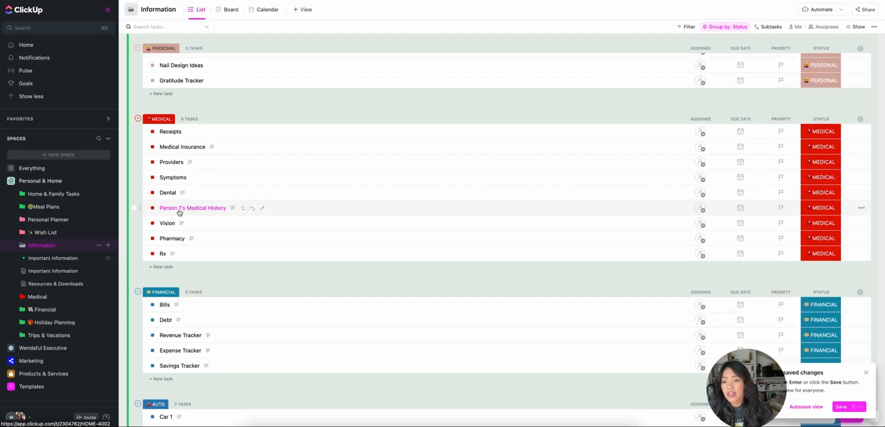
click(192, 208)
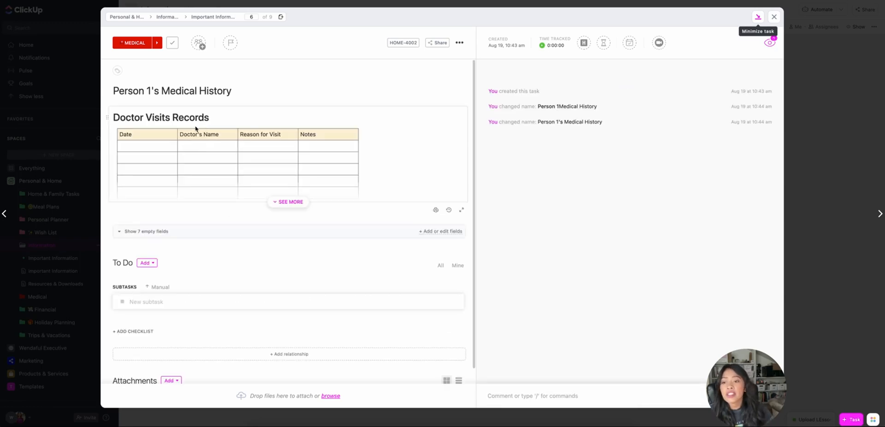
scroll(down, 3)
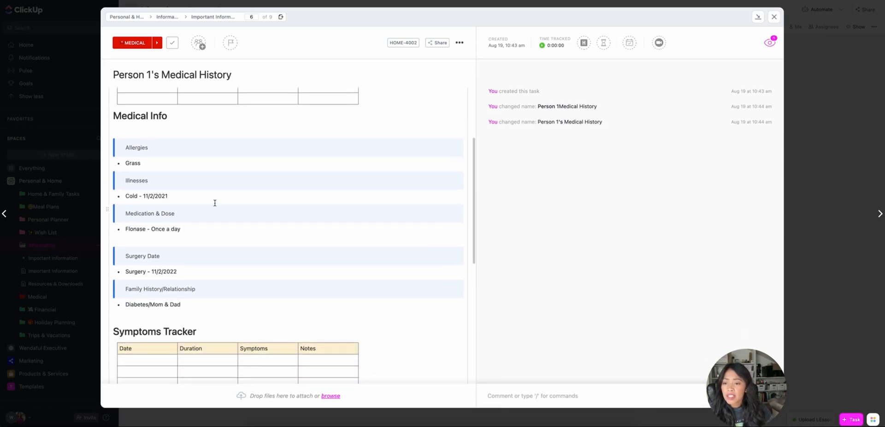
scroll(down, 3)
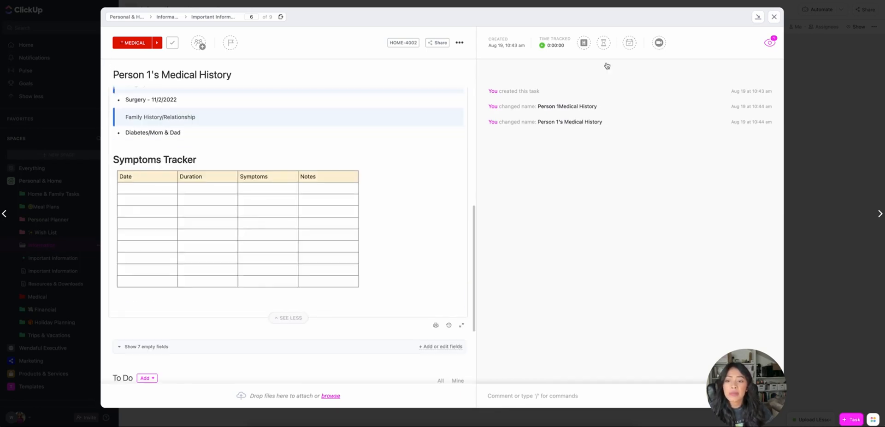
click(774, 16)
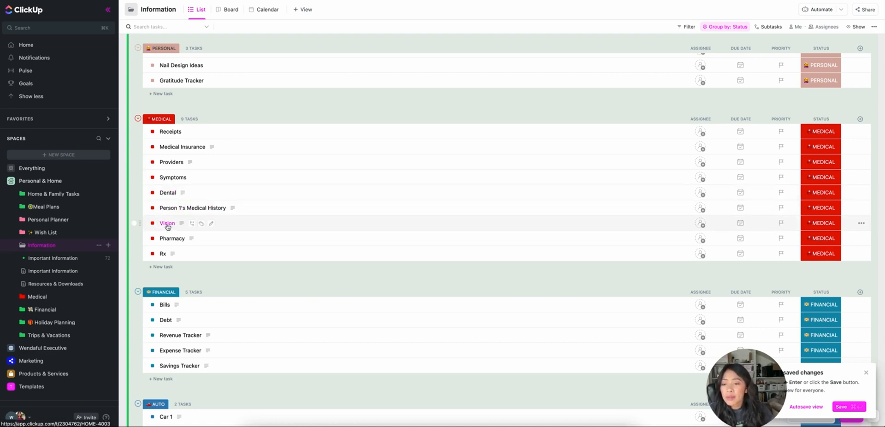
scroll(down, 3)
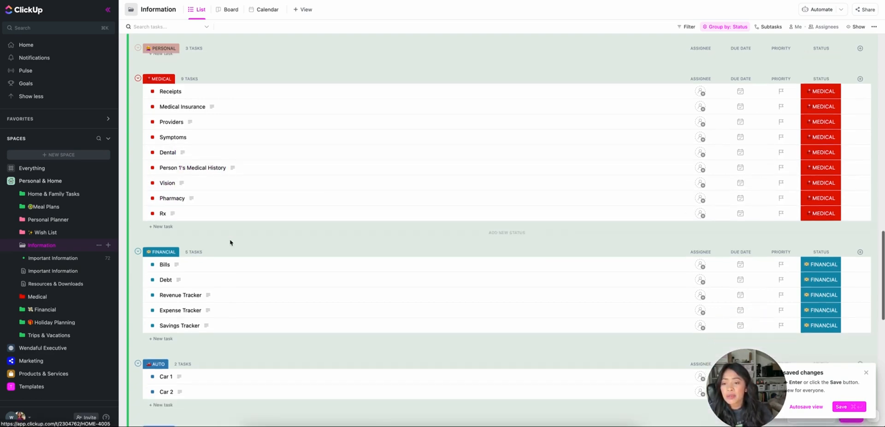
scroll(down, 3)
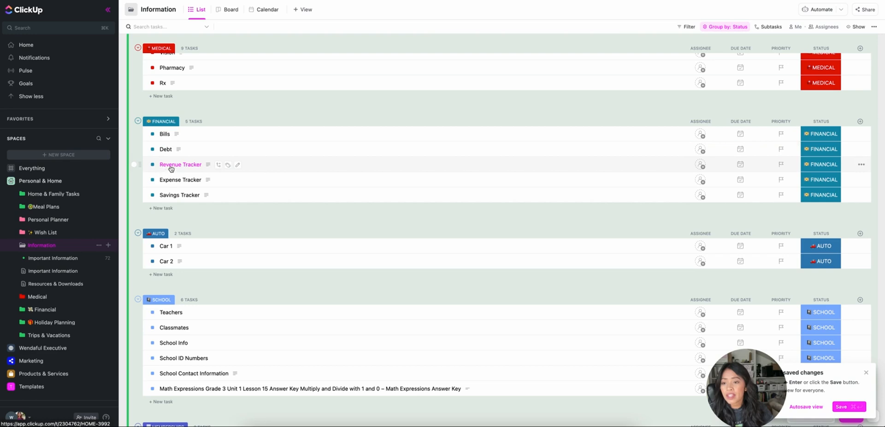
scroll(down, 3)
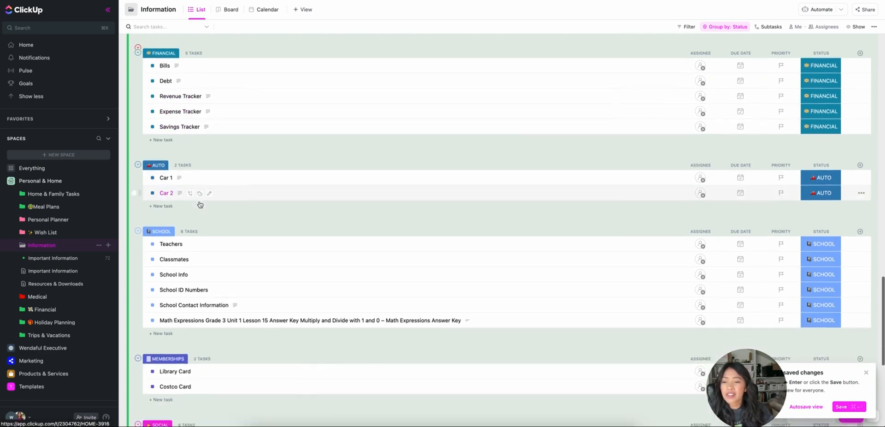
click(166, 193)
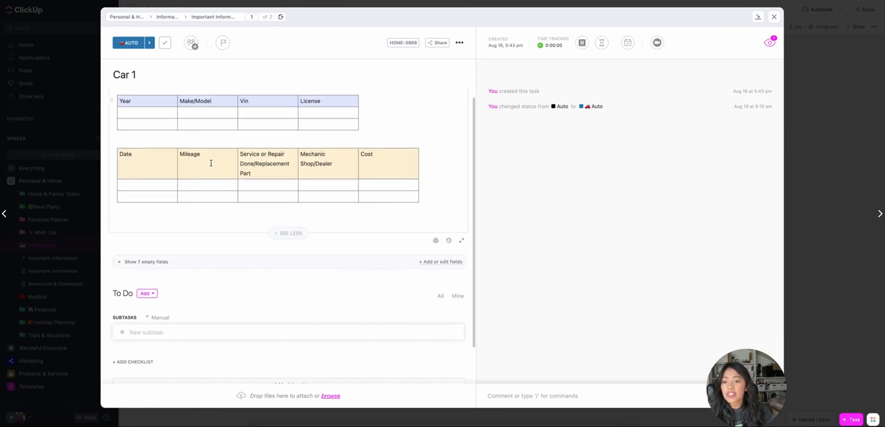
mouse_move(368, 180)
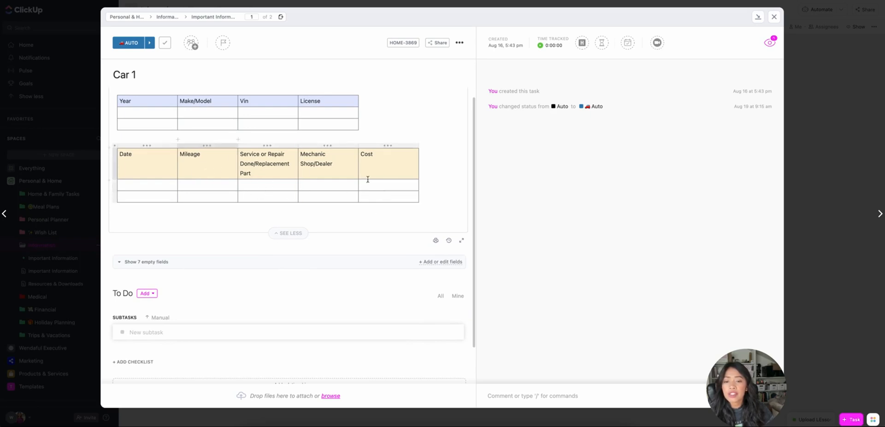
click(774, 15)
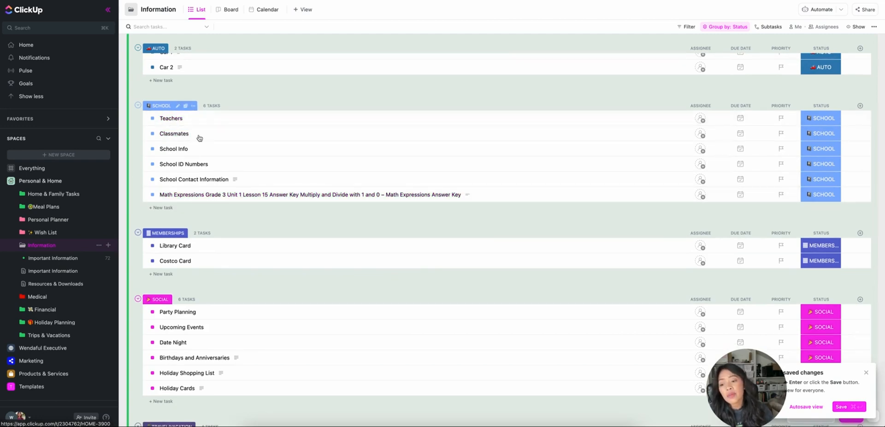
mouse_move(171, 118)
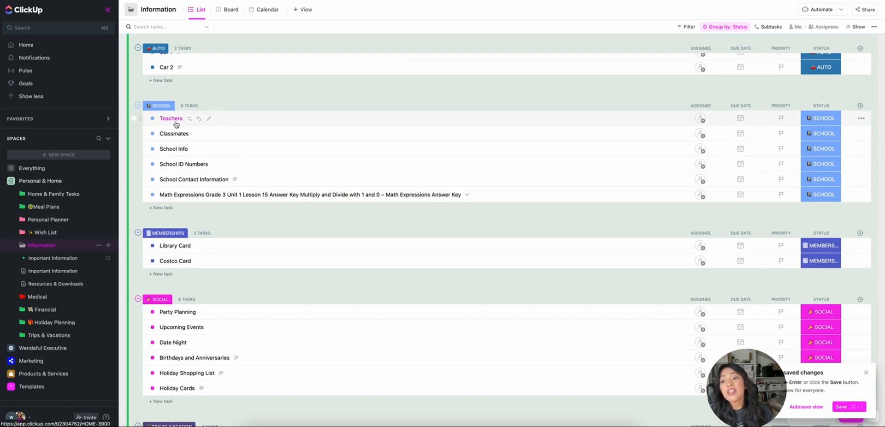
mouse_move(183, 163)
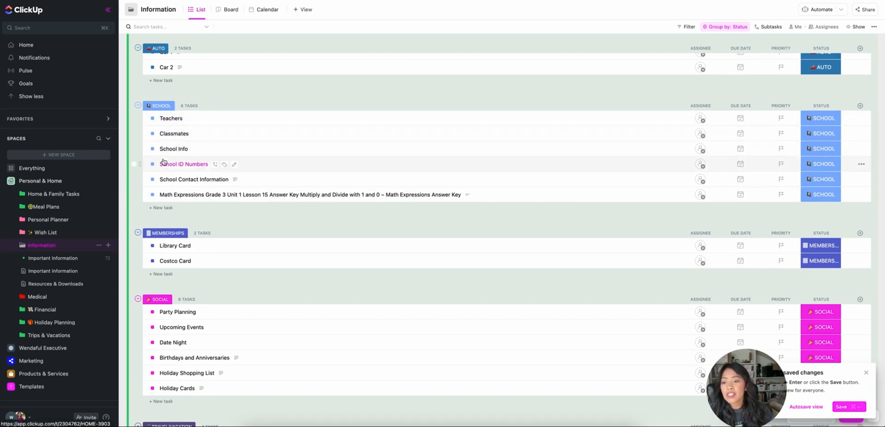
scroll(down, 3)
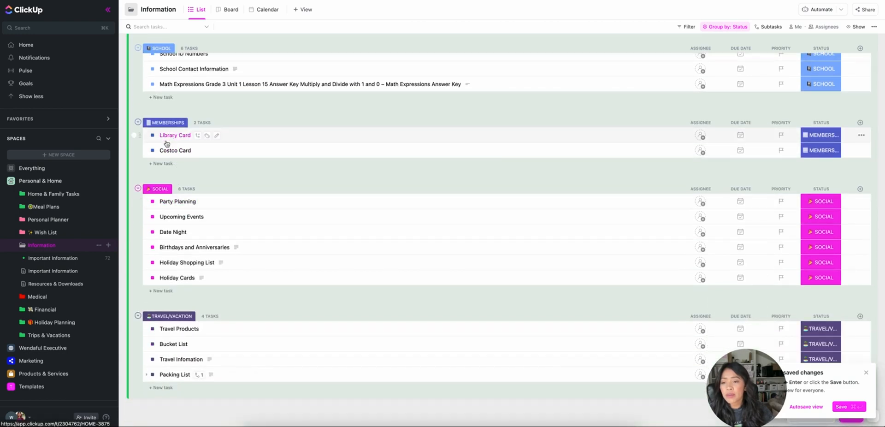
scroll(up, 3)
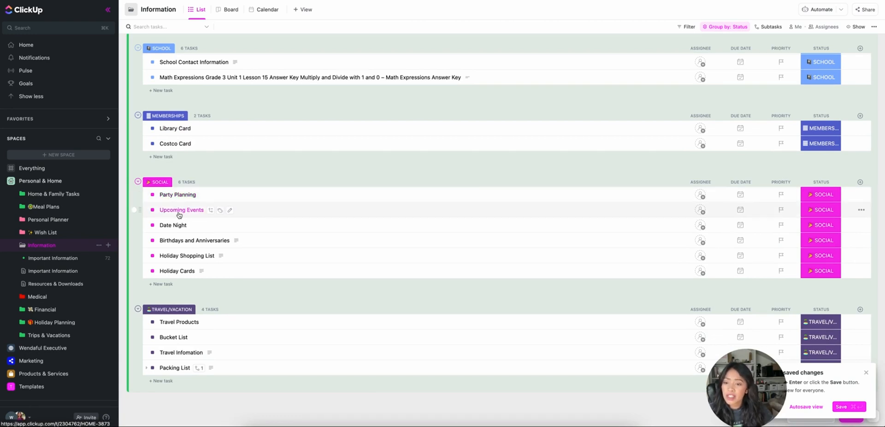
mouse_move(178, 241)
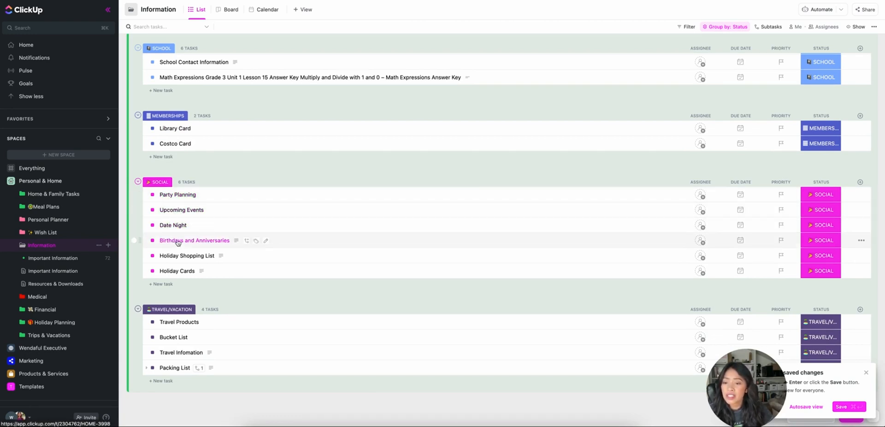
scroll(down, 3)
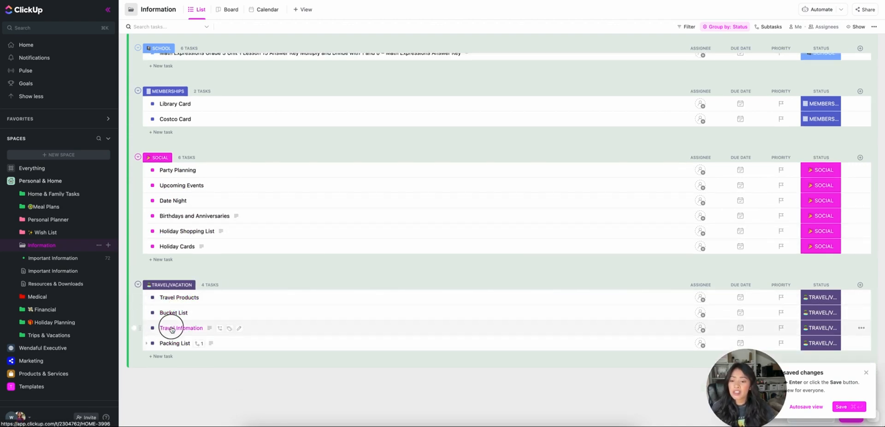
click(181, 328)
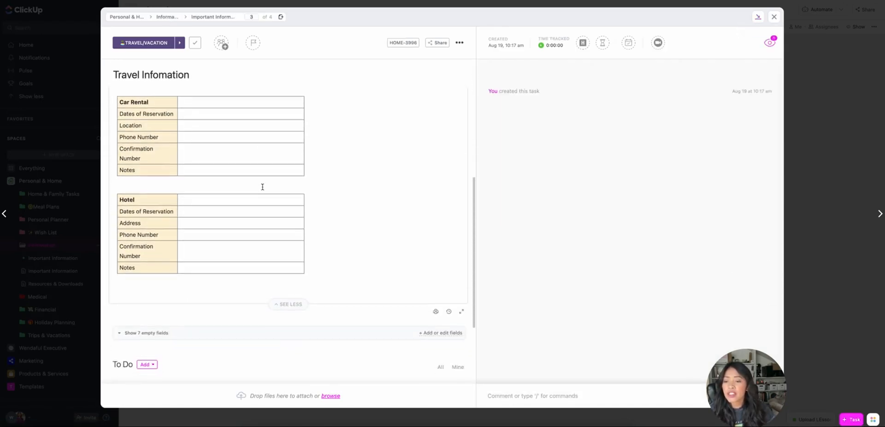
scroll(down, 3)
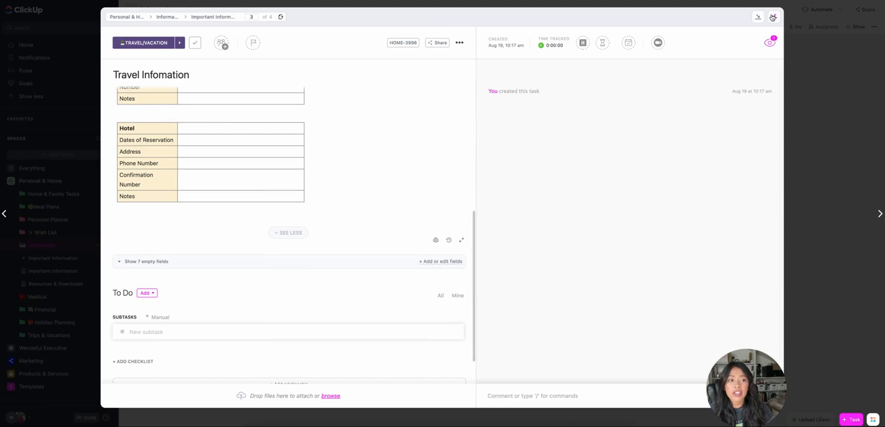
click(773, 17)
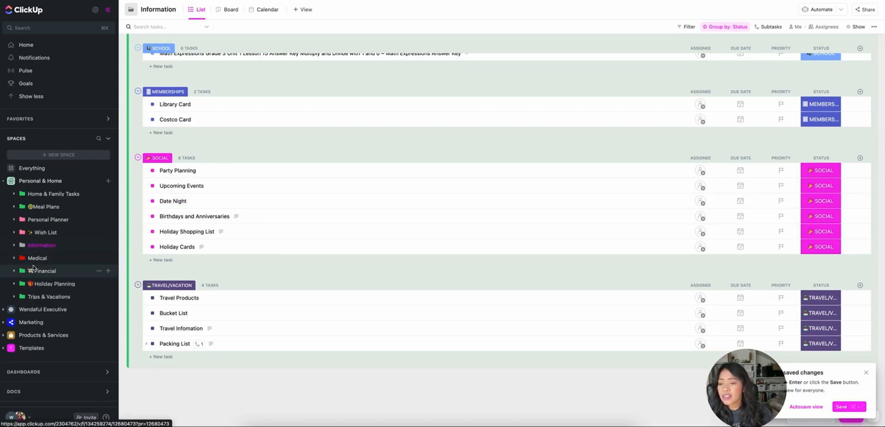
mouse_move(36, 258)
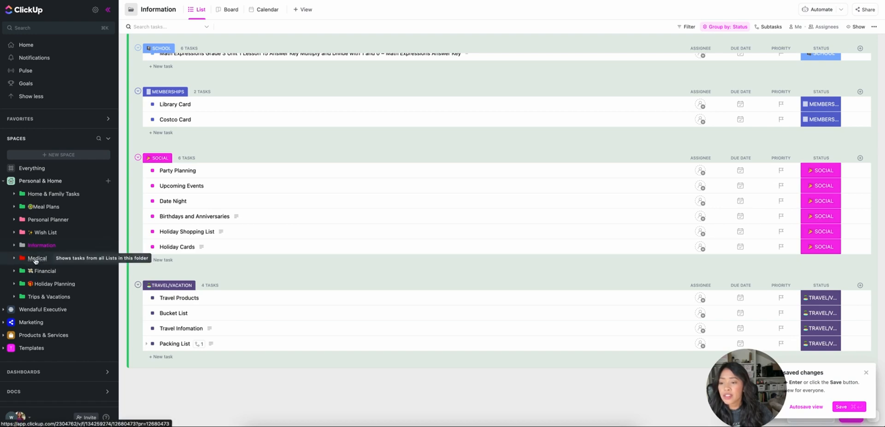
mouse_move(59, 260)
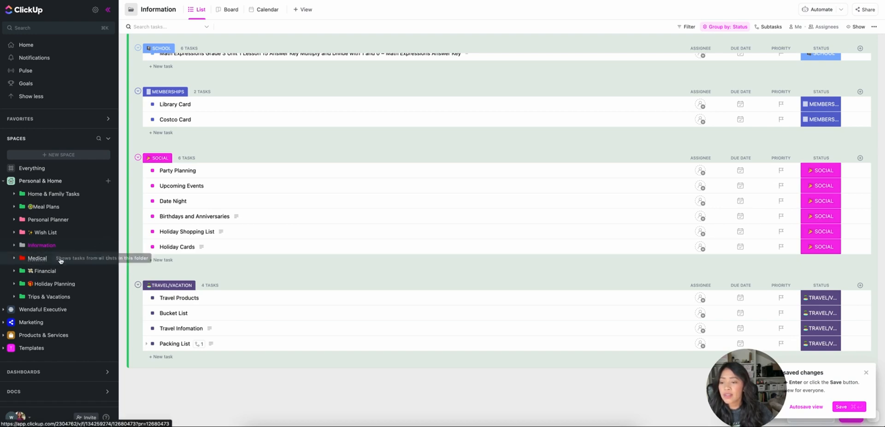
Step: View the Medical folder's symptom and physical tasks grouped by family member
click(36, 258)
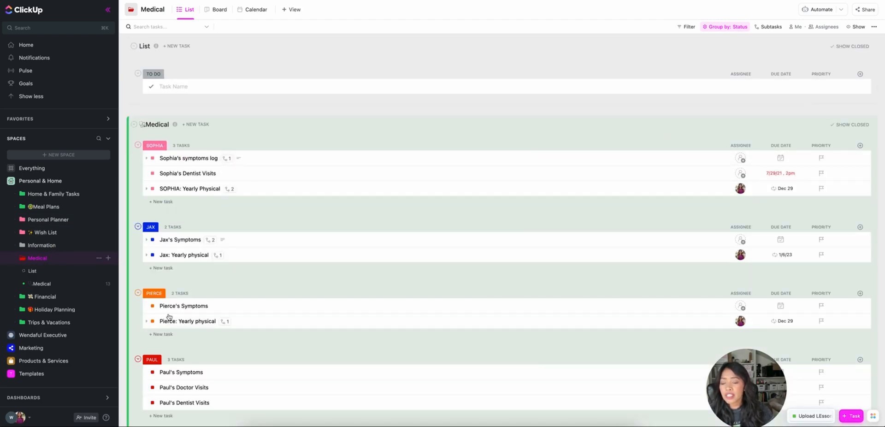
scroll(down, 3)
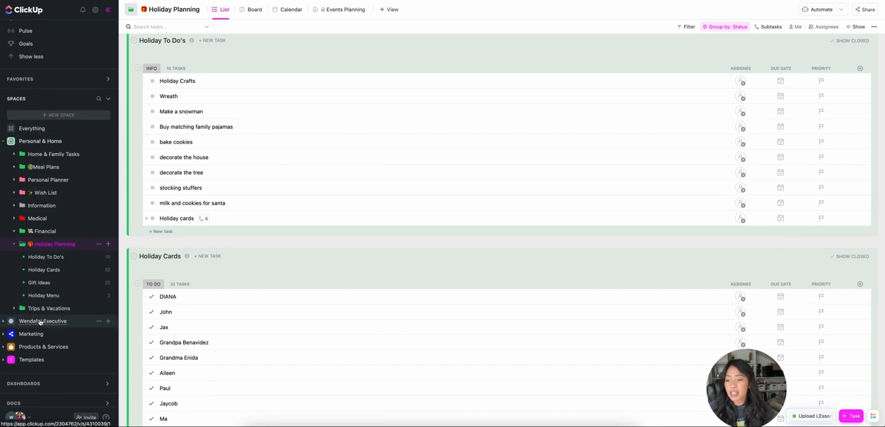
mouse_move(166, 312)
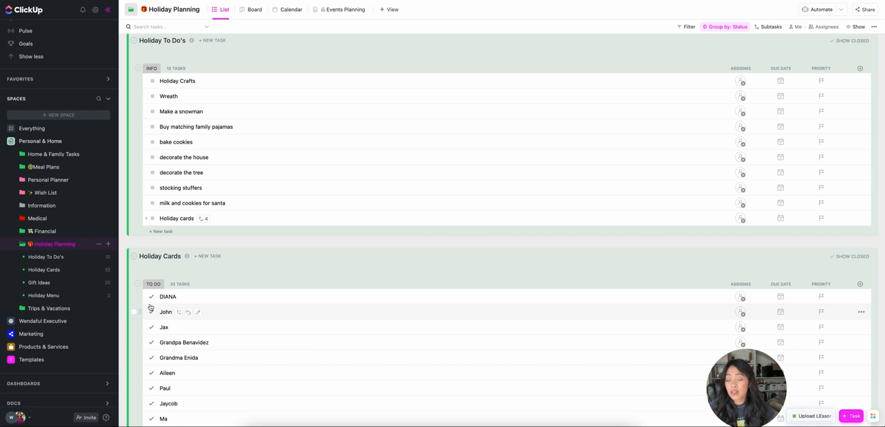
mouse_move(63, 123)
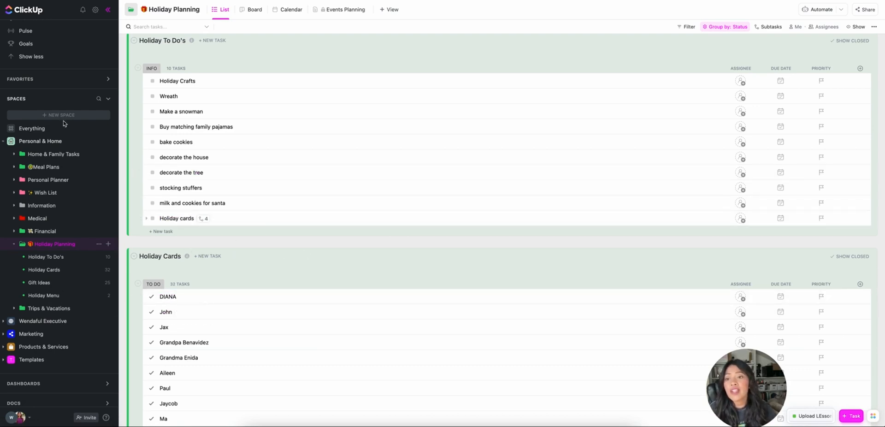